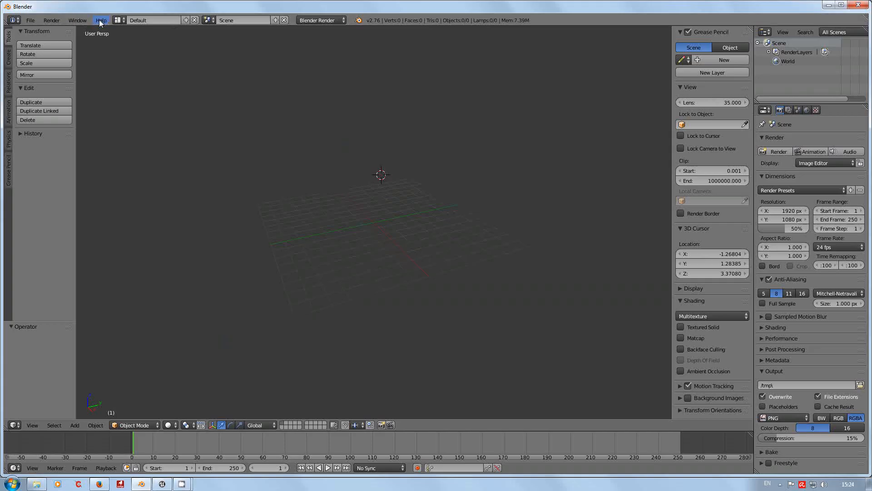
Step: Show the Scene properties with the Units panel (None, degrees) after dismissing the splash
left_click(101, 20)
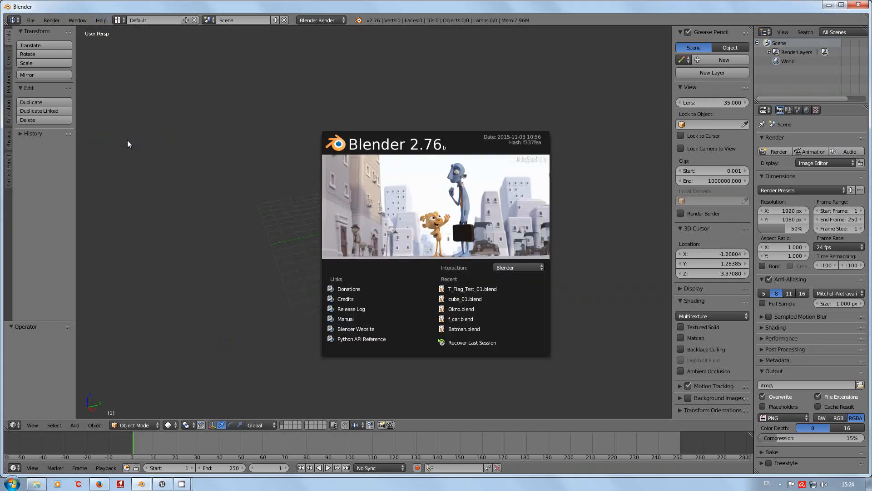
mouse_move(229, 229)
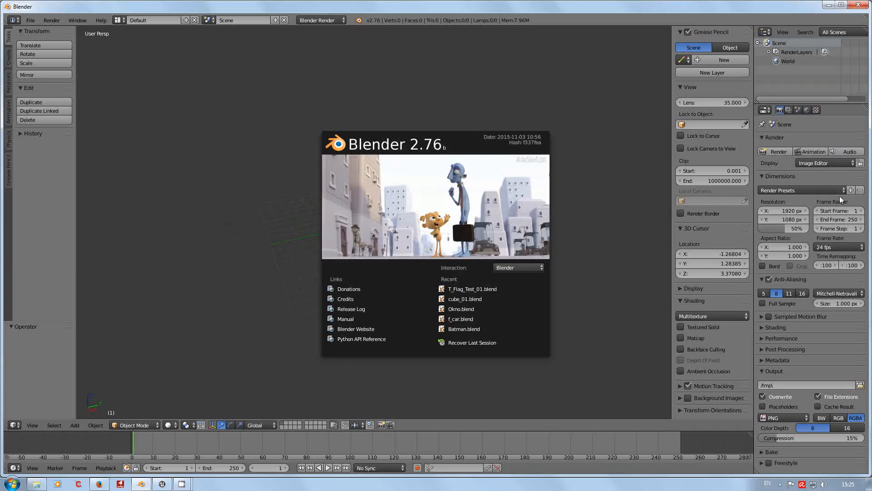
mouse_move(758, 145)
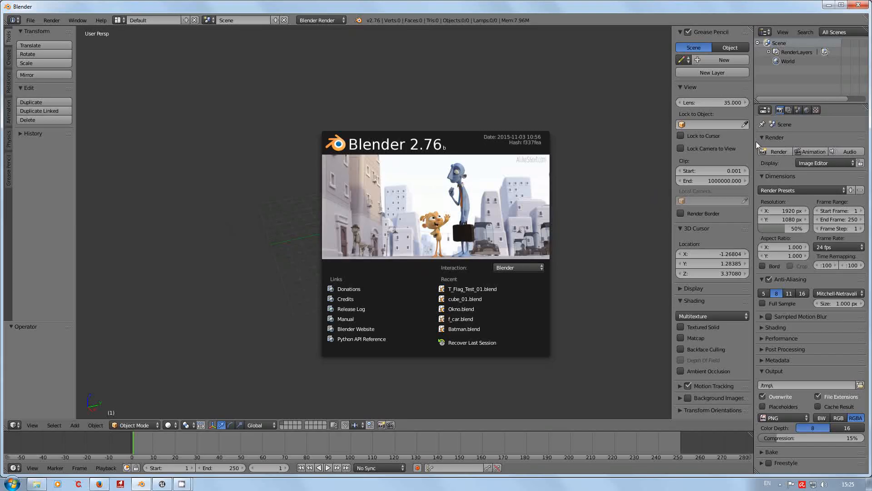
mouse_move(453, 39)
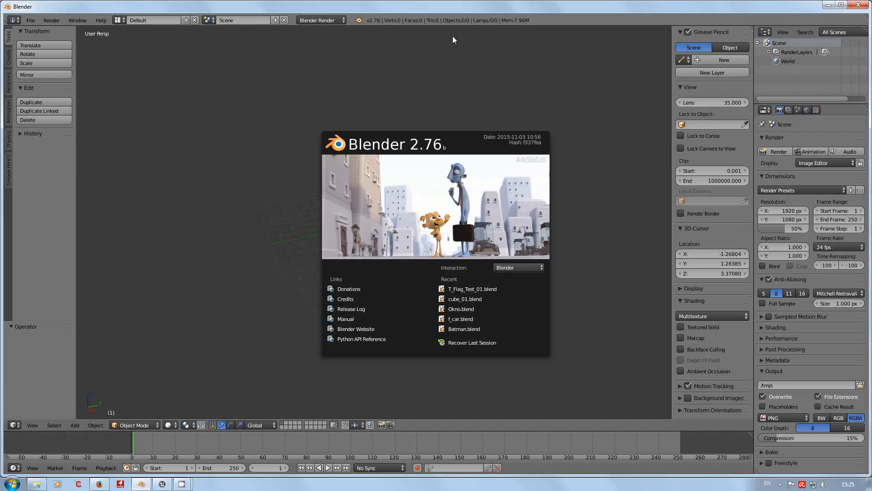
mouse_move(475, 71)
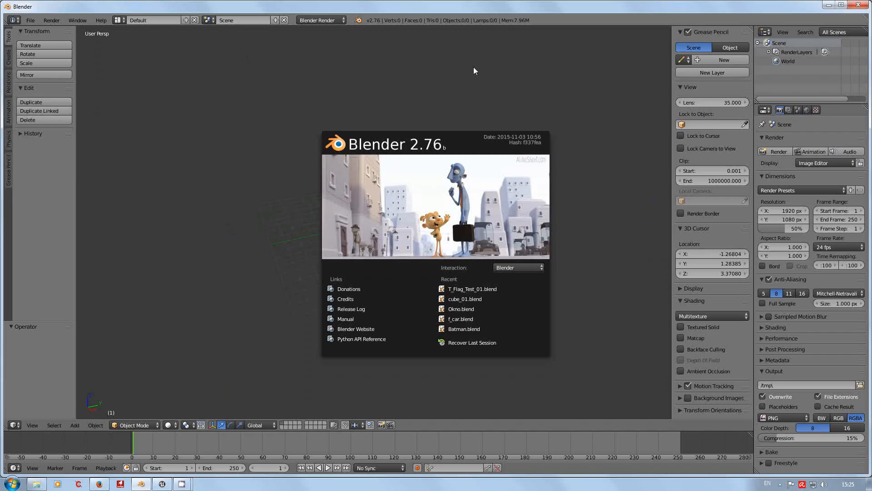
mouse_move(421, 155)
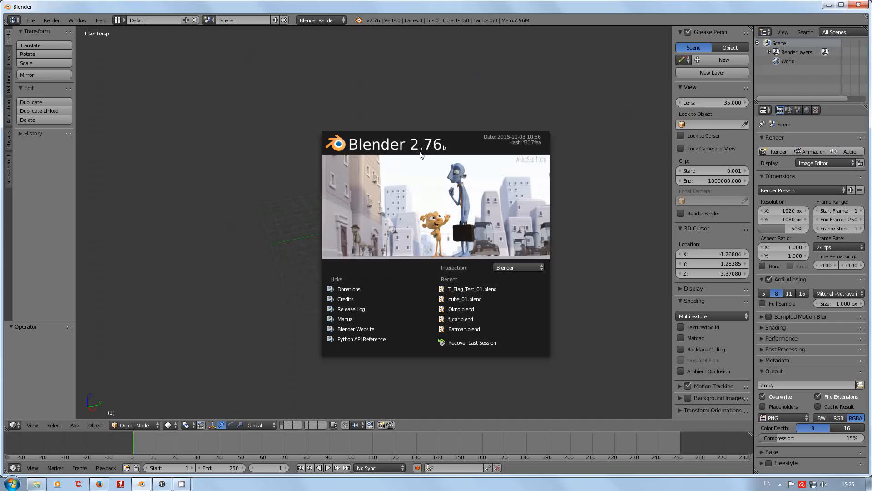
mouse_move(440, 155)
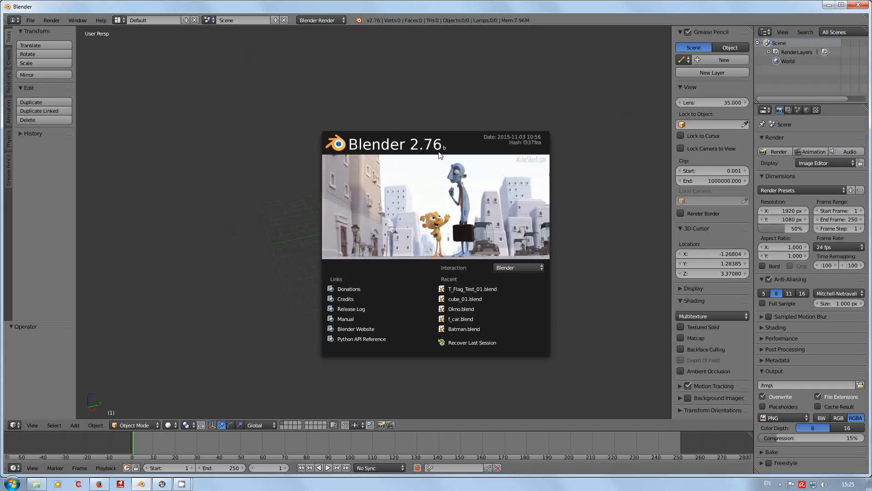
mouse_move(448, 156)
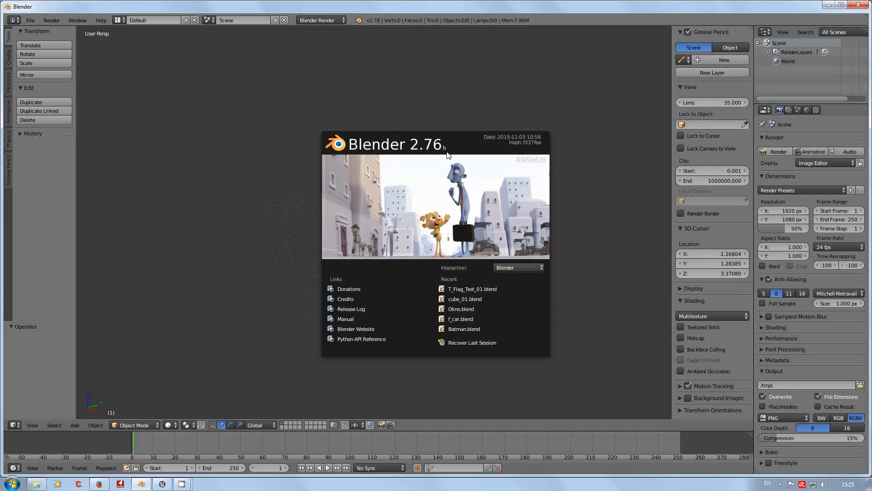
mouse_move(659, 196)
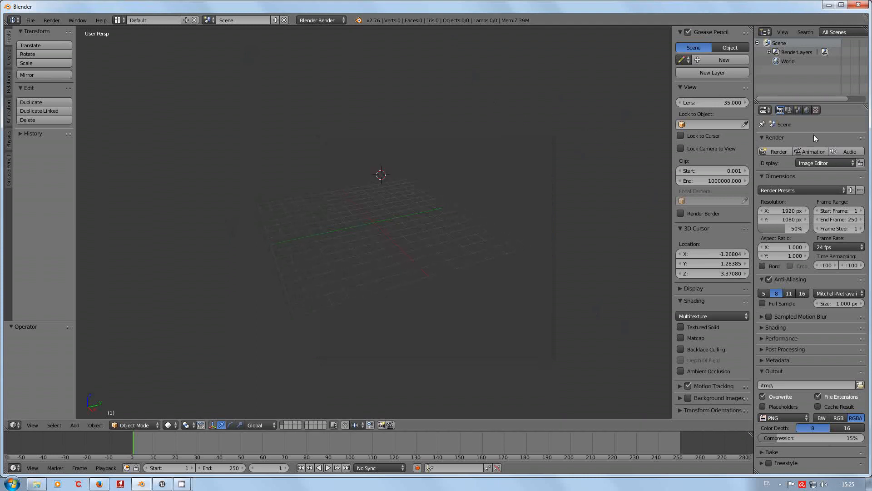
left_click(788, 110)
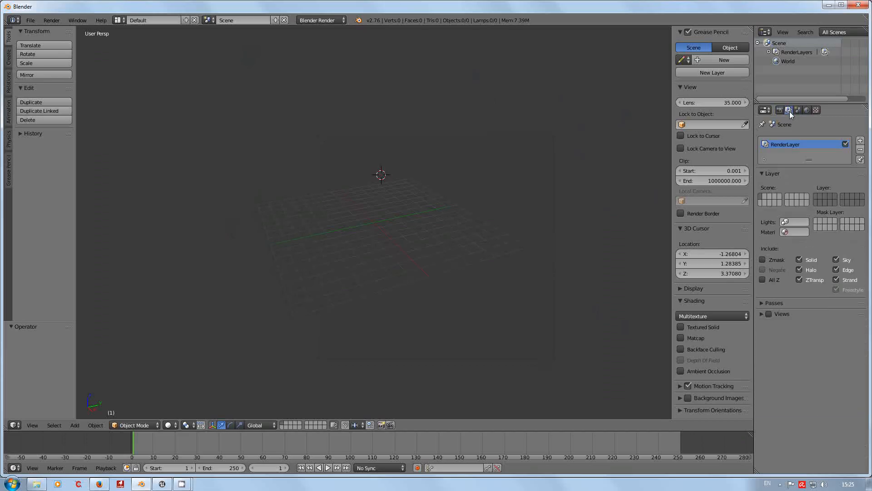
left_click(797, 110)
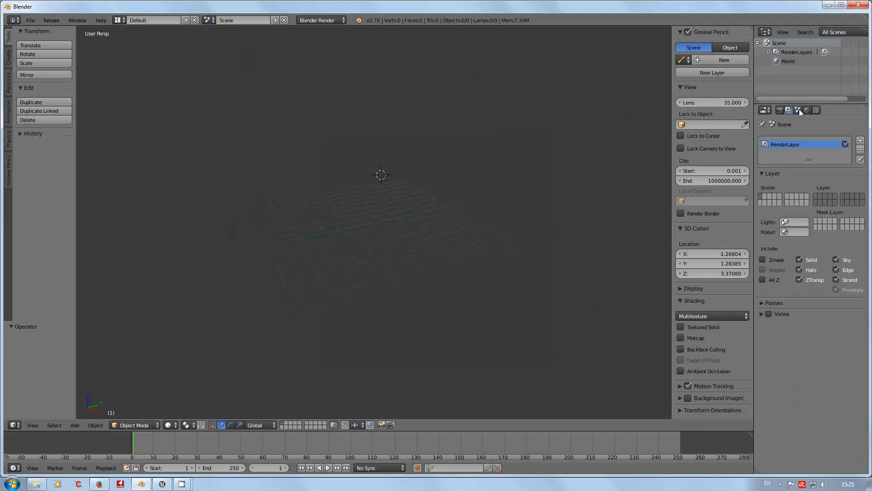
left_click(798, 110)
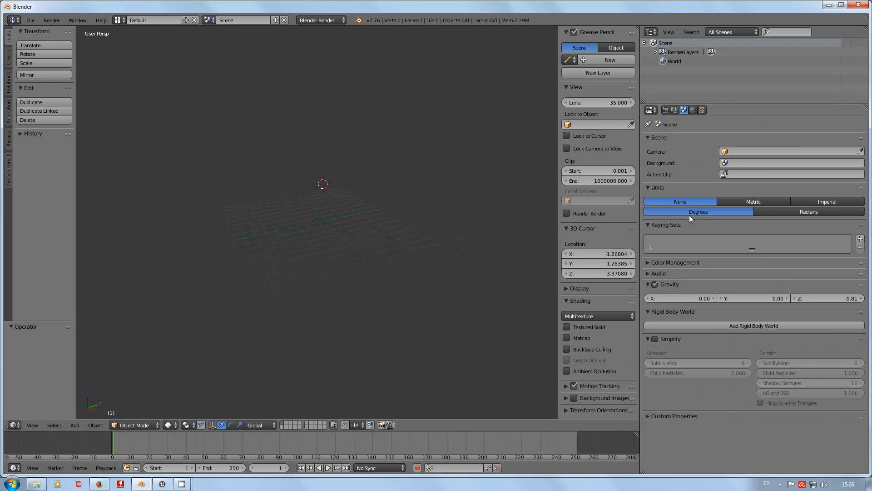
mouse_move(733, 149)
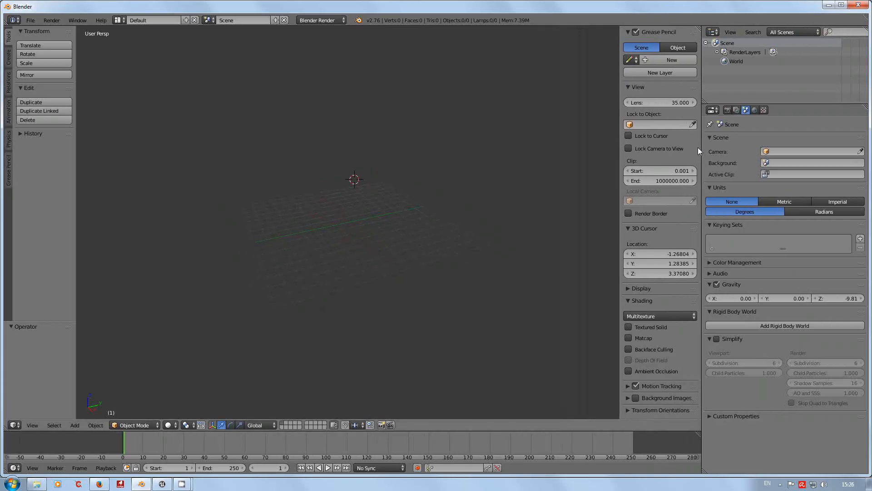
mouse_move(474, 182)
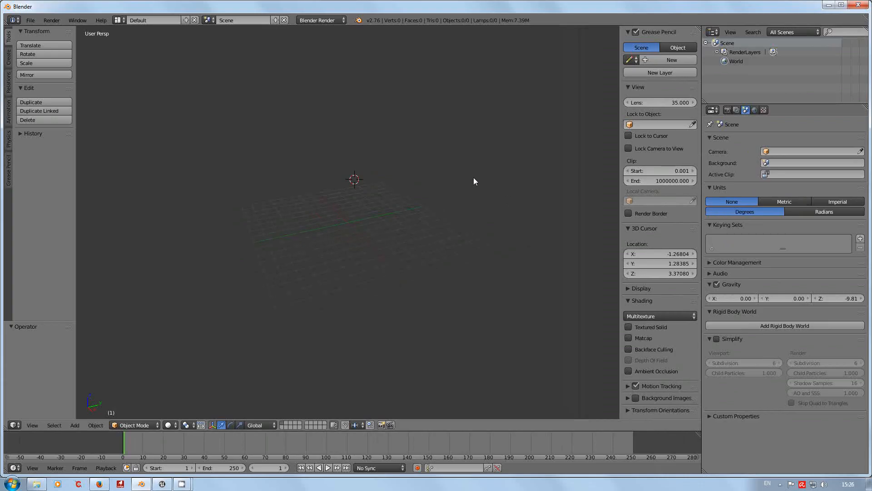
mouse_move(445, 227)
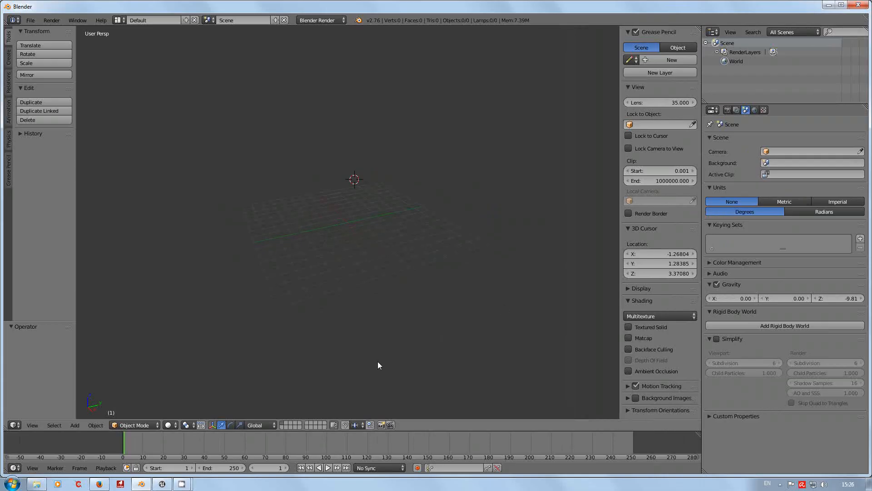
mouse_move(370, 368)
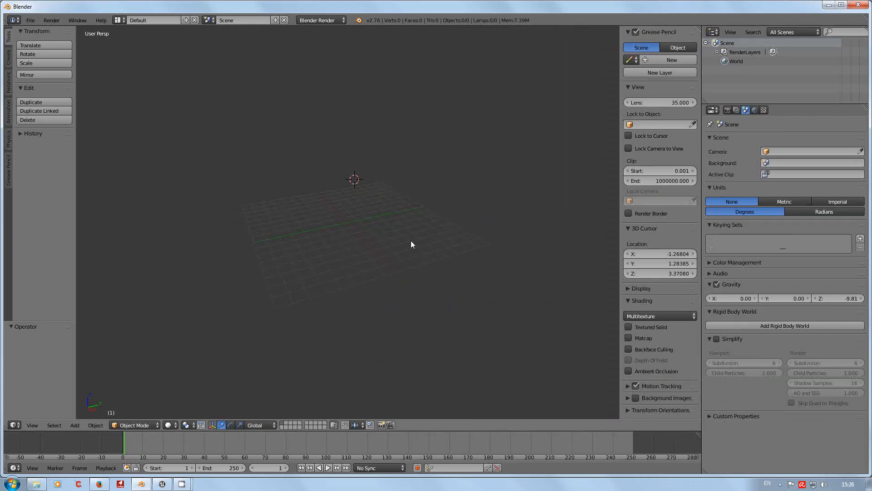
mouse_move(395, 264)
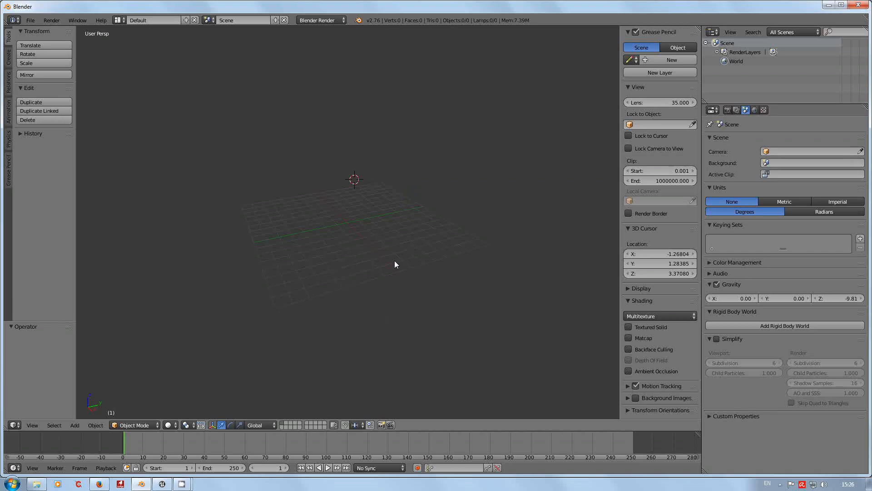
mouse_move(405, 262)
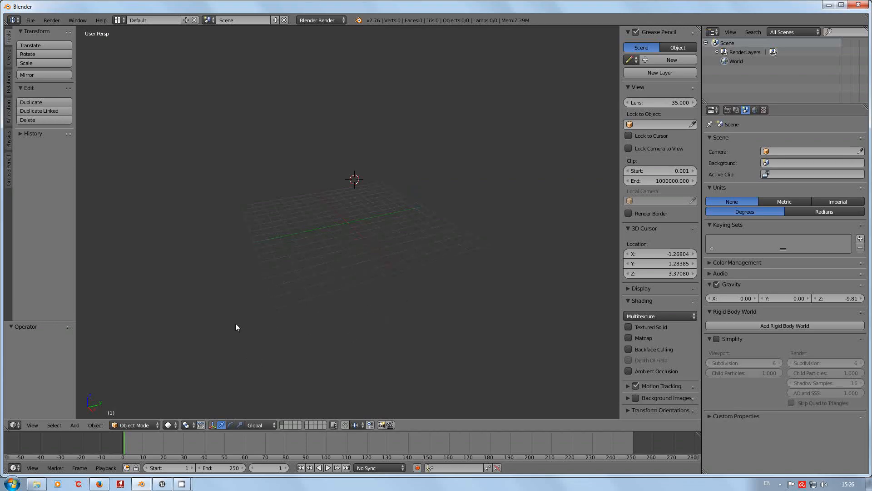
mouse_move(382, 335)
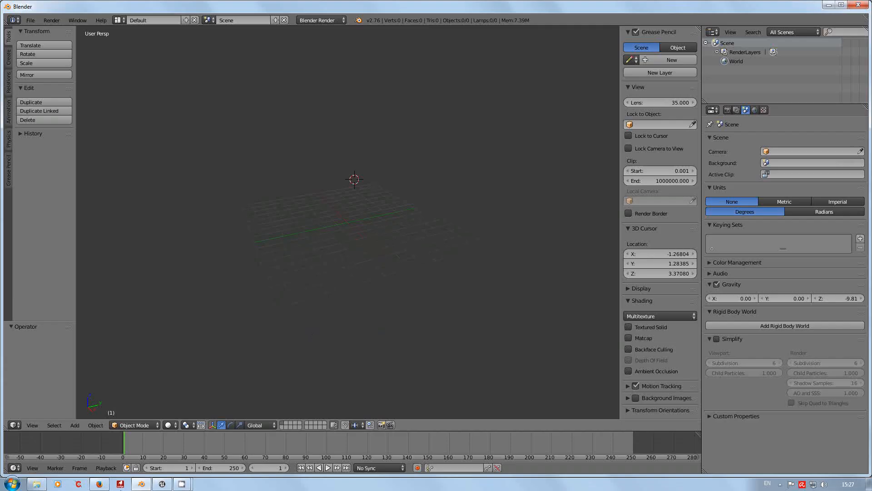
Step: Switch to the browser showing the Static Mesh from Blender wiki article
left_click(99, 482)
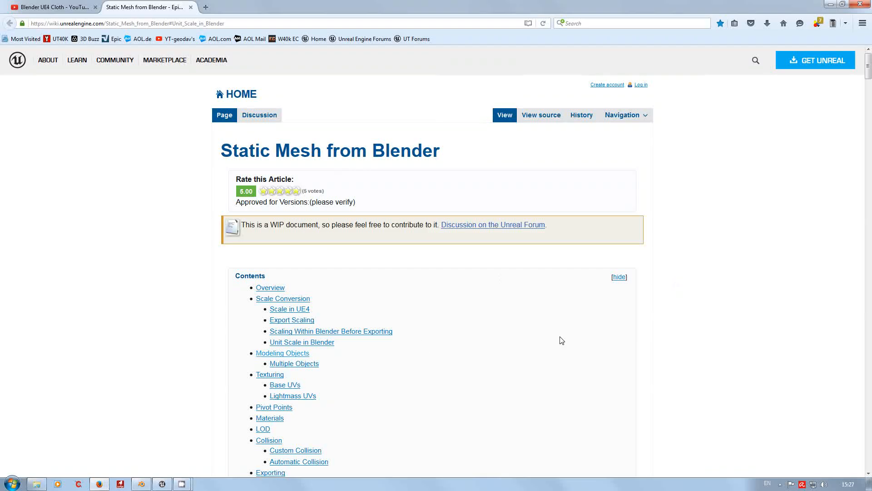
mouse_move(128, 252)
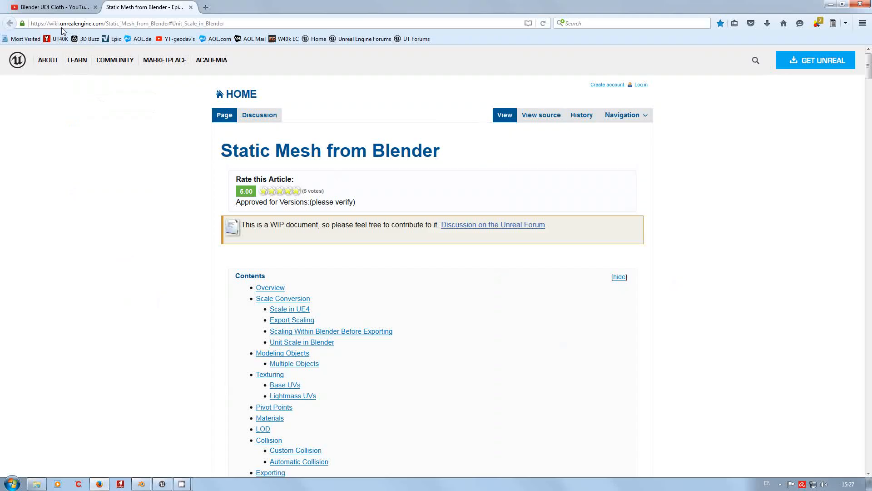
mouse_move(189, 73)
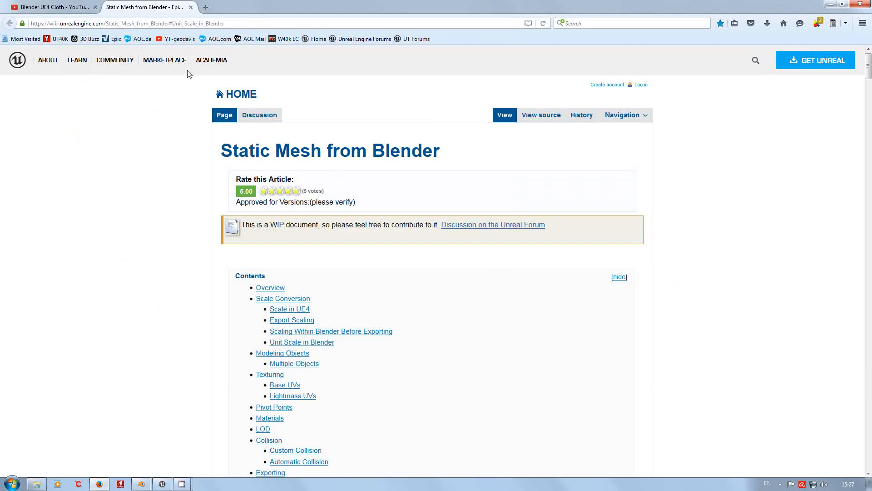
mouse_move(717, 191)
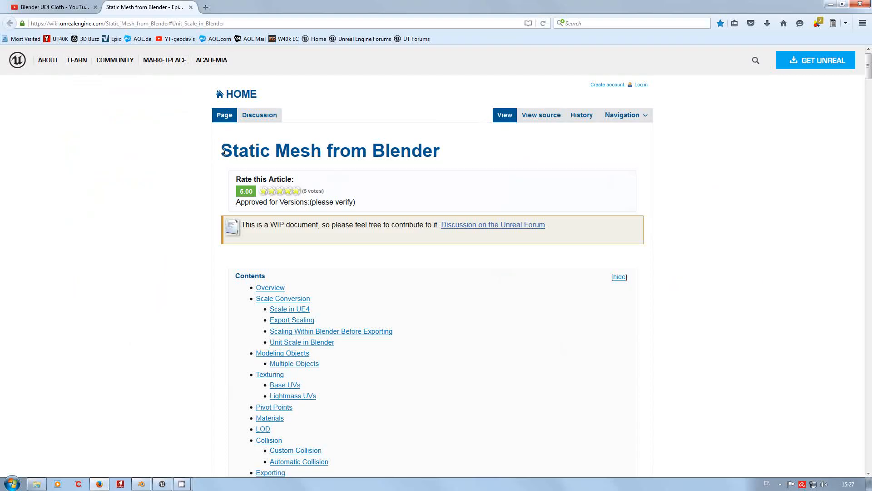
mouse_move(697, 172)
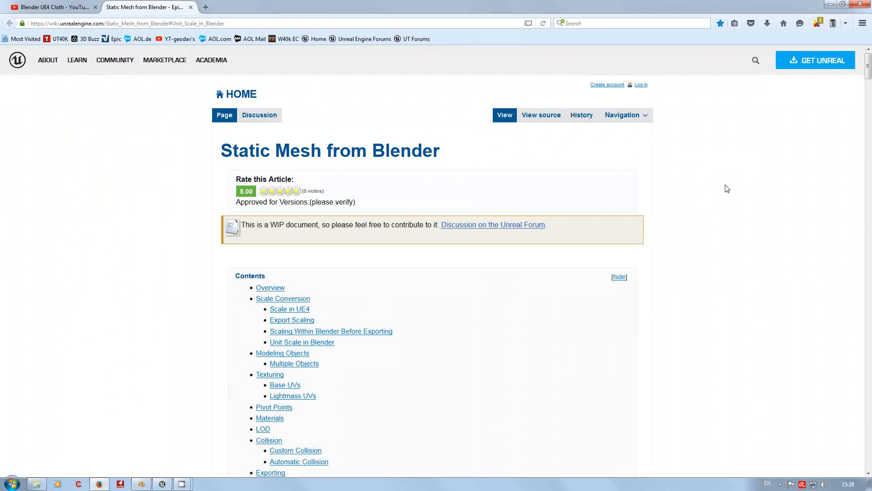
scroll("down", 3)
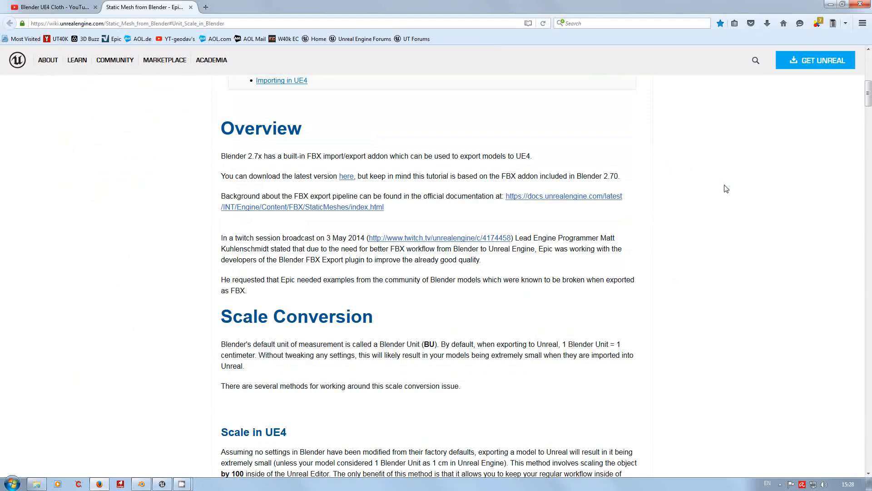
scroll("down", 3)
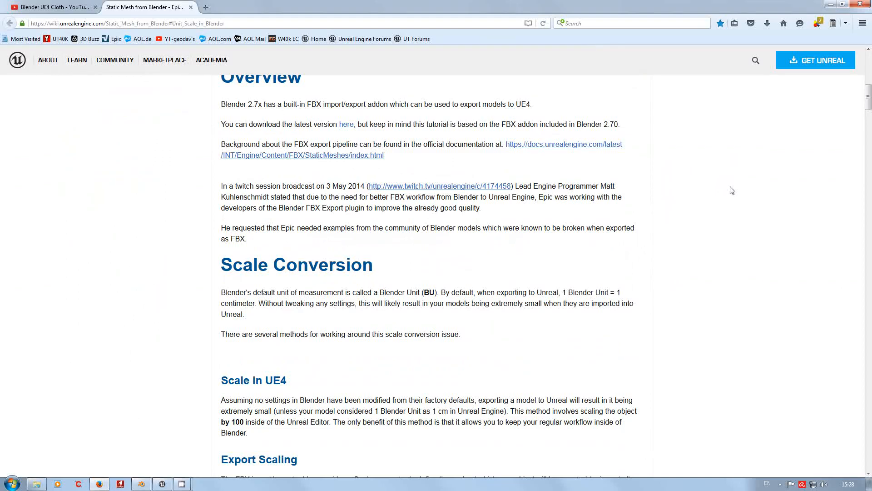
mouse_move(323, 151)
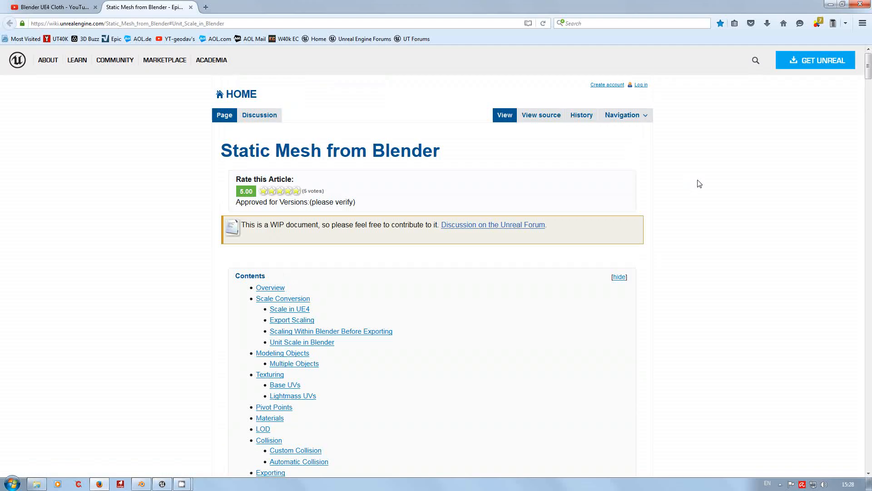
scroll("down", 3)
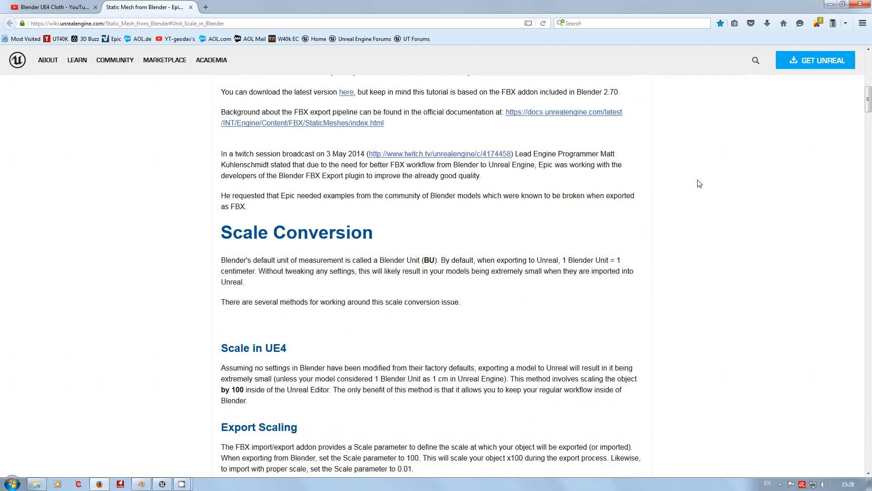
scroll("down", 3)
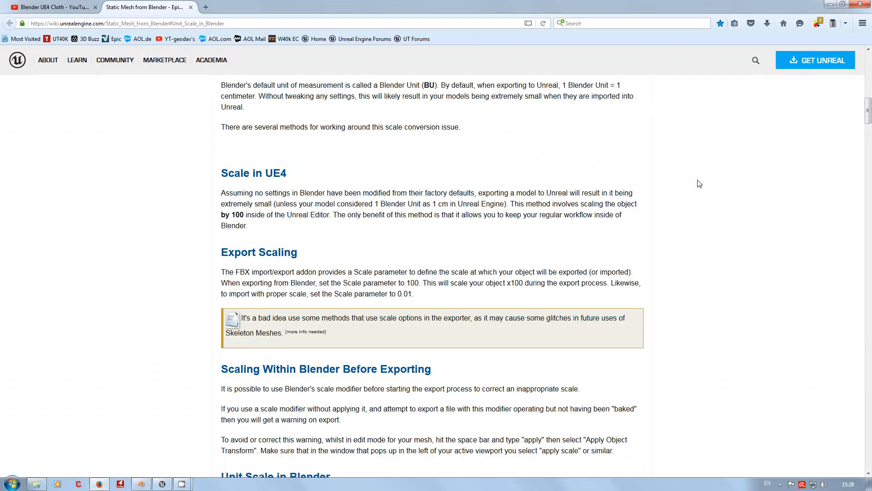
scroll("down", 3)
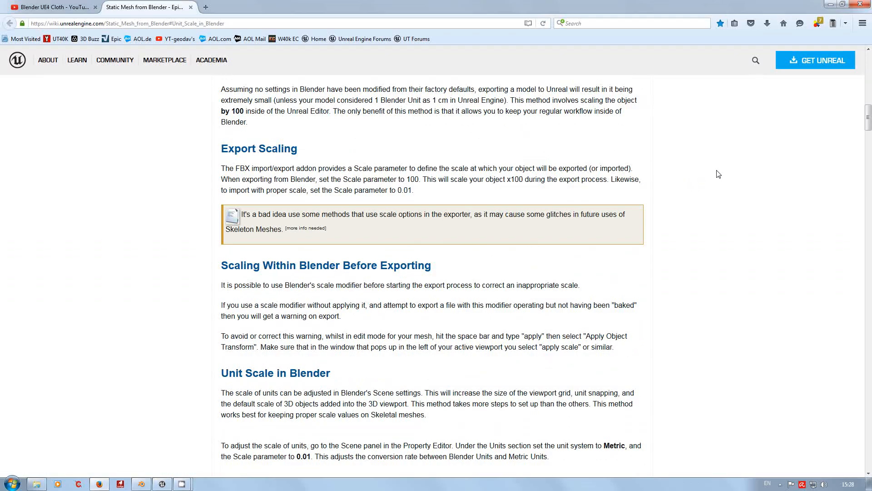
mouse_move(739, 169)
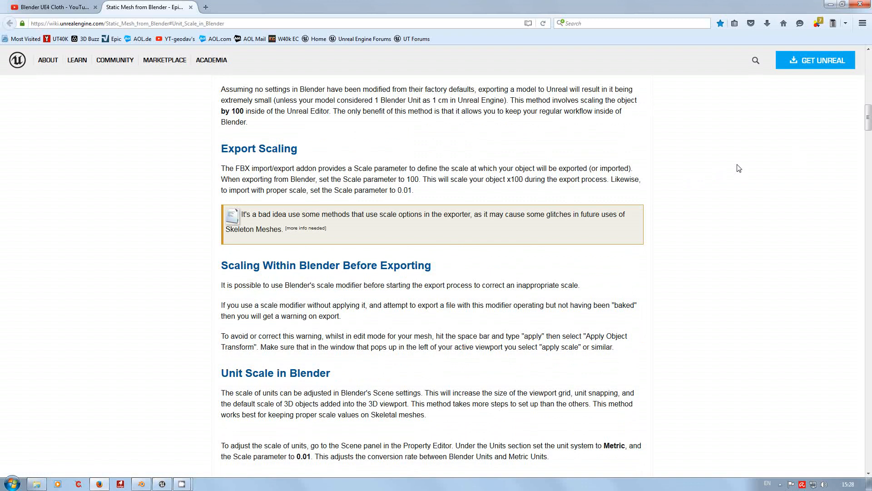
mouse_move(277, 183)
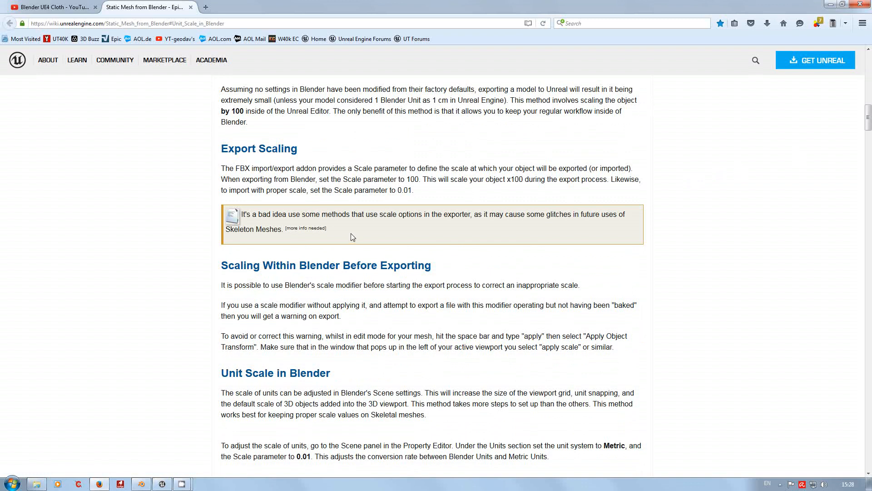
mouse_move(416, 203)
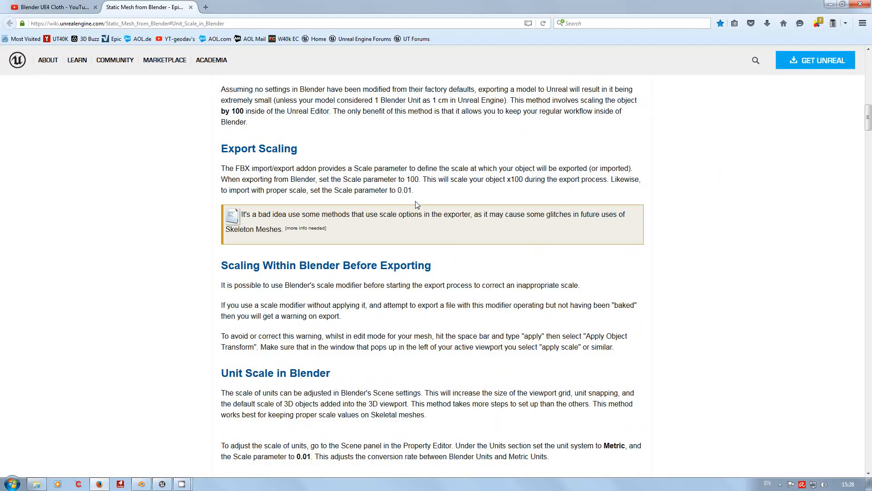
mouse_move(727, 218)
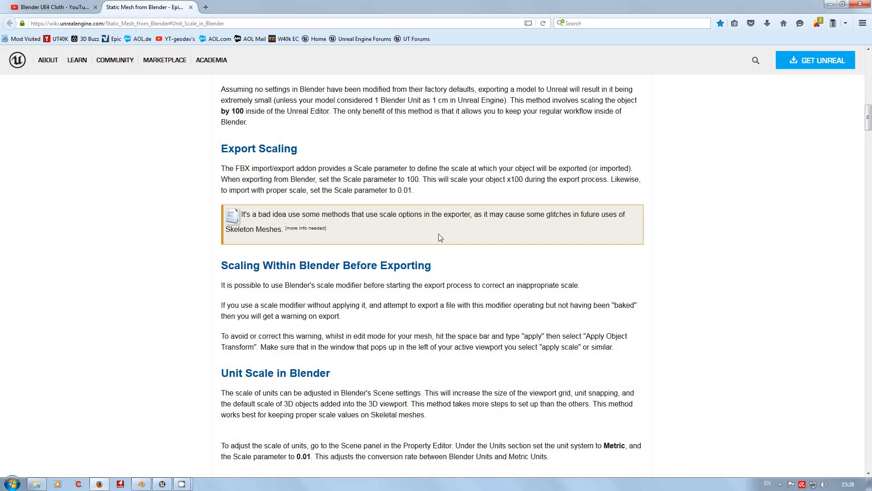
mouse_move(675, 217)
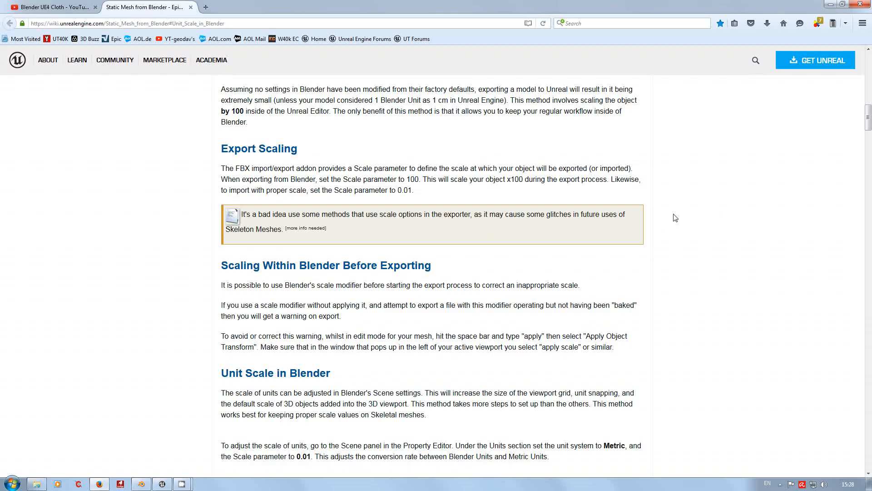
mouse_move(722, 232)
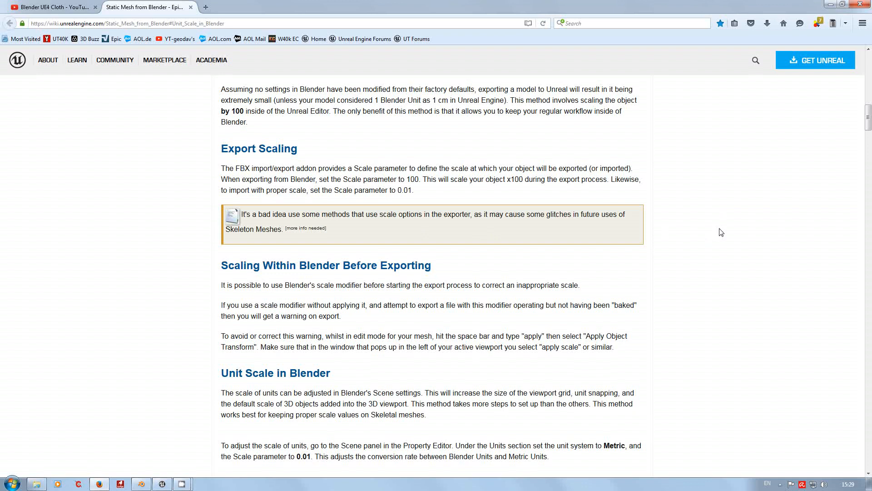
scroll("down", 3)
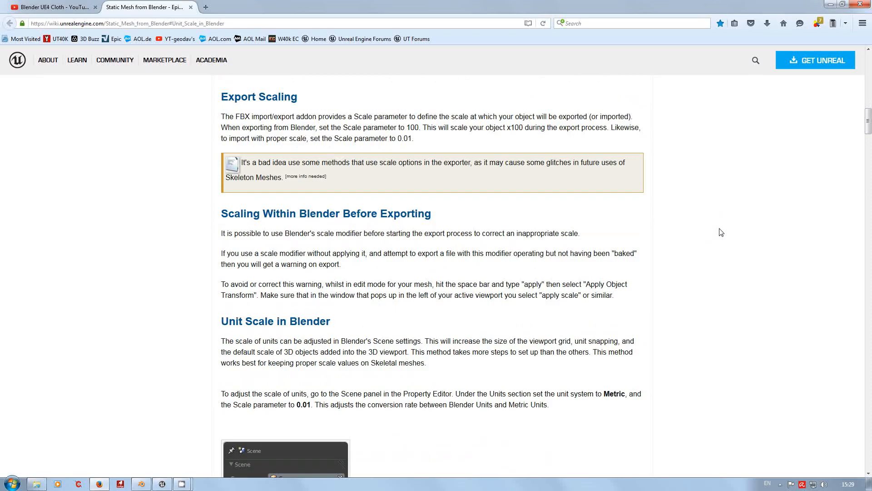
scroll("down", 3)
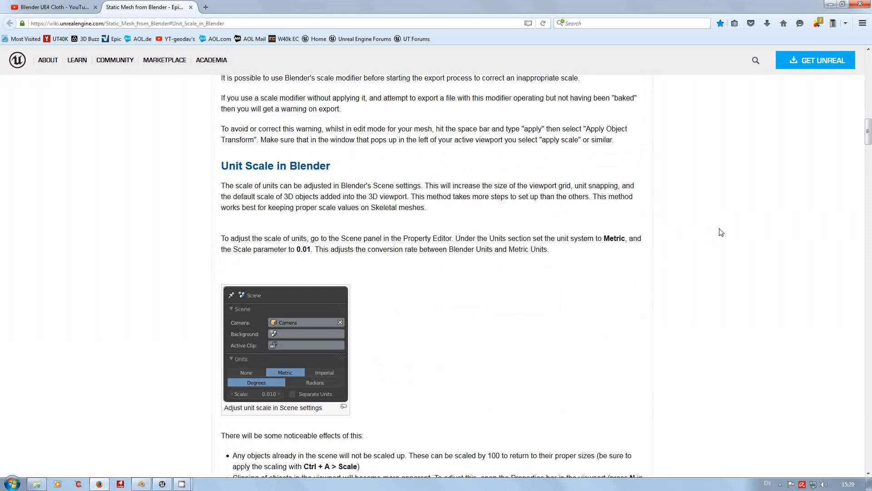
scroll("down", 3)
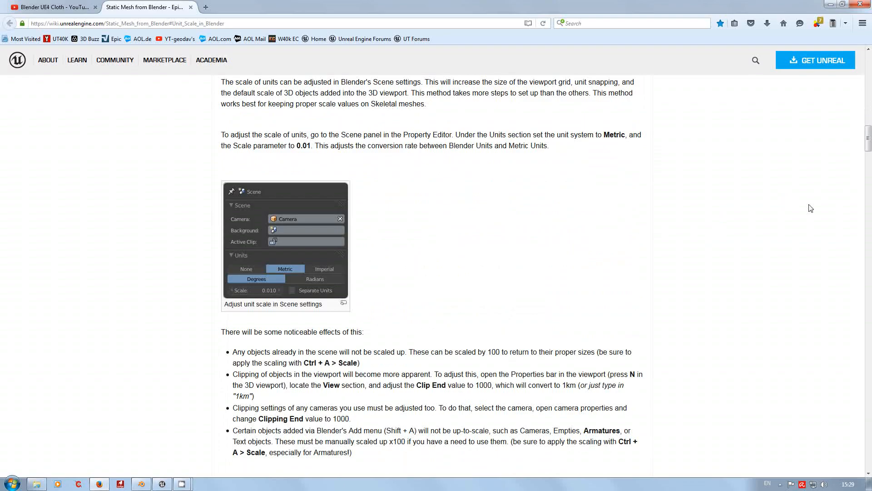
mouse_move(414, 183)
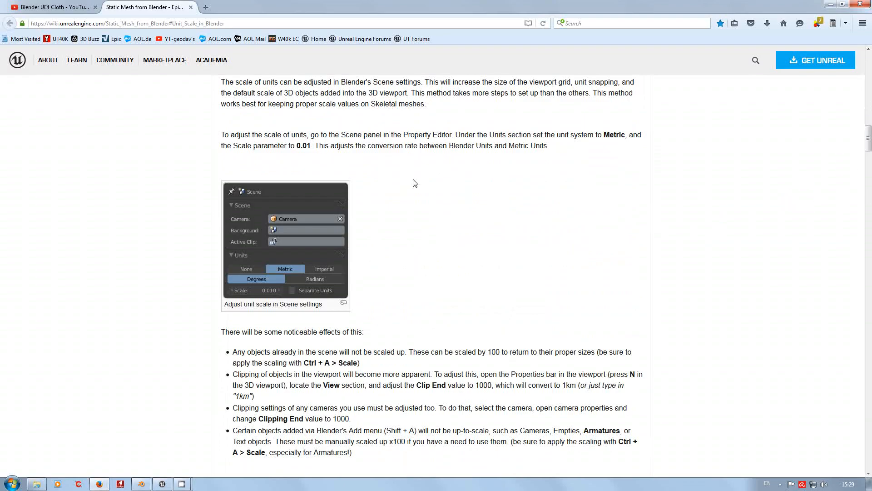
mouse_move(284, 161)
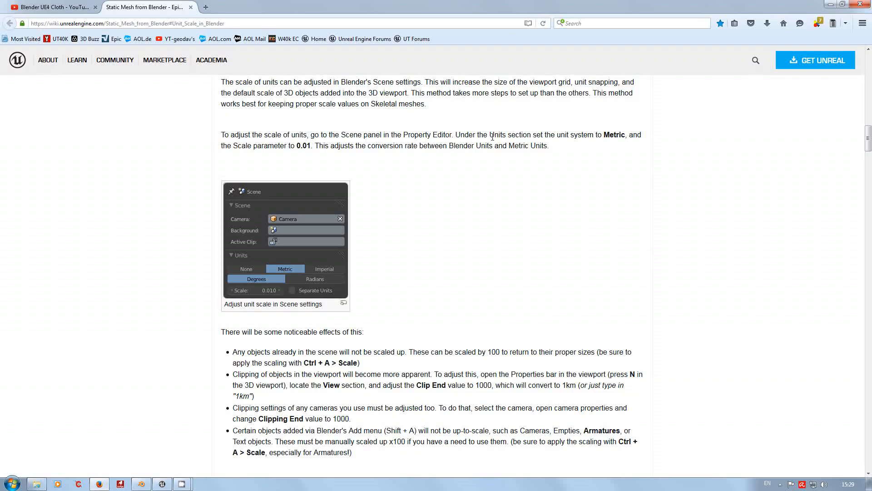
mouse_move(619, 147)
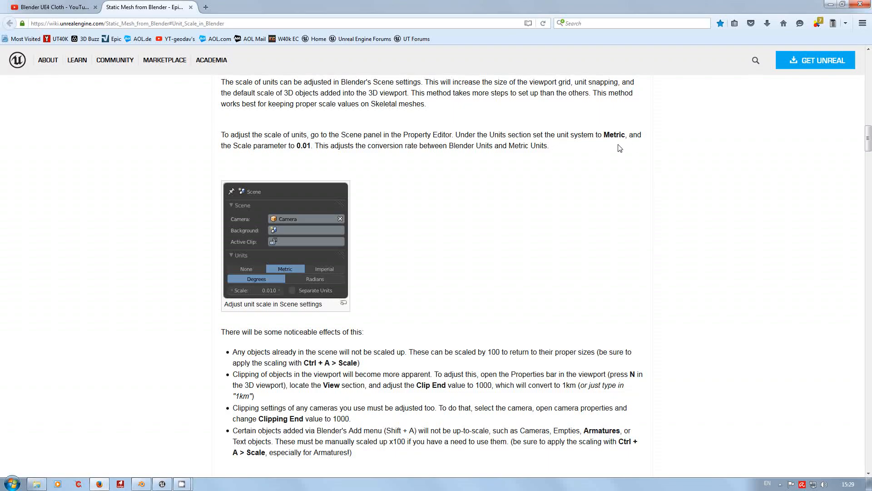
mouse_move(283, 156)
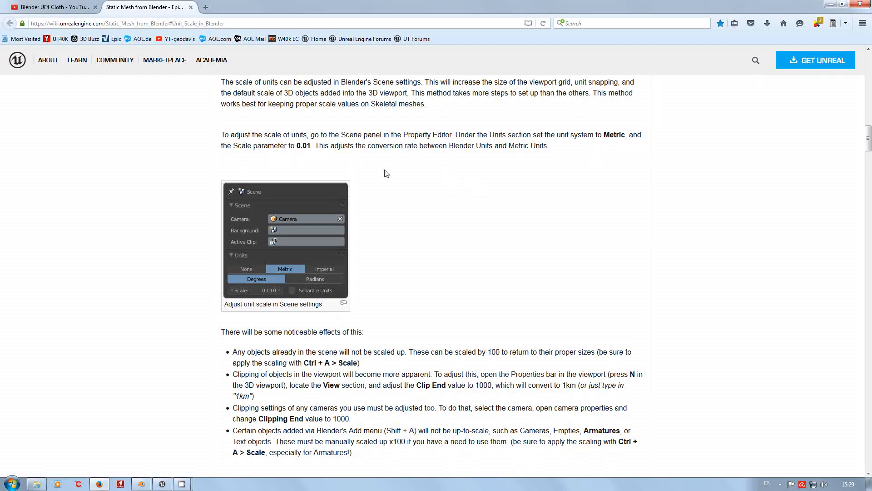
mouse_move(457, 155)
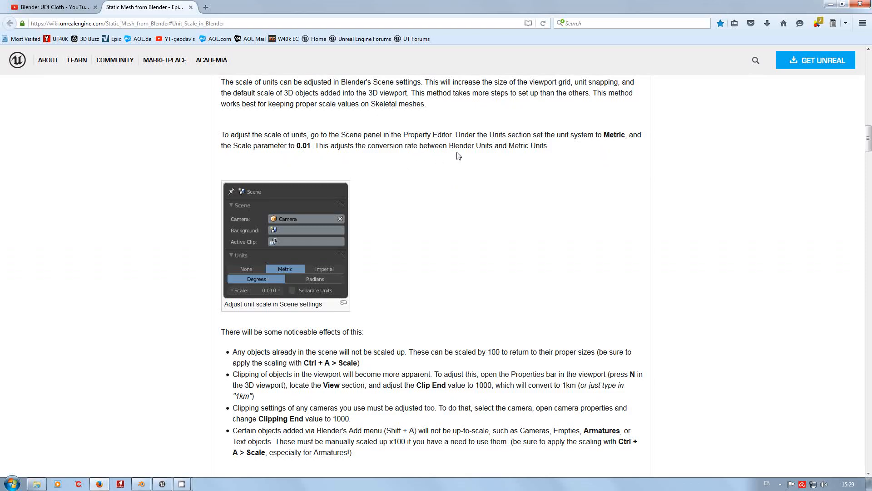
mouse_move(572, 168)
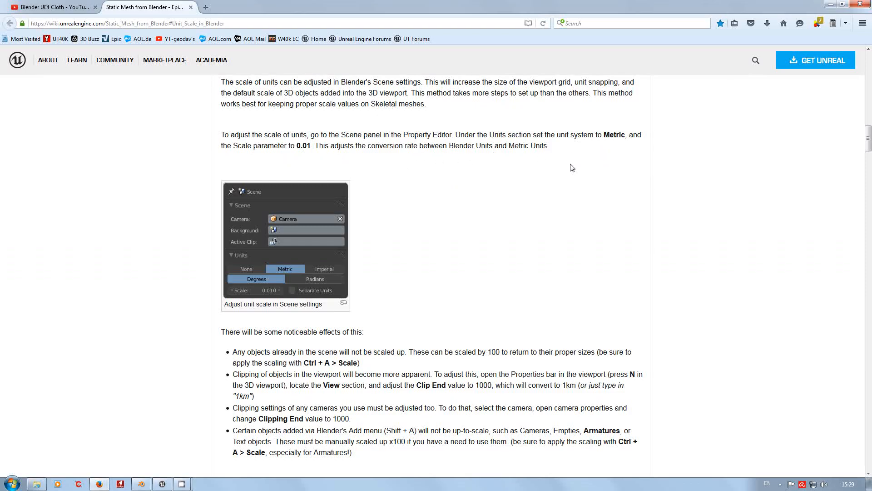
mouse_move(591, 127)
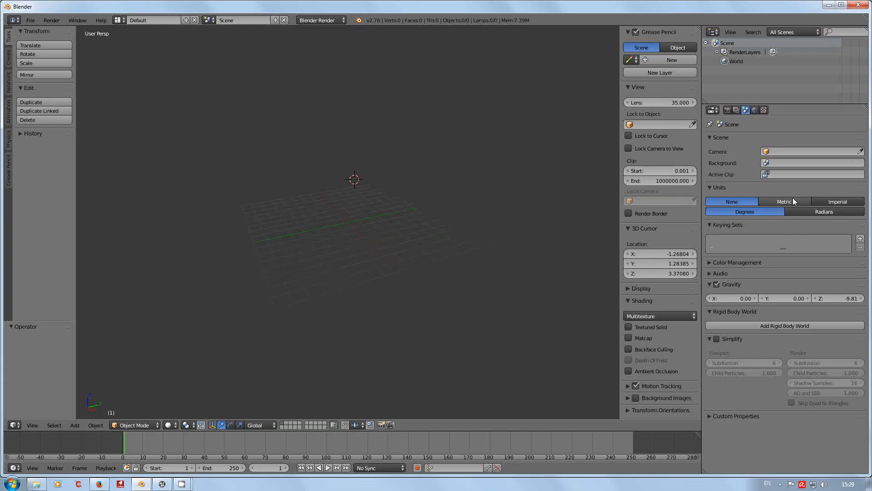
Step: Set the scene units to Metric with a unit scale of 0.010
left_click(785, 202)
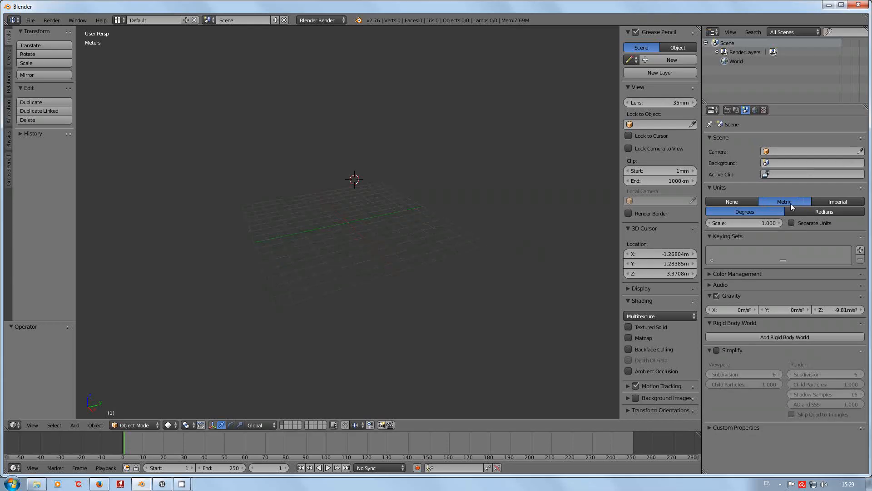
left_click(745, 222)
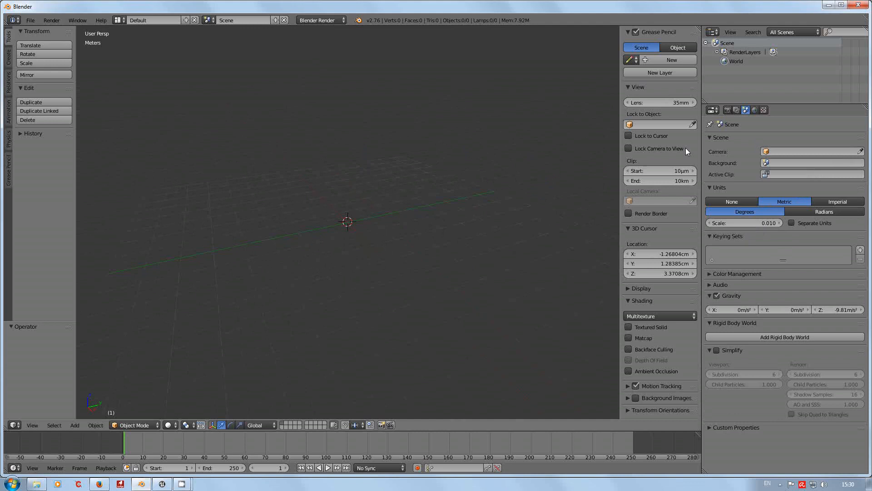
mouse_move(648, 201)
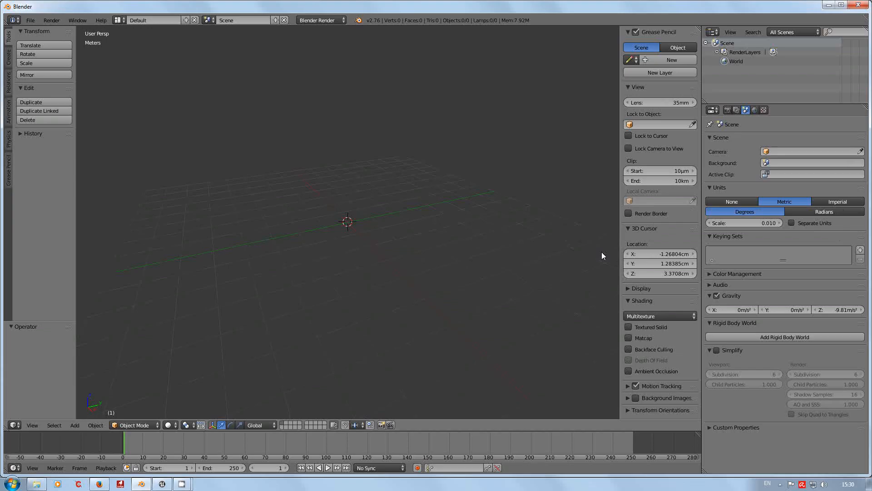
mouse_move(554, 257)
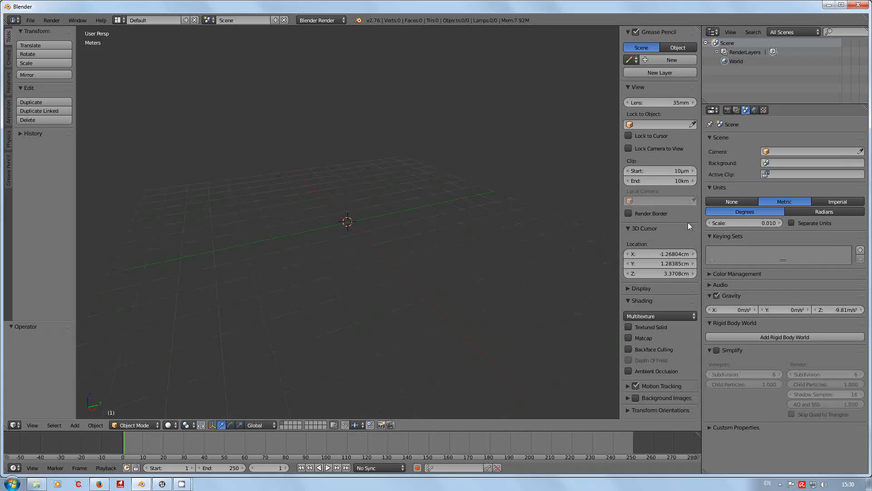
mouse_move(670, 227)
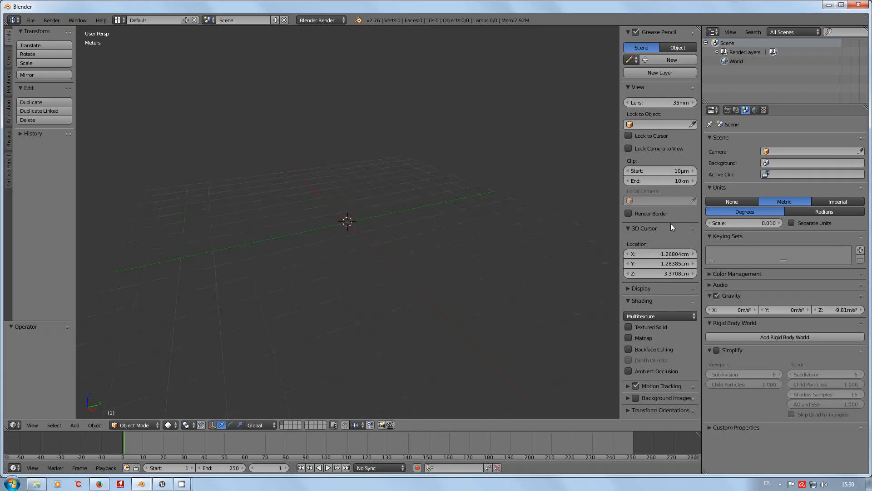
mouse_move(671, 212)
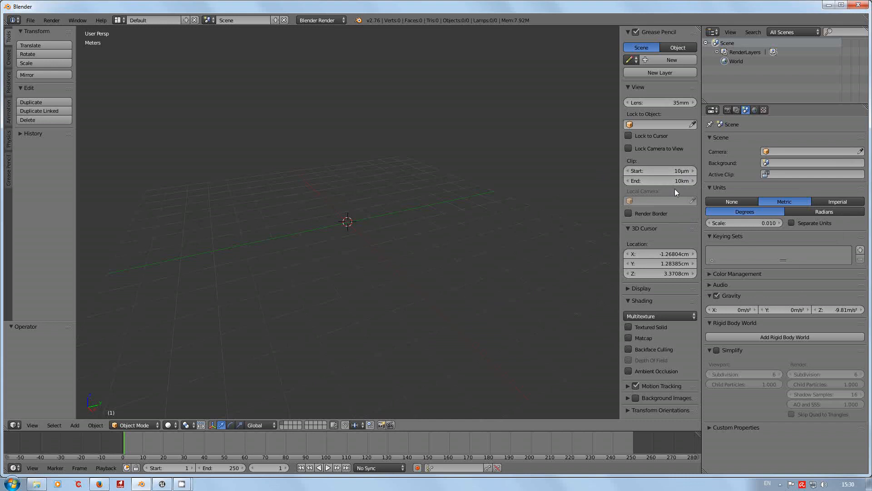
mouse_move(659, 181)
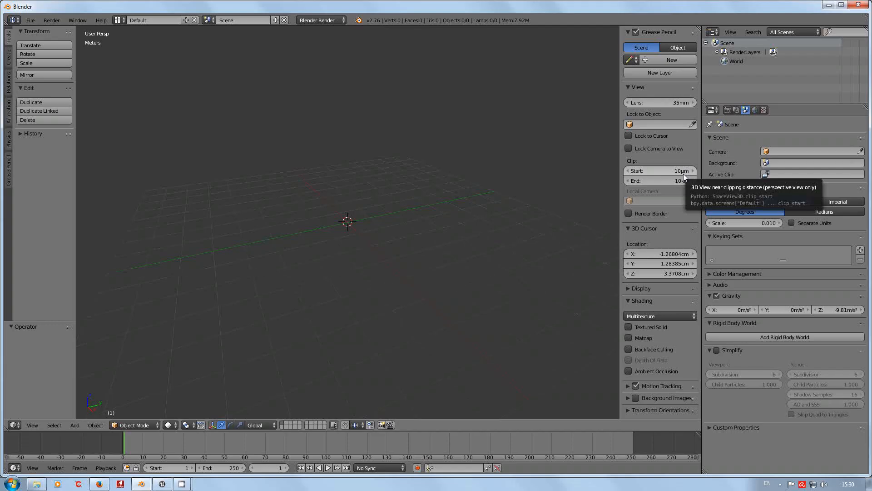
mouse_move(613, 185)
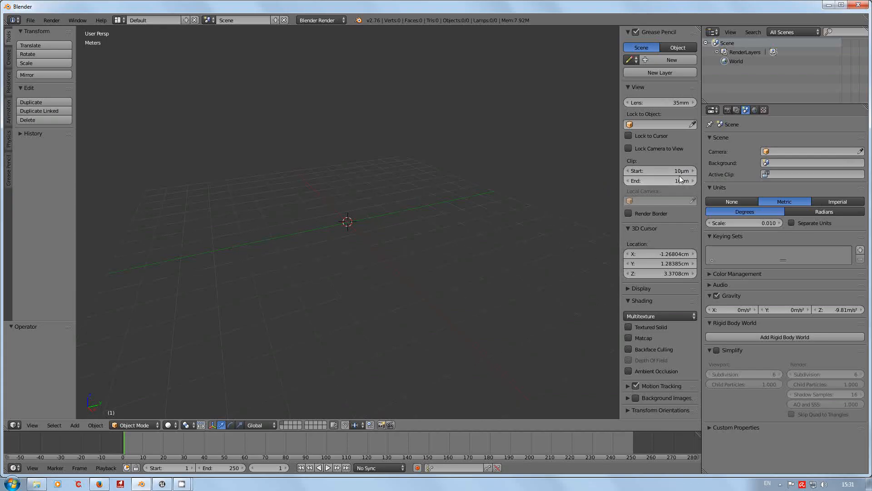
mouse_move(660, 170)
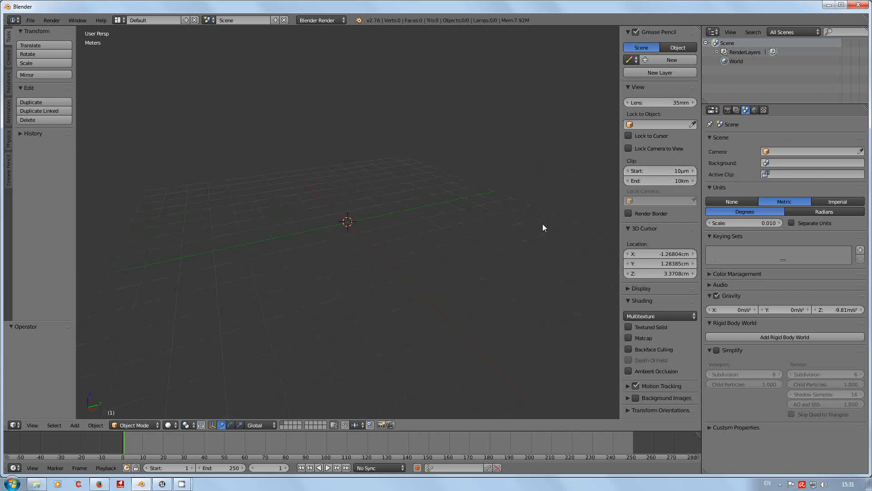
mouse_move(506, 217)
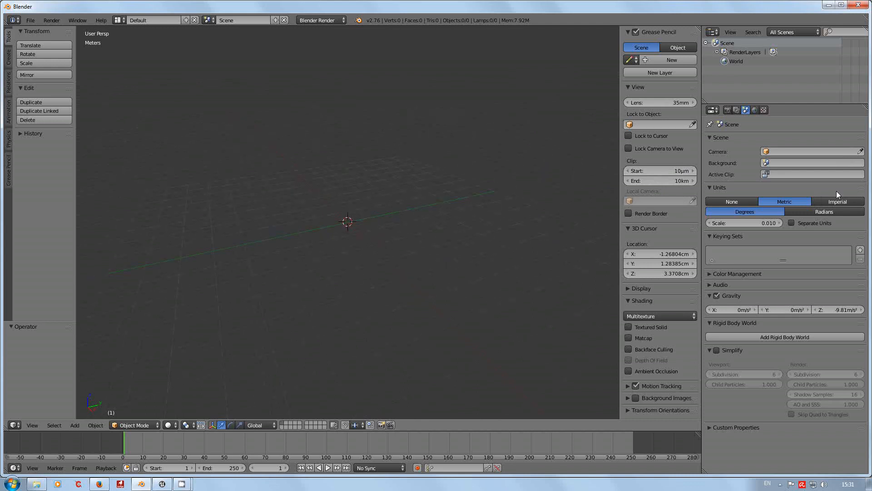
mouse_move(356, 108)
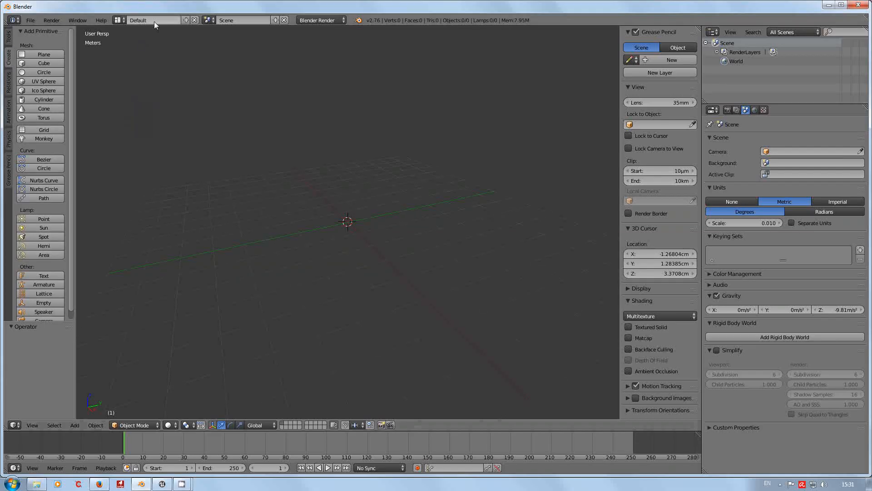
Step: Delete the off-center cube and add a fresh cube at the world origin (0,0,0)
left_click(43, 63)
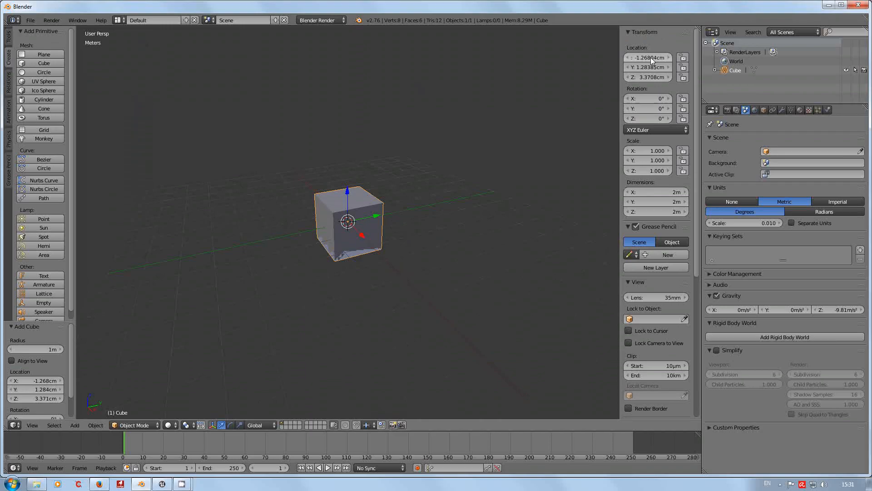
left_click(648, 58)
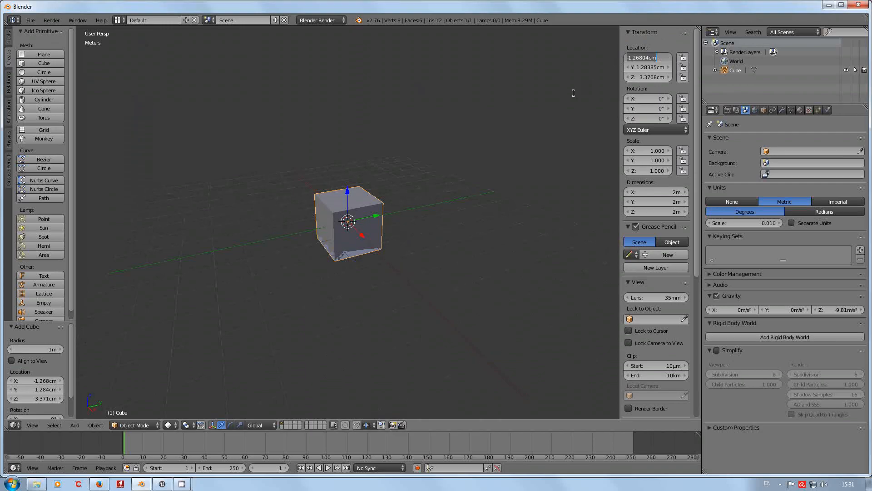
left_click(647, 58)
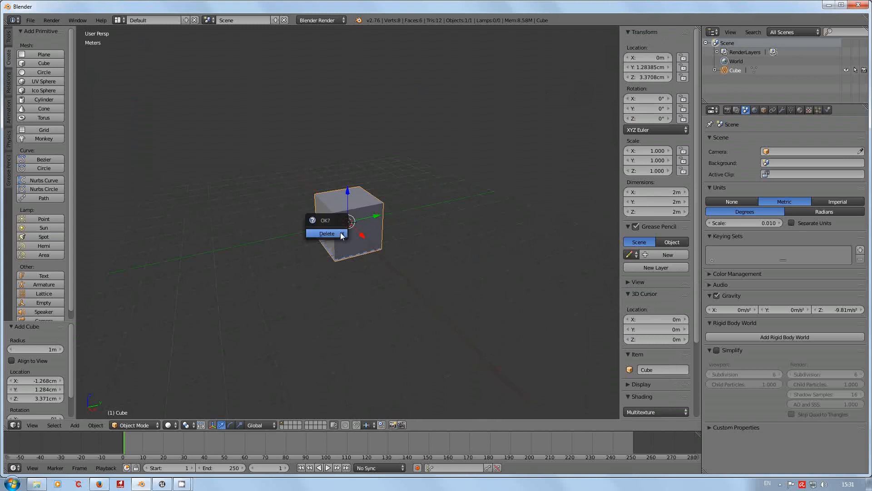
left_click(327, 233)
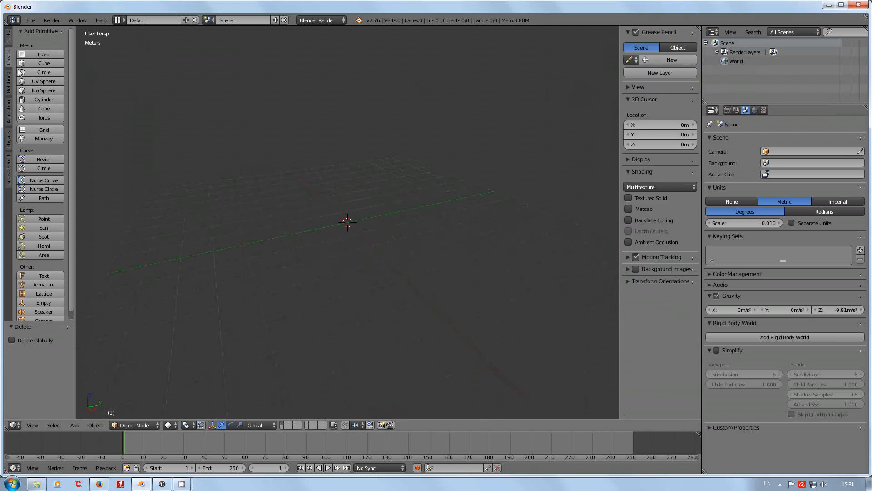
left_click(44, 63)
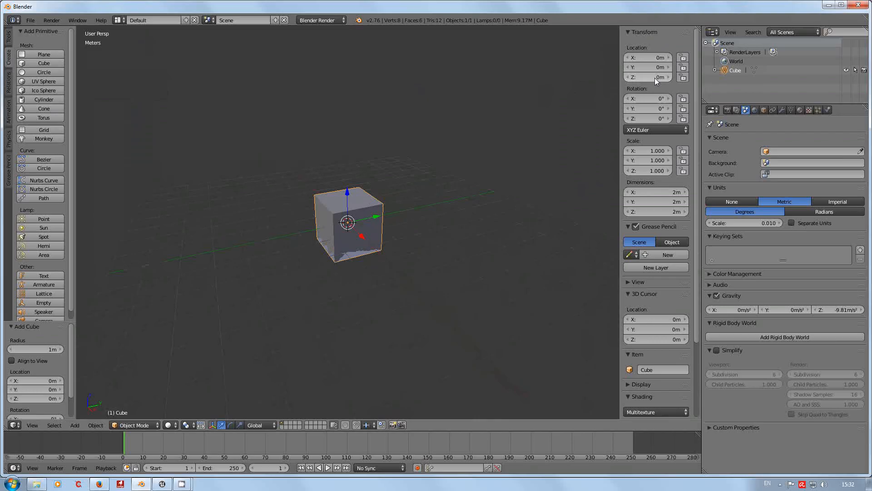
Step: Set the cube's Z location to 1 m so it rests on the grid
left_click(648, 76)
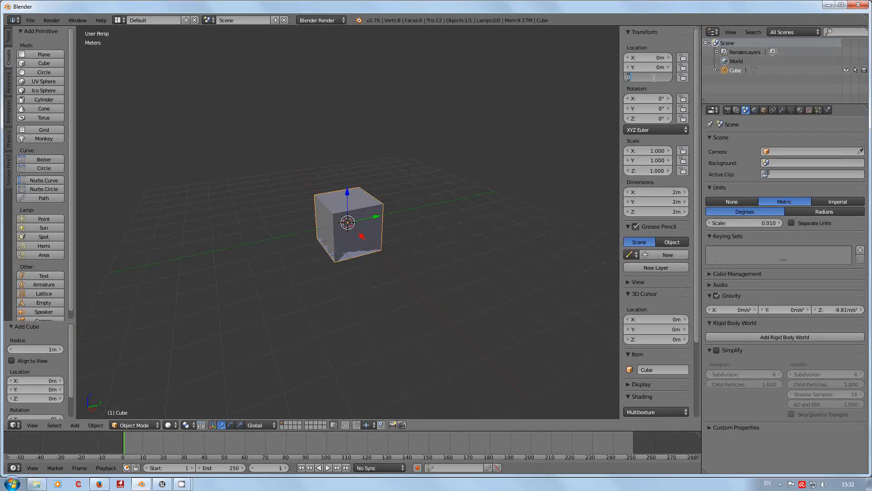
type("1cm")
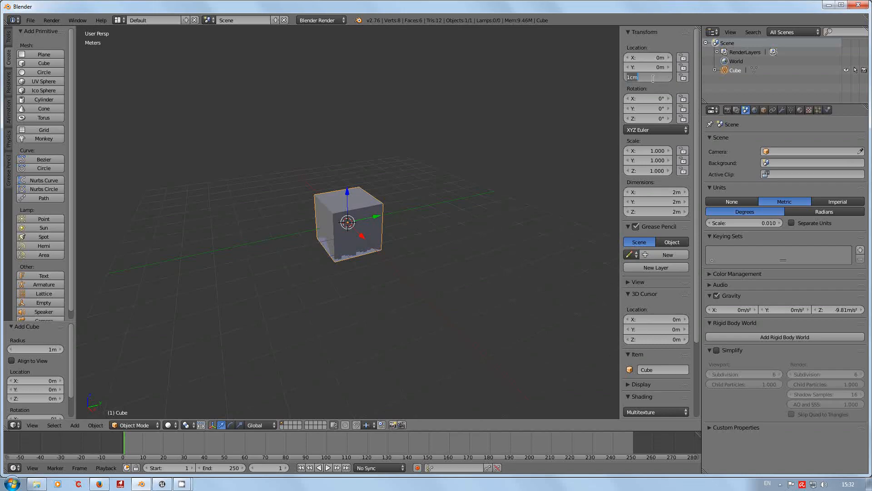
type("100")
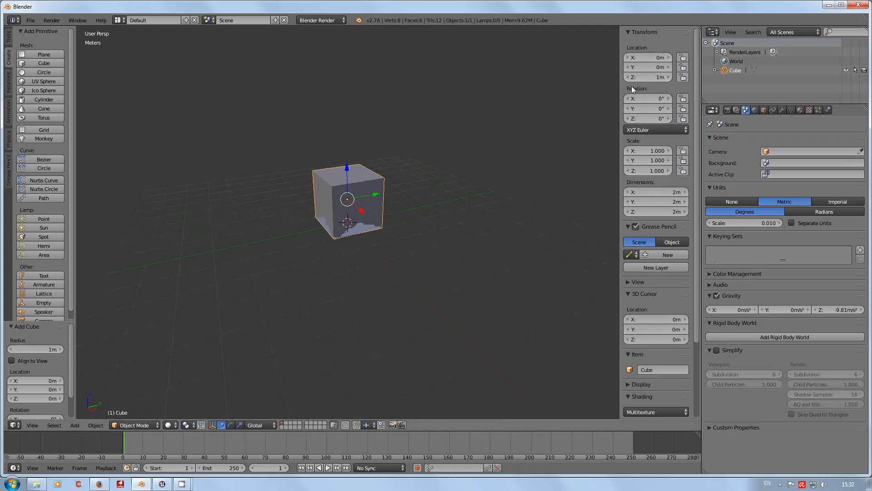
mouse_move(647, 68)
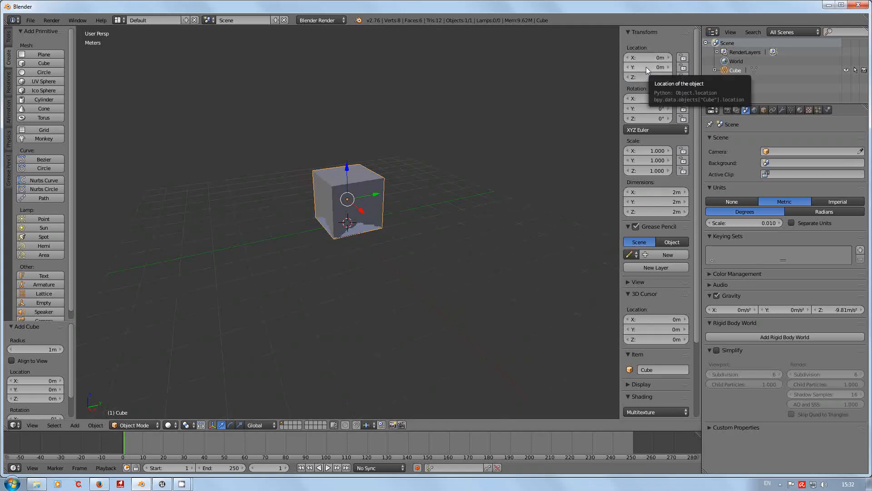
left_click(648, 76)
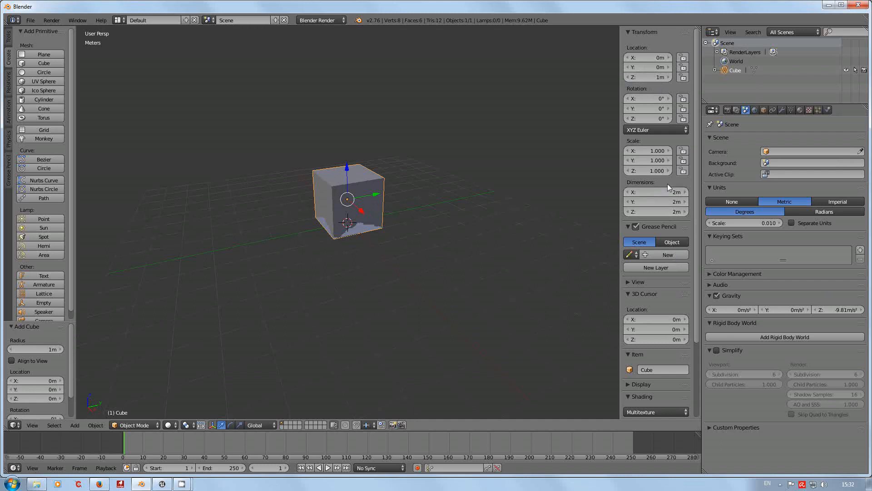
mouse_move(490, 106)
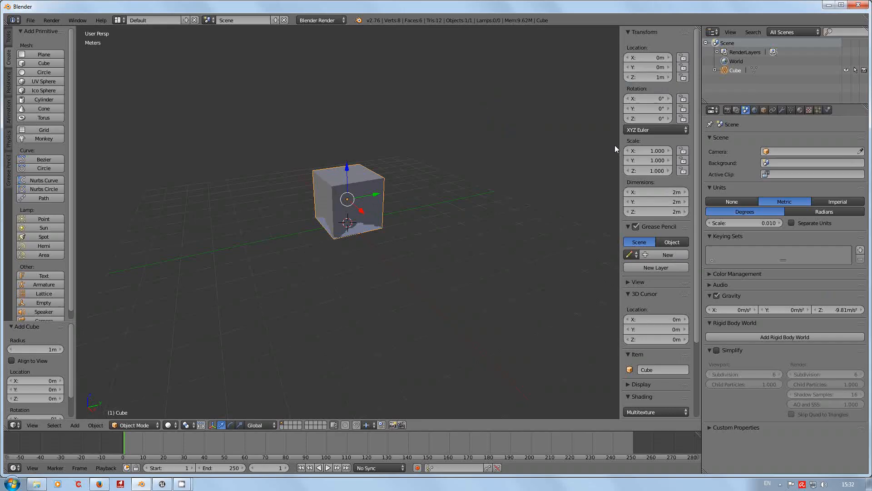
mouse_move(356, 143)
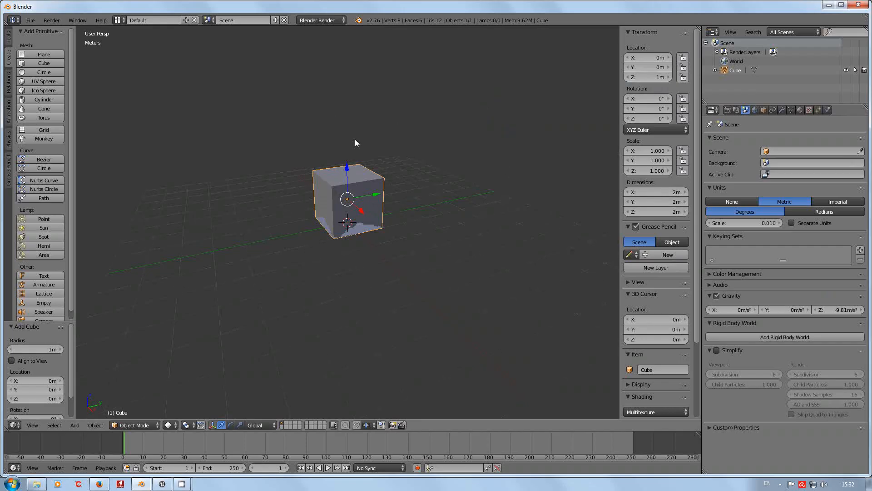
mouse_move(358, 252)
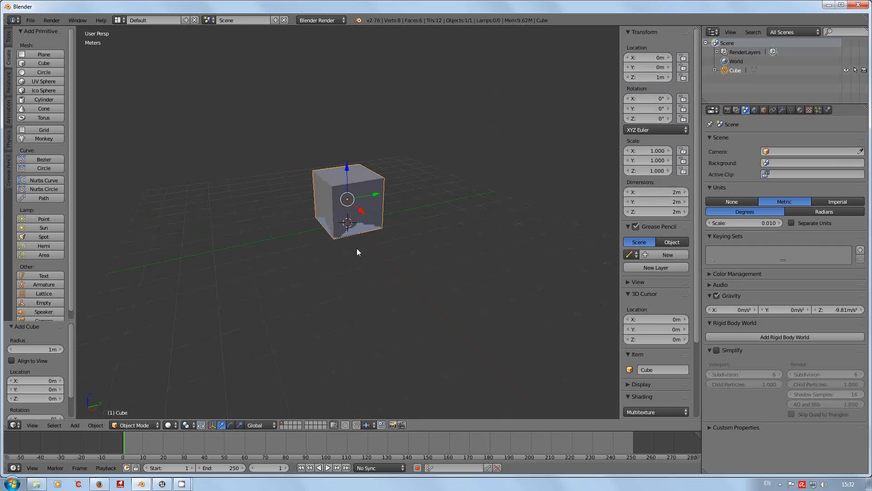
mouse_move(156, 216)
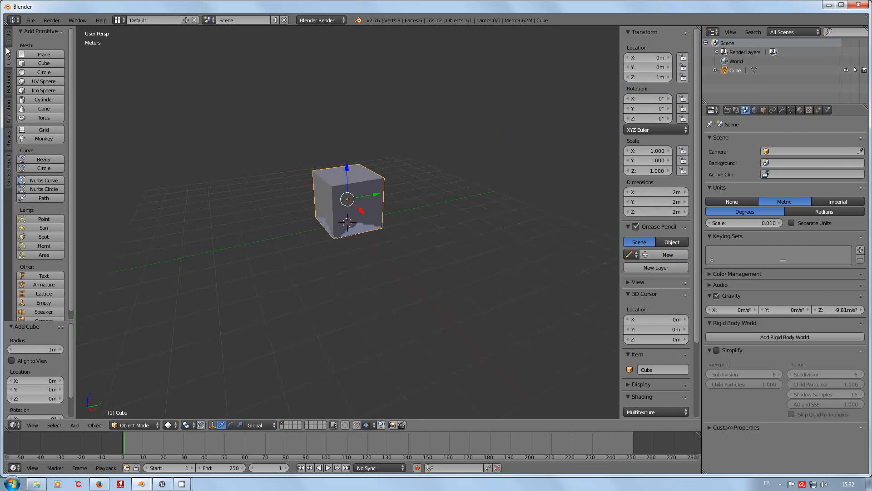
Step: Move the cube's origin to the 3D cursor at its base via Set Origin
left_click(9, 40)
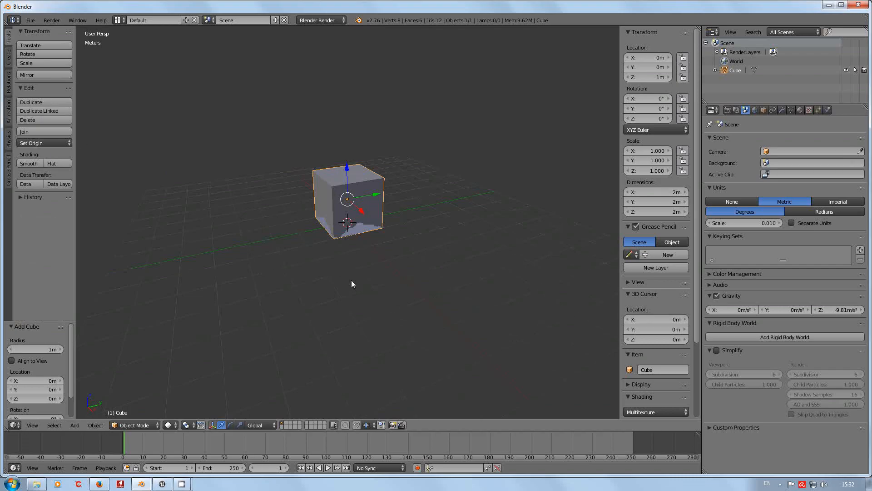
mouse_move(33, 130)
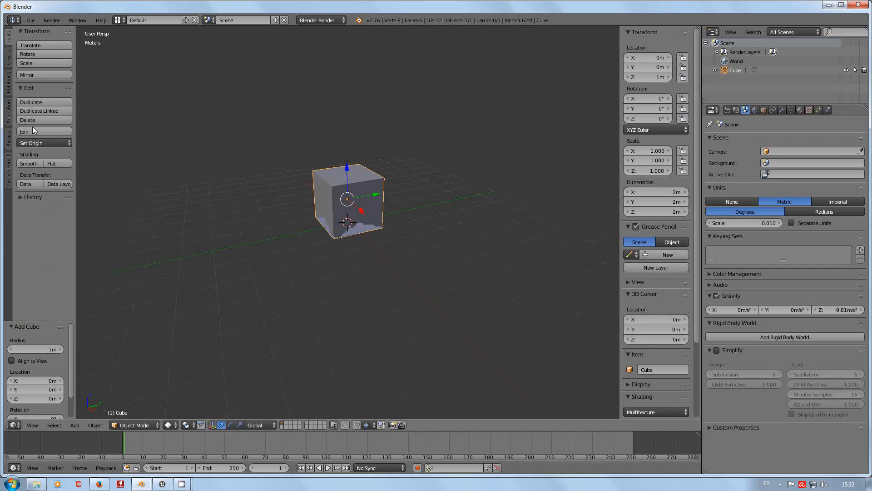
left_click(44, 143)
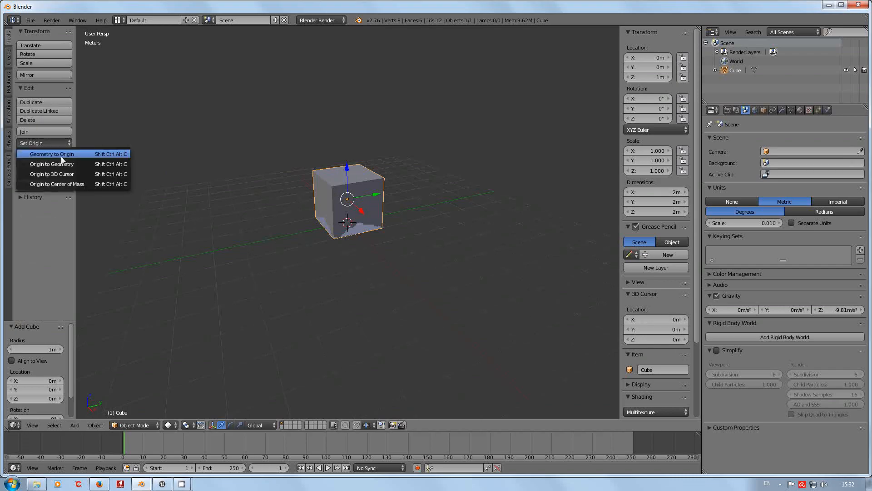
mouse_move(52, 164)
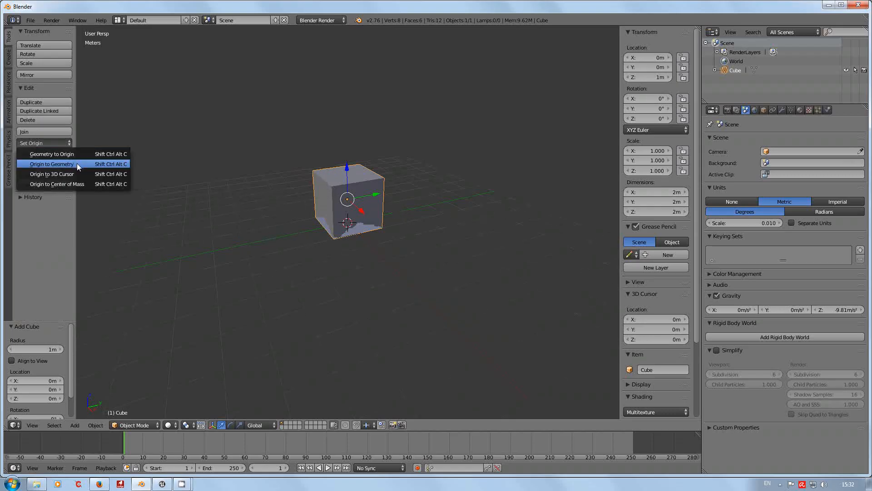
mouse_move(51, 174)
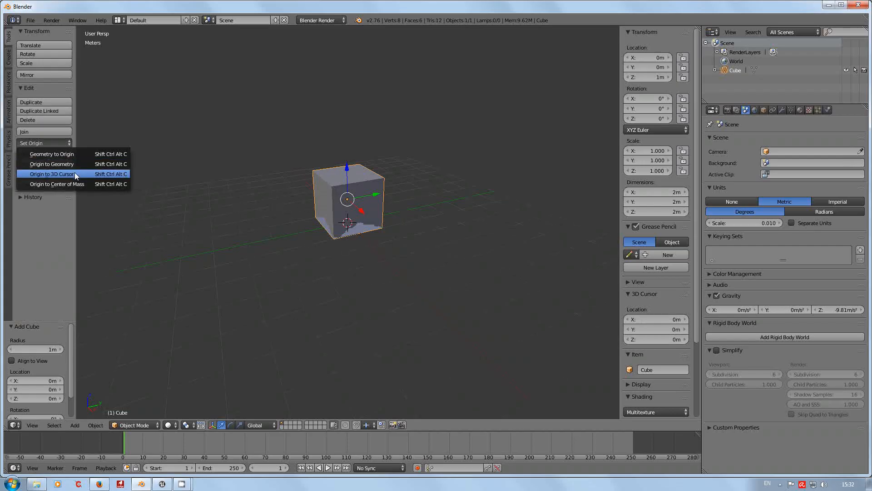
left_click(51, 174)
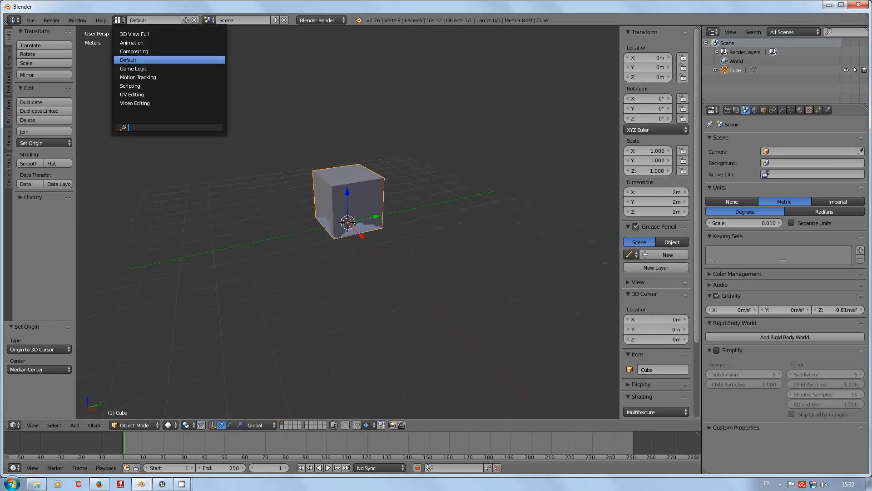
Step: Switch to the UV Editing layout and enlarge the viewport Clip End distance
left_click(131, 95)
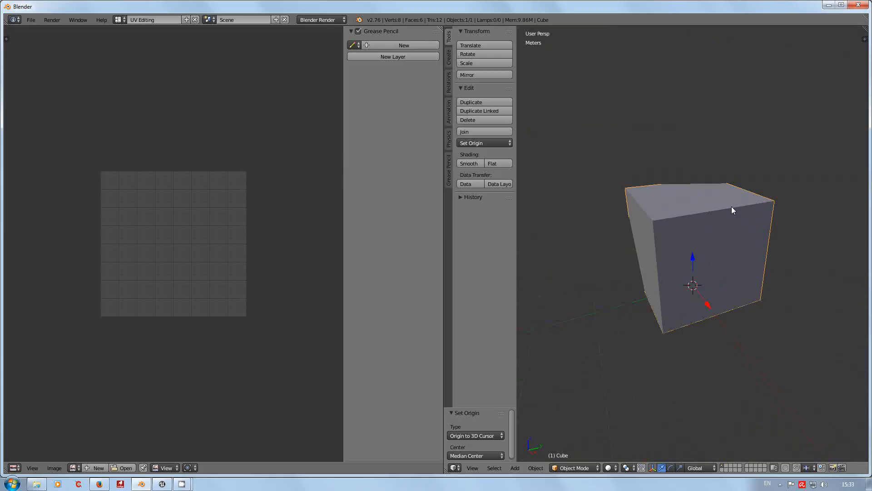
key("n")
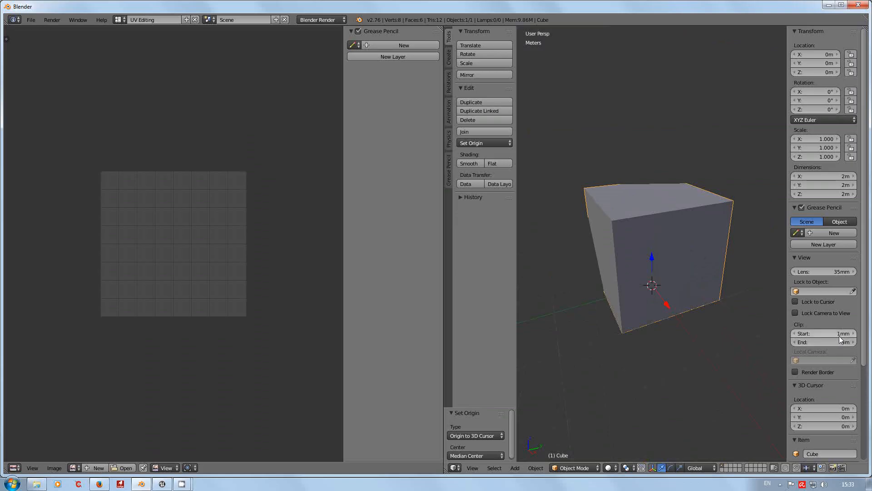
left_click(824, 342)
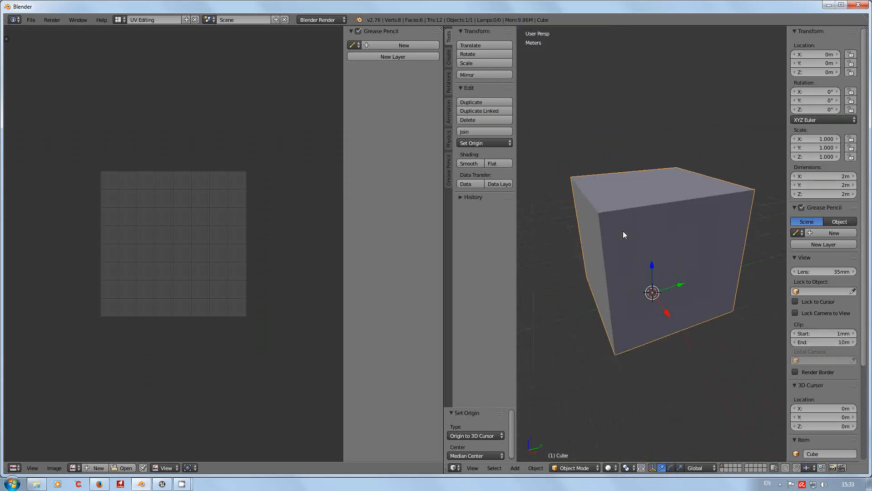
left_click(824, 342)
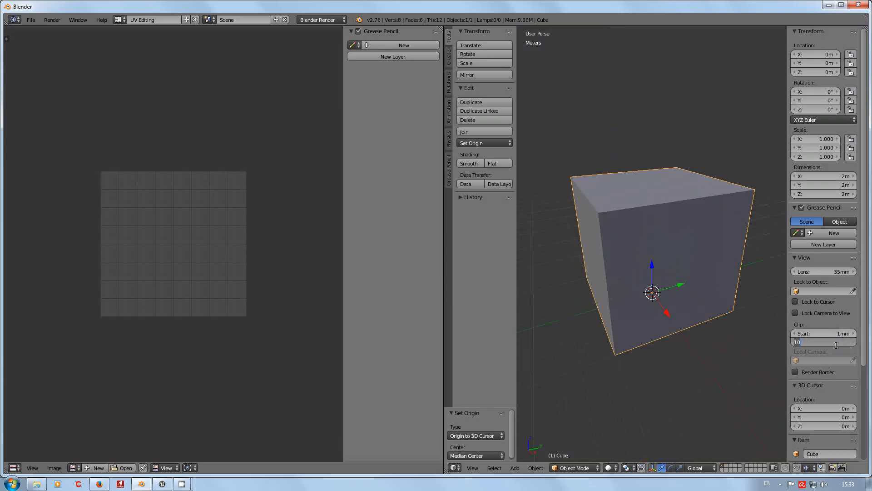
type("0000000000")
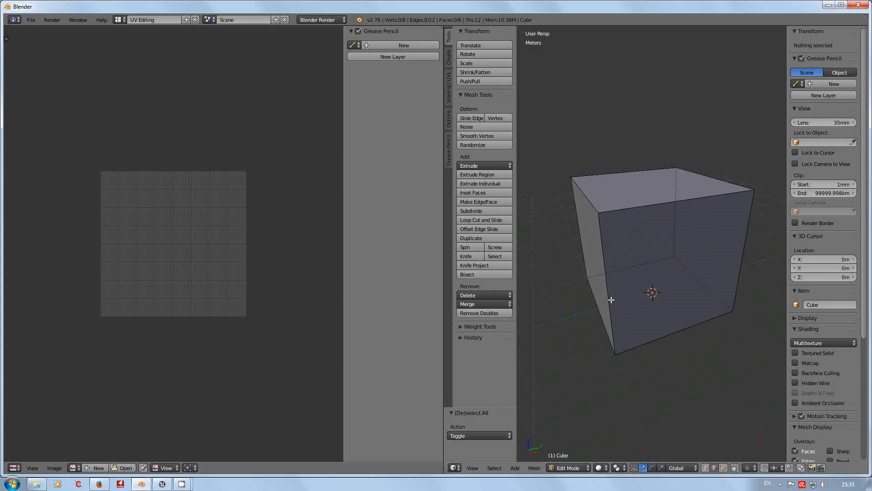
Step: Mark seams on selected cube edges and unwrap all faces into a cross-shaped UV layout
left_click(591, 207)
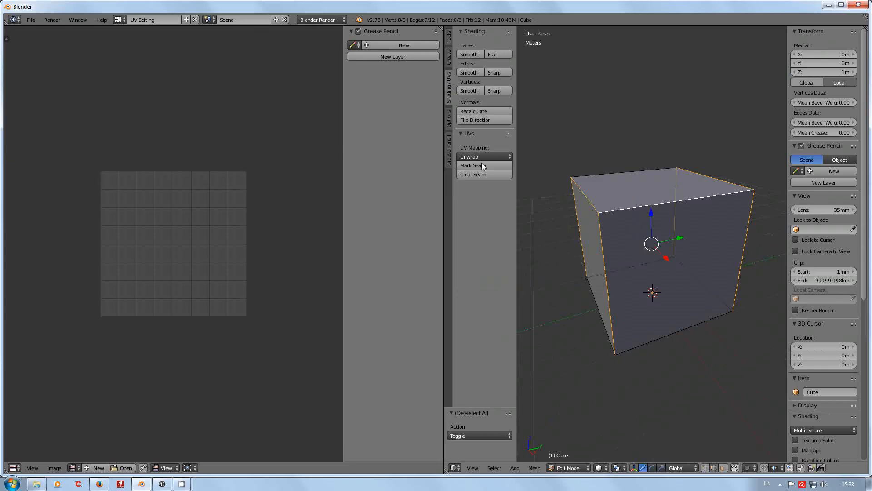
left_click(472, 165)
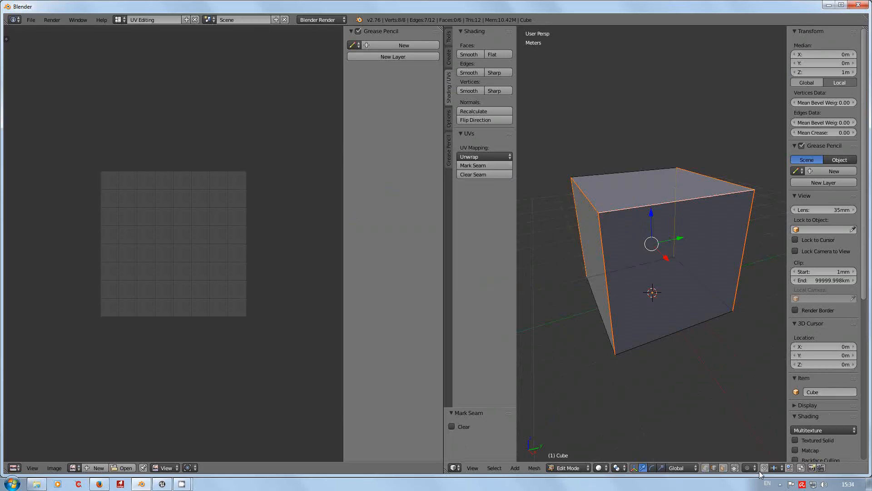
left_click(538, 305)
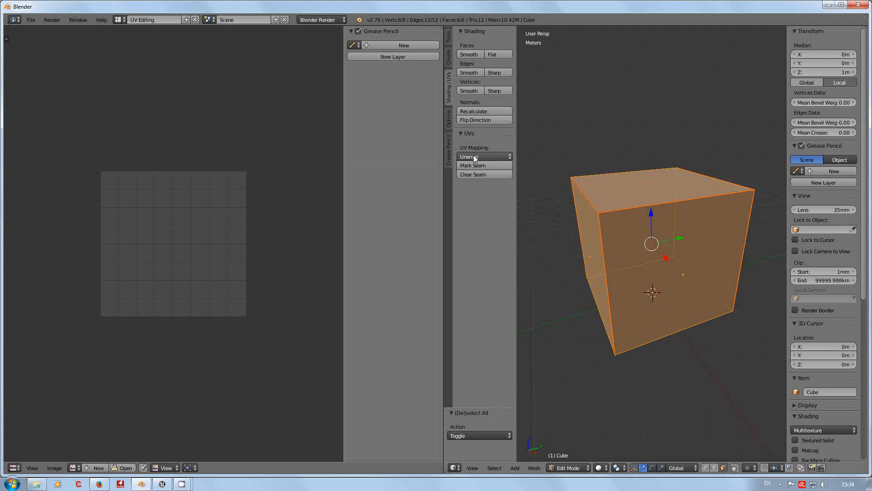
left_click(469, 157)
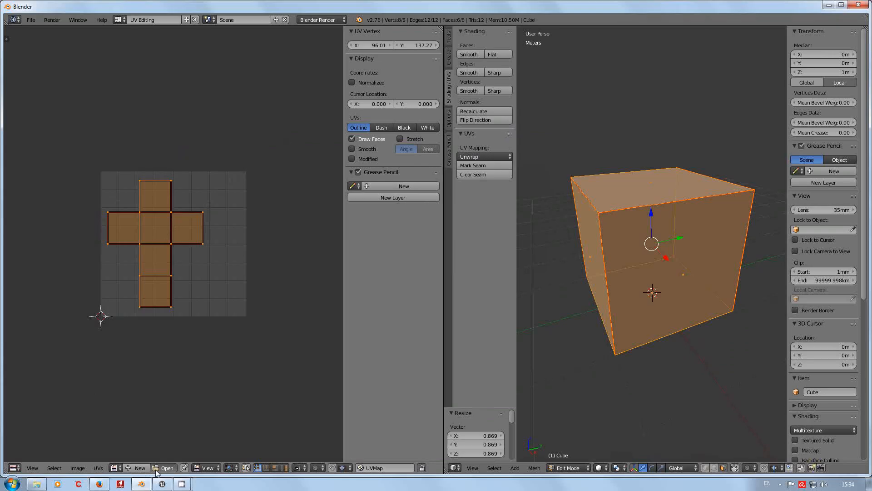
left_click(168, 467)
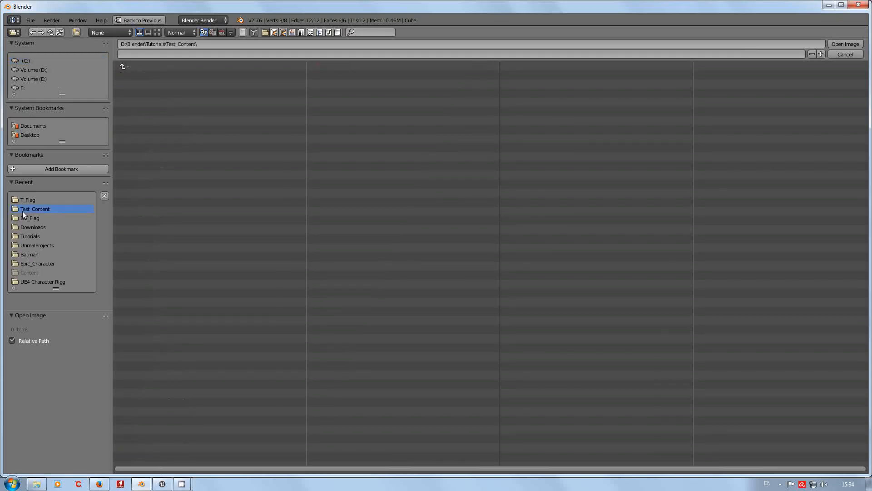
Step: Load uvwlayout.png from DC_Flag behind the UVs and return to the Default layout
left_click(30, 217)
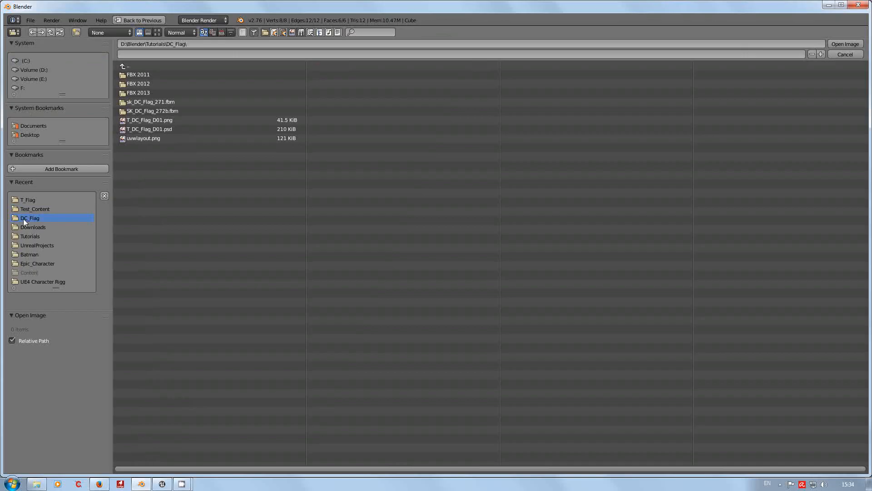
left_click(142, 138)
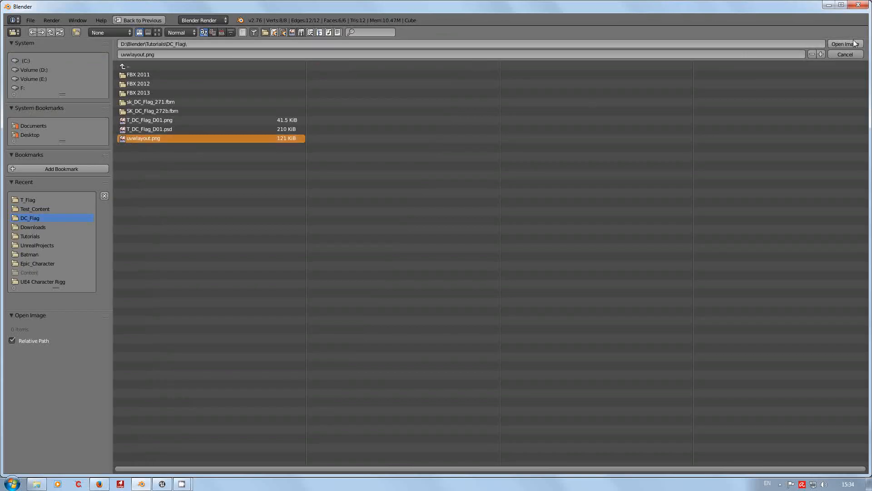
left_click(843, 44)
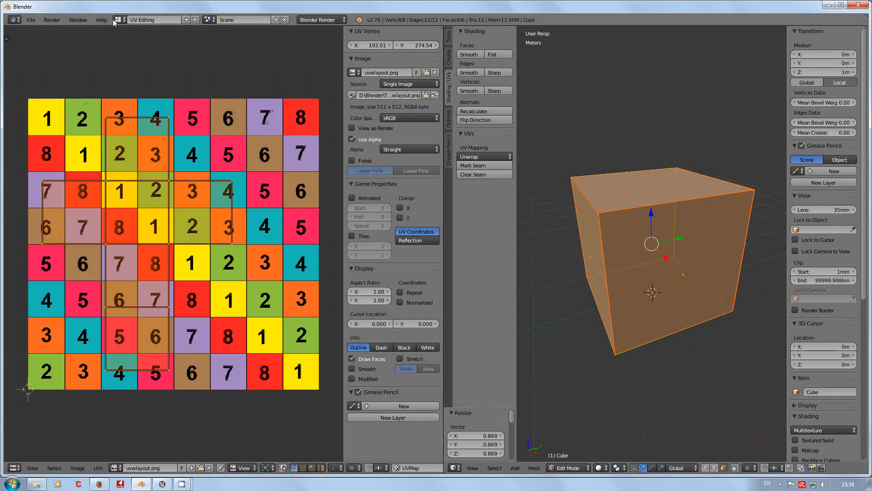
left_click(120, 19)
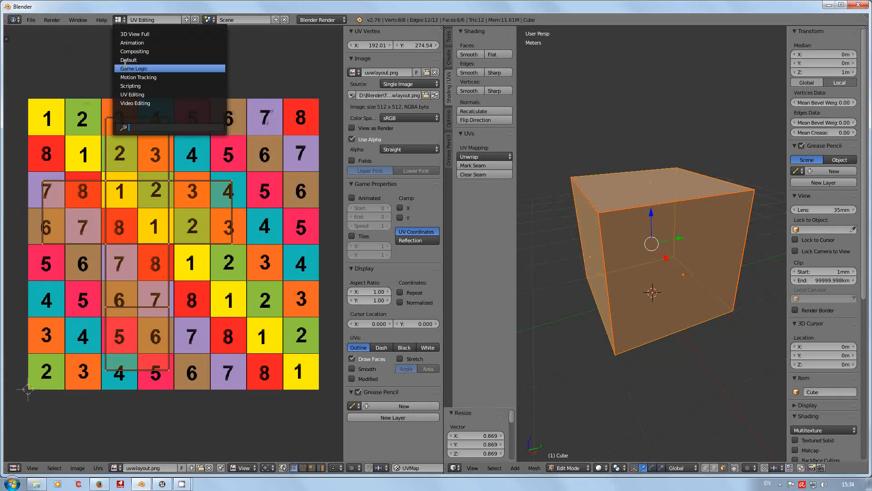
left_click(128, 60)
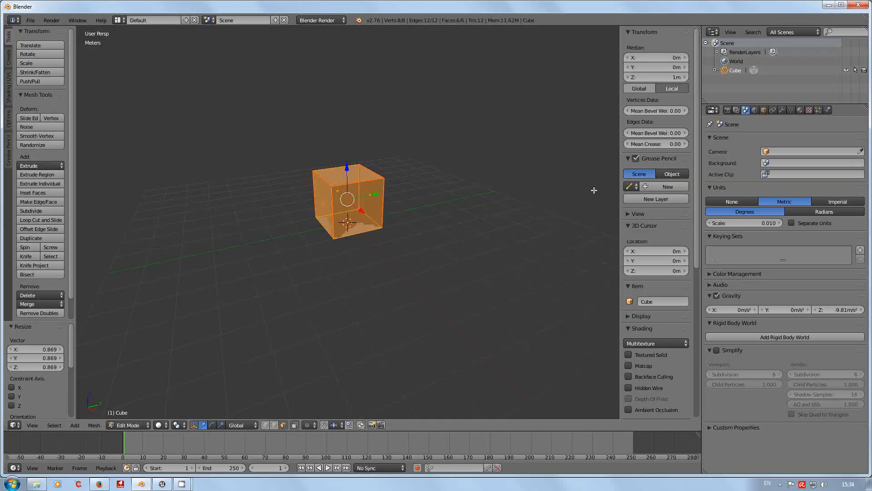
Step: Create a new image texture on the material using uvwlayout.png and enable Texture viewport shading
left_click(800, 110)
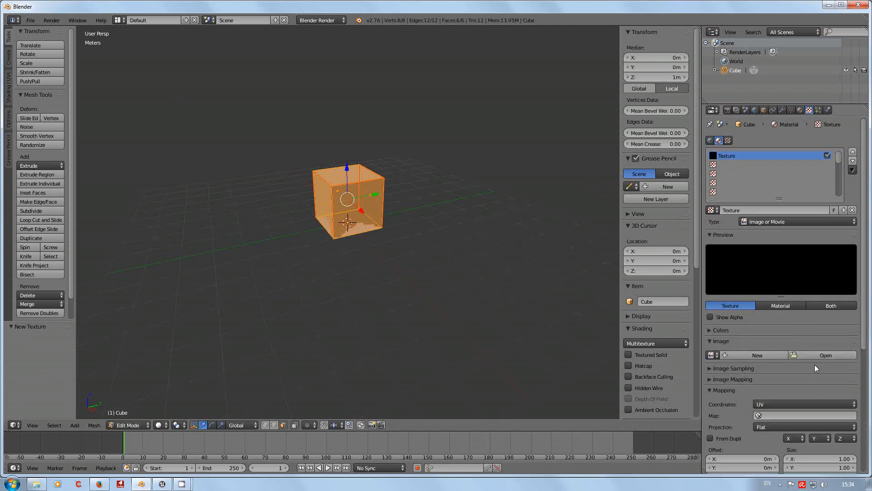
left_click(826, 356)
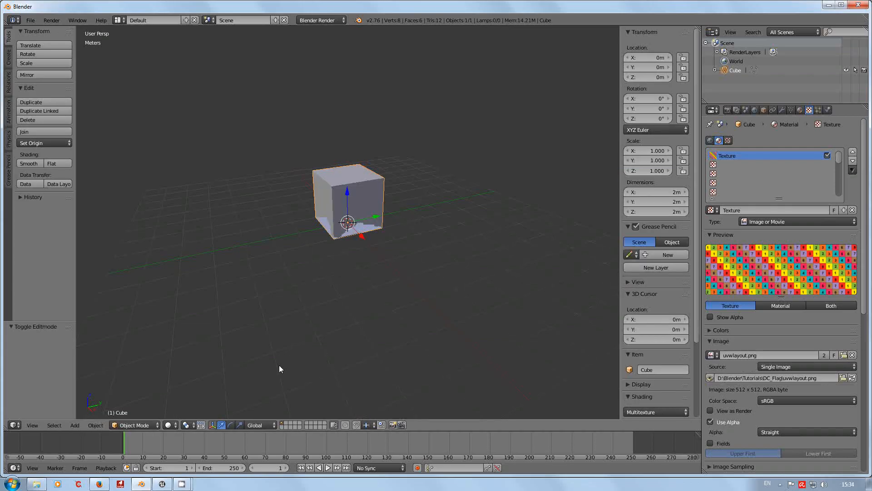
mouse_move(273, 431)
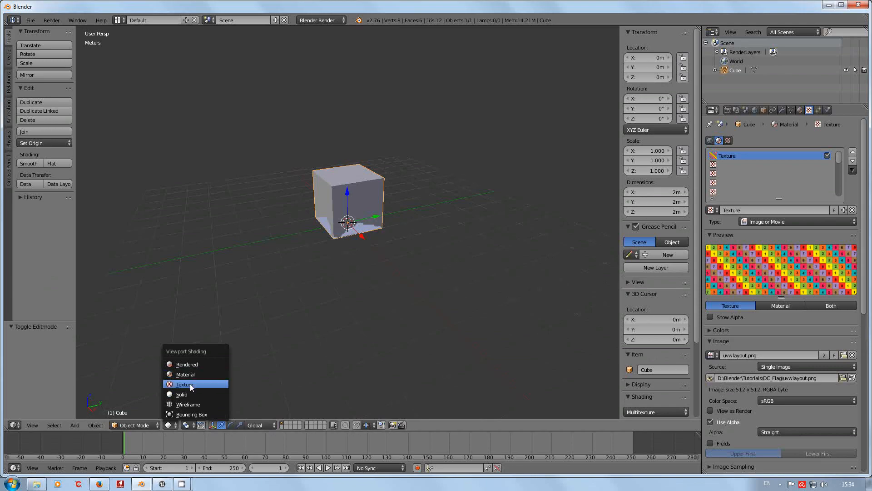
left_click(184, 383)
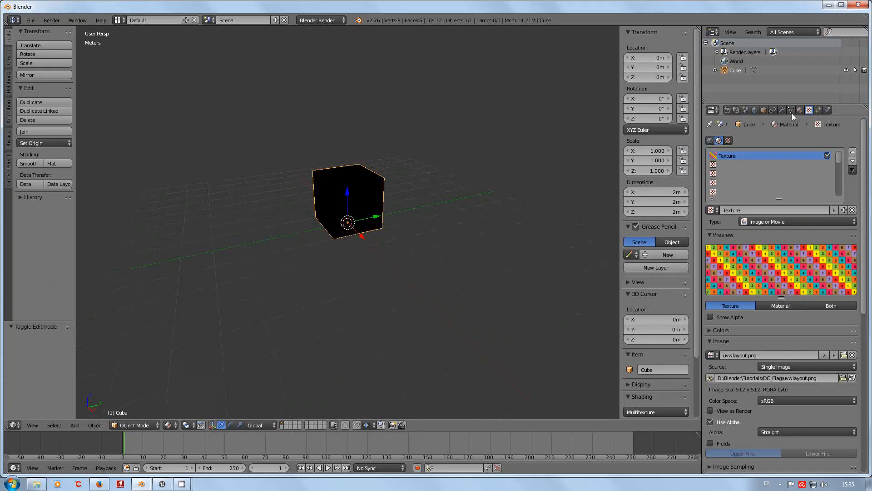
Step: Check the material settings and shade the viewport so the cube shows its grid texture
left_click(800, 110)
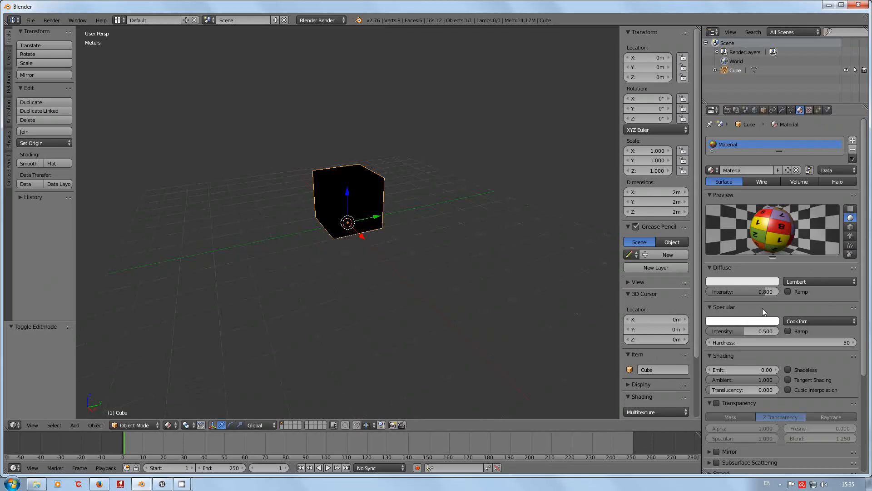
mouse_move(451, 200)
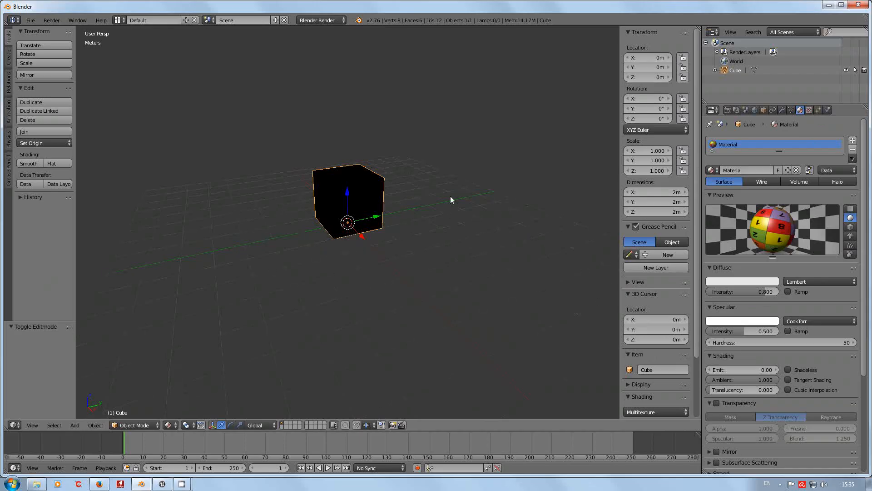
left_click(170, 425)
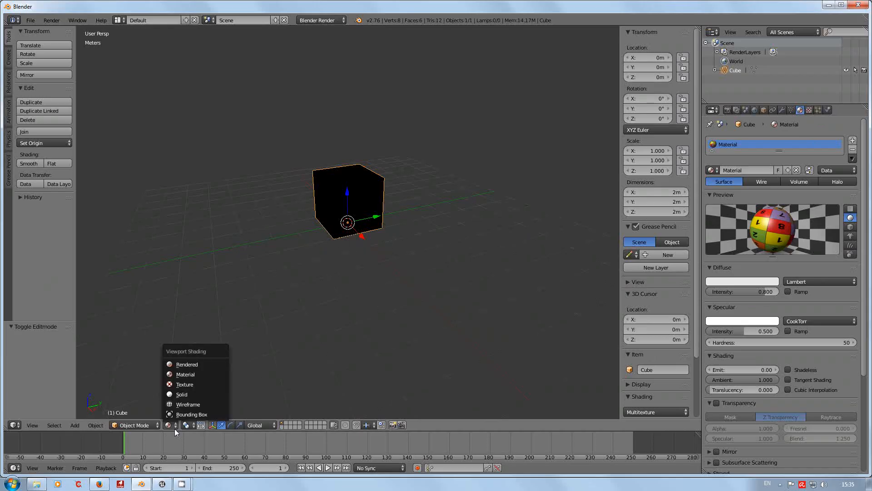
left_click(184, 383)
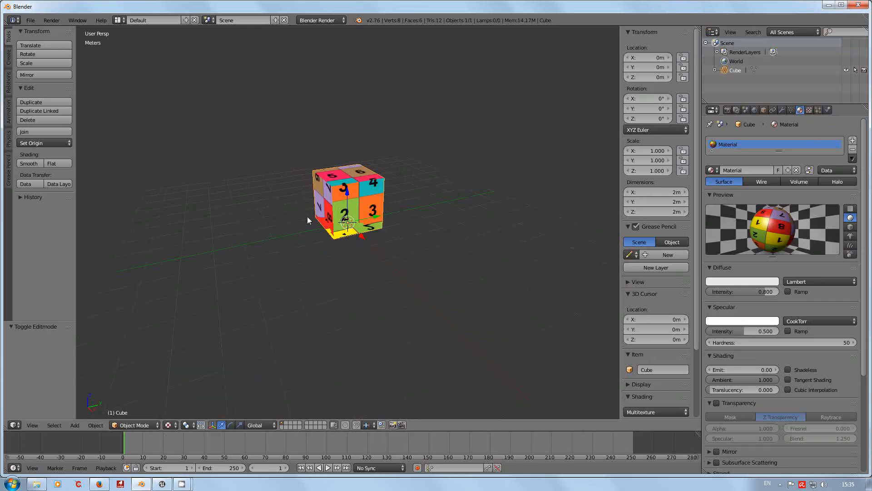
mouse_move(148, 163)
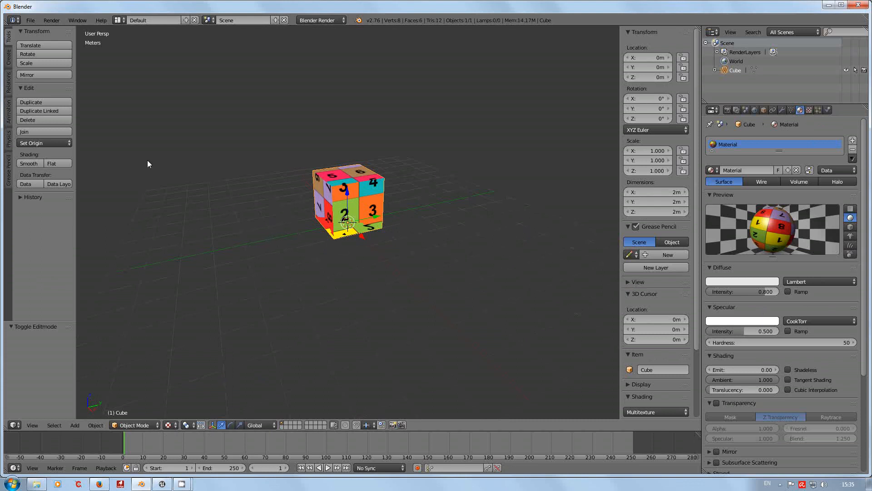
mouse_move(378, 95)
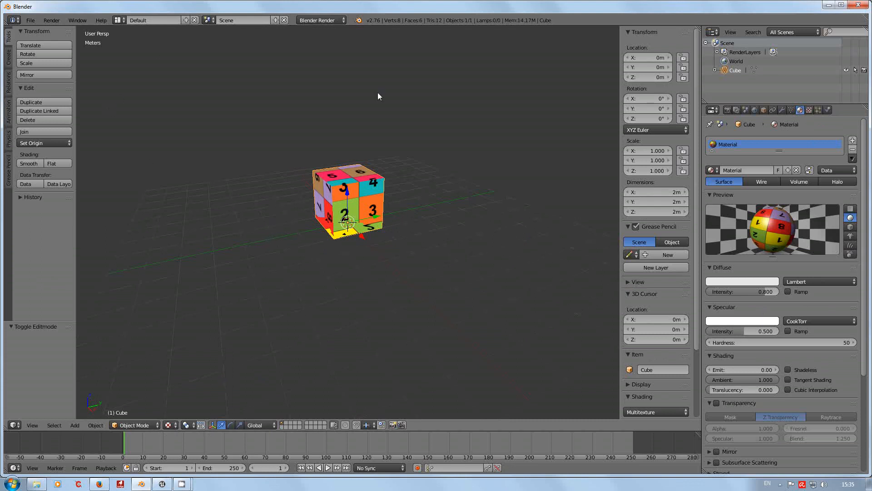
left_click(30, 20)
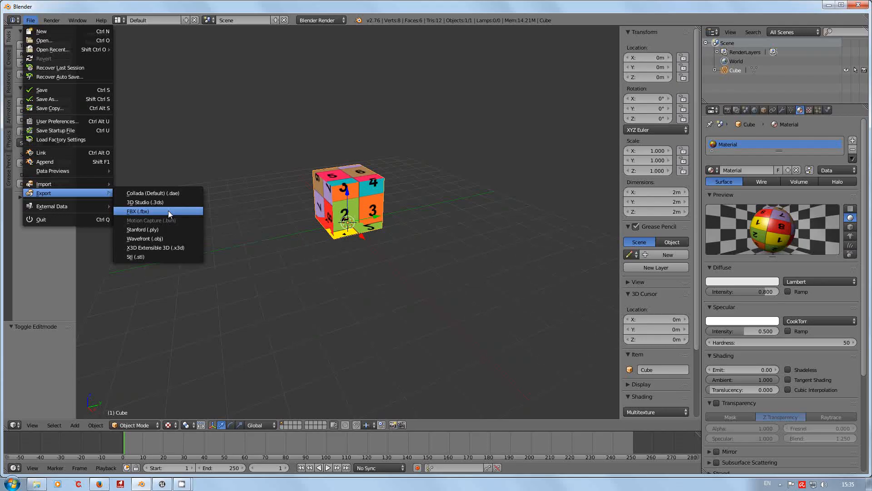
Step: Start an FBX export into the Test_Content folder using the cube_02.fbx name
left_click(136, 210)
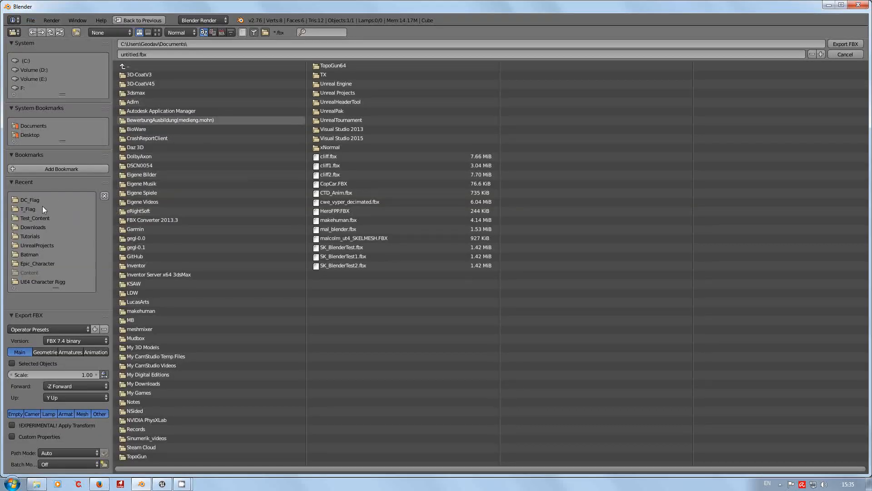
left_click(30, 236)
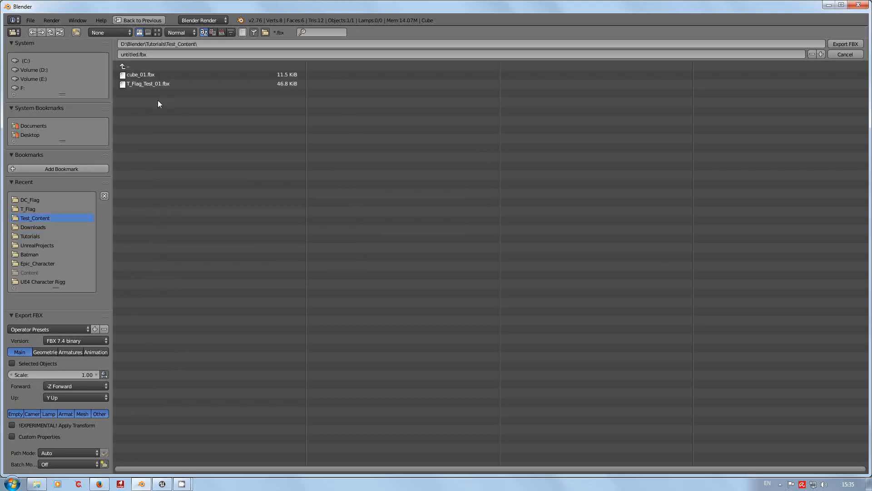
left_click(140, 74)
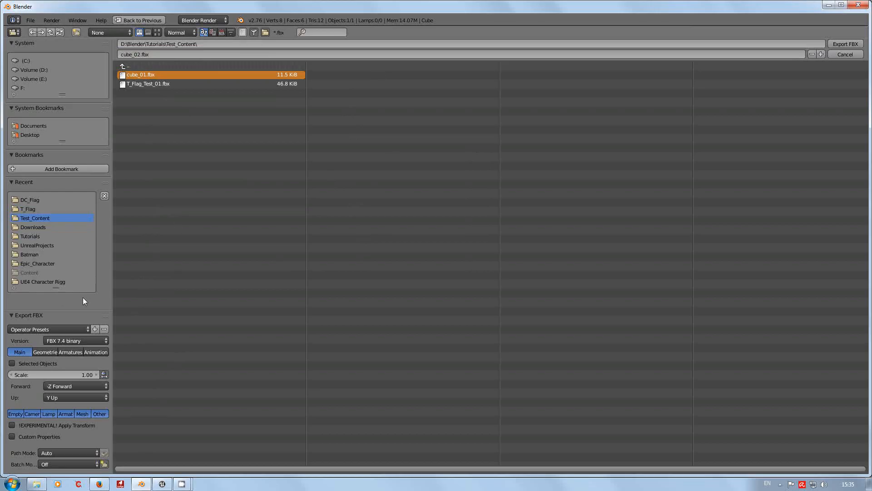
mouse_move(199, 130)
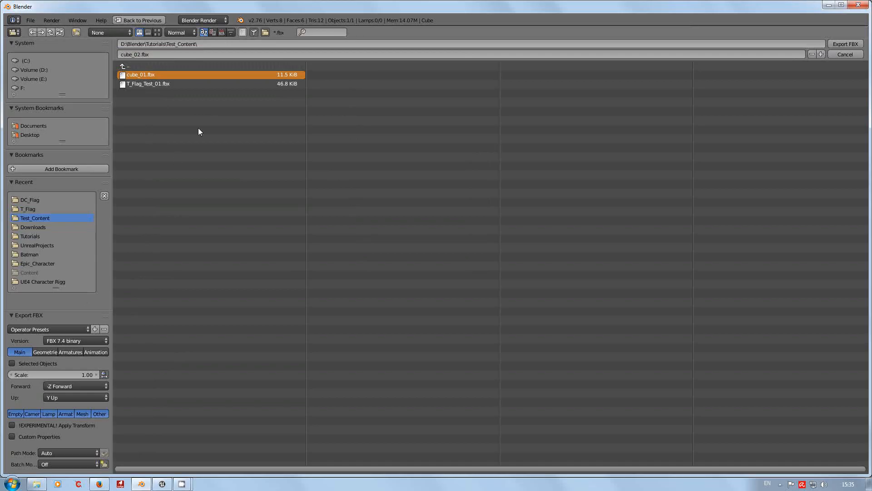
mouse_move(96, 300)
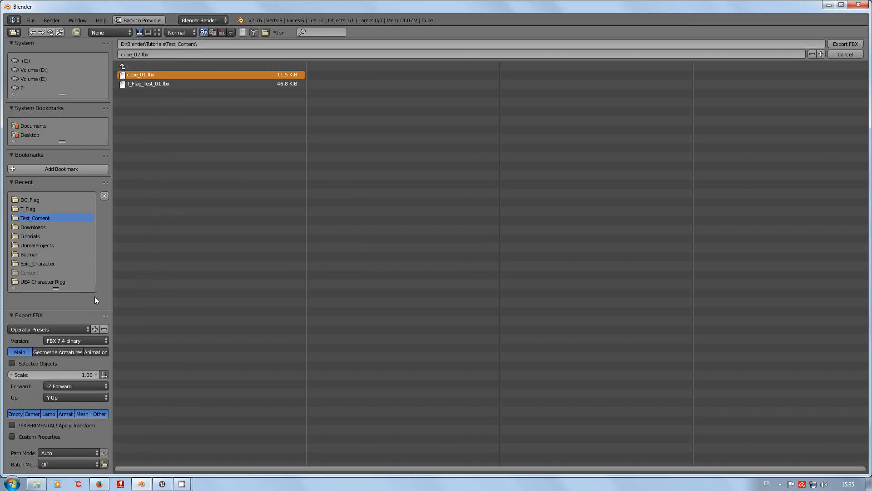
mouse_move(106, 265)
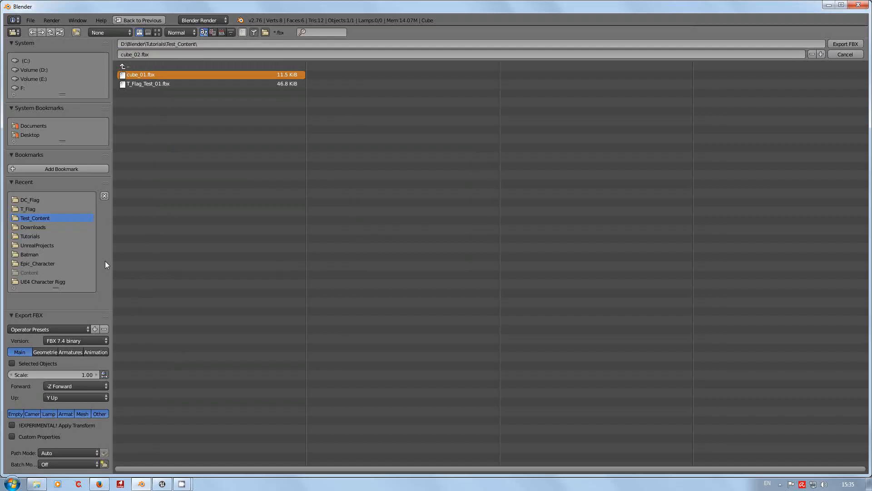
mouse_move(38, 312)
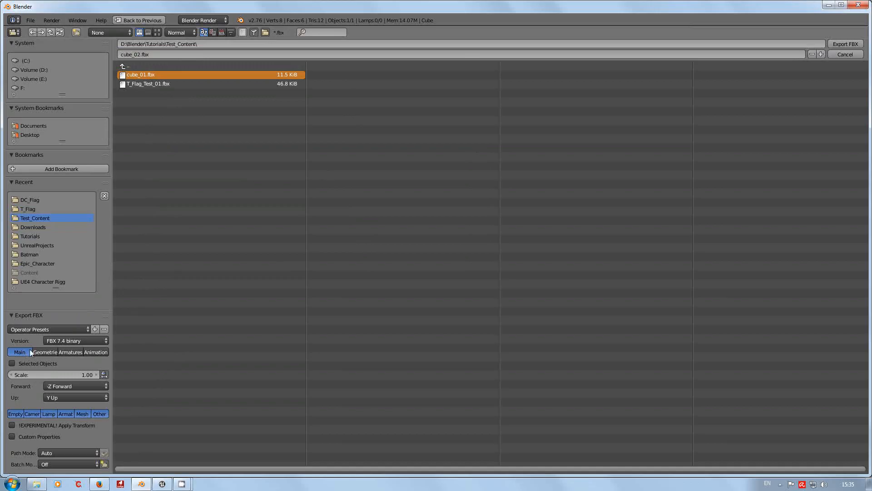
Step: Export with face smoothing and no leaf bones as cube_02.fbx, then switch to Unreal Editor
left_click(46, 352)
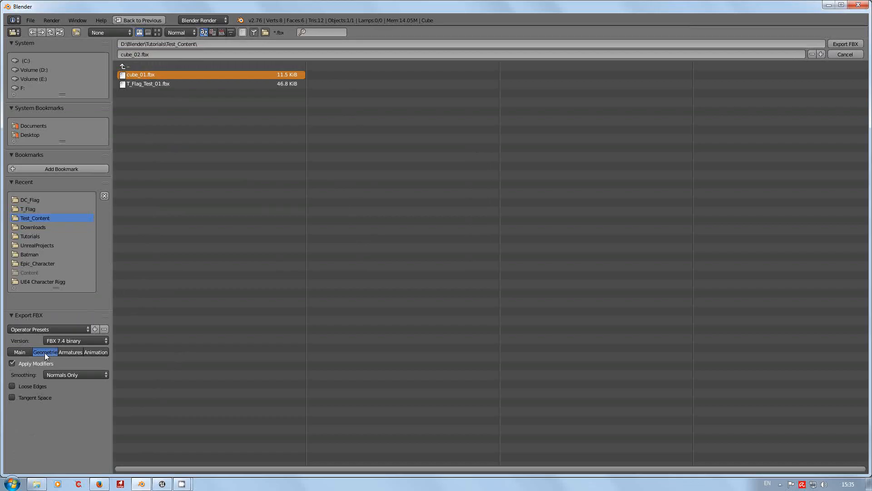
mouse_move(87, 383)
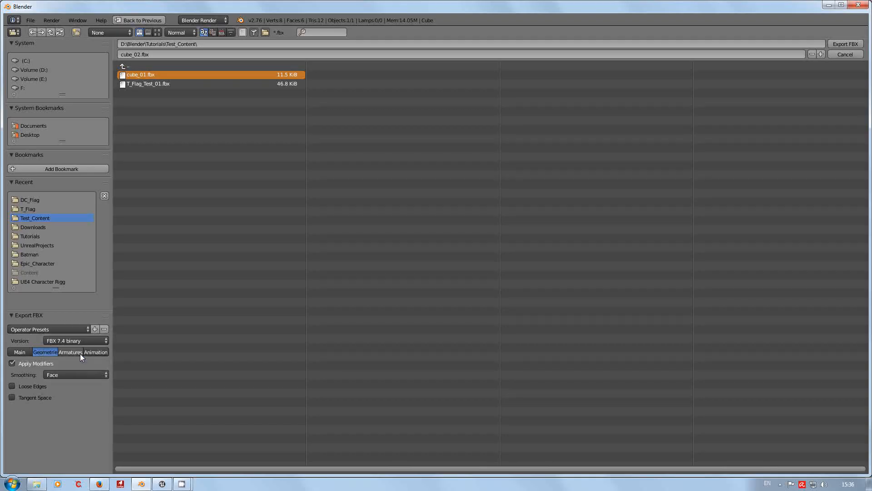
mouse_move(41, 379)
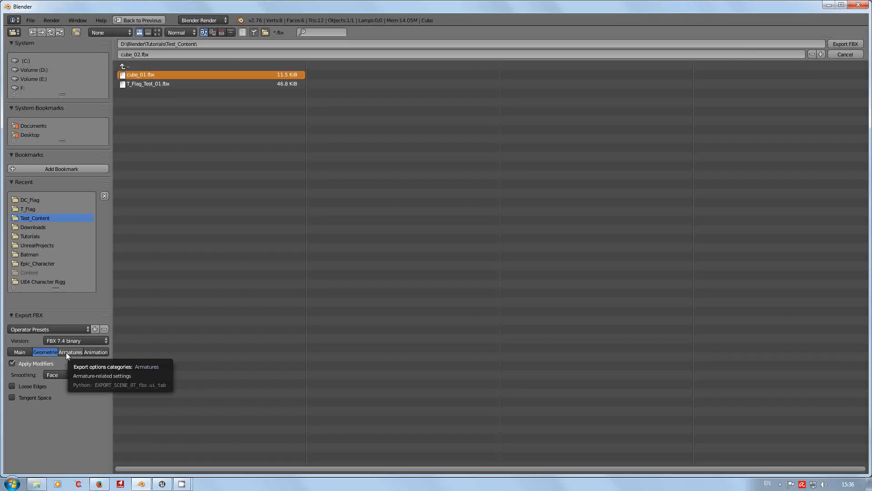
mouse_move(37, 346)
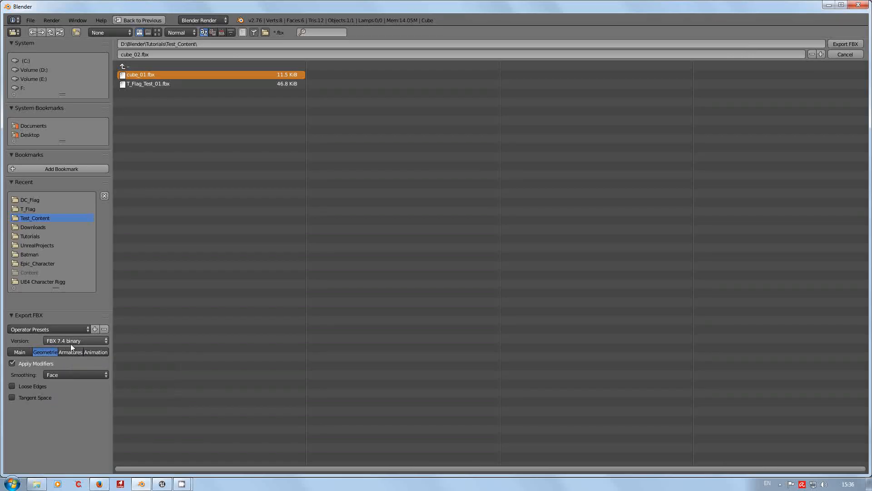
left_click(70, 351)
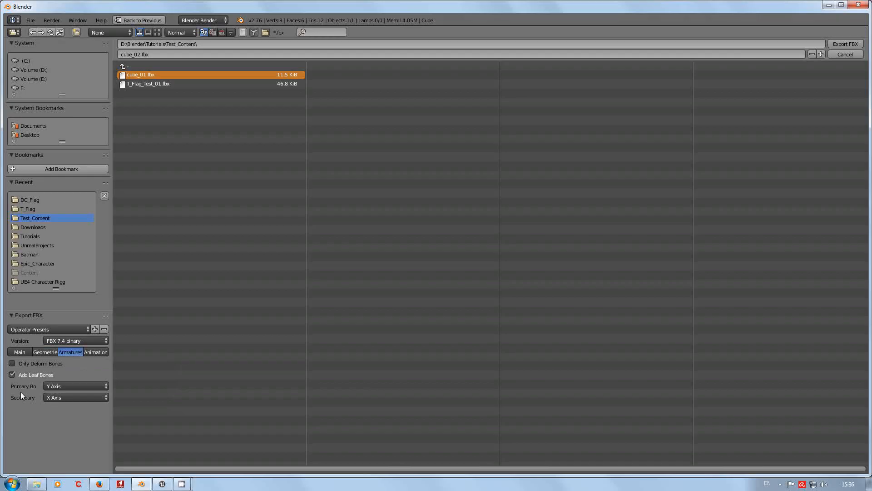
left_click(12, 374)
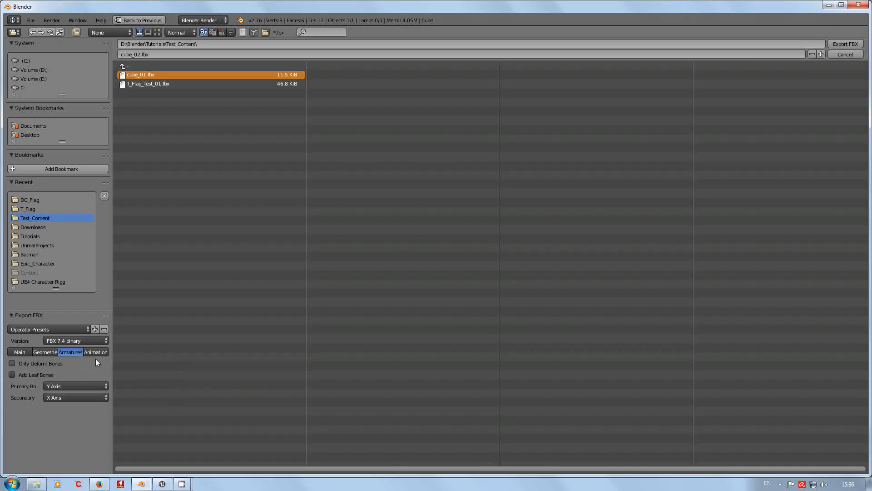
left_click(95, 351)
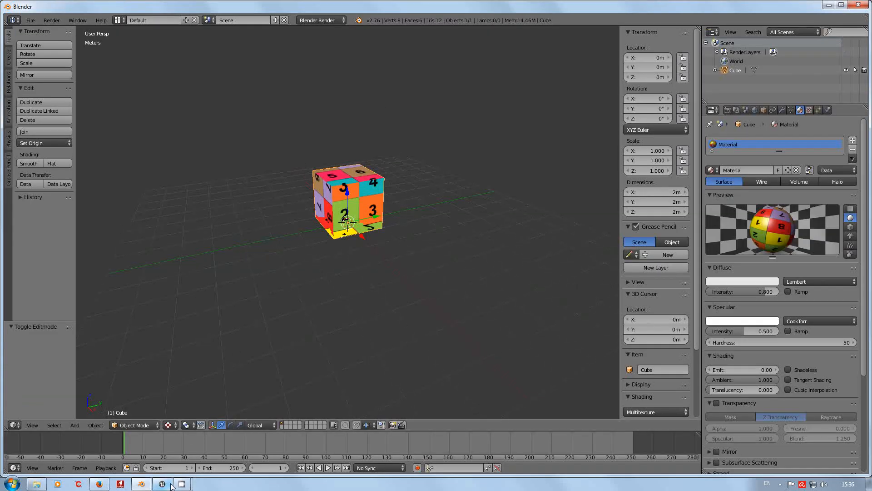
left_click(161, 483)
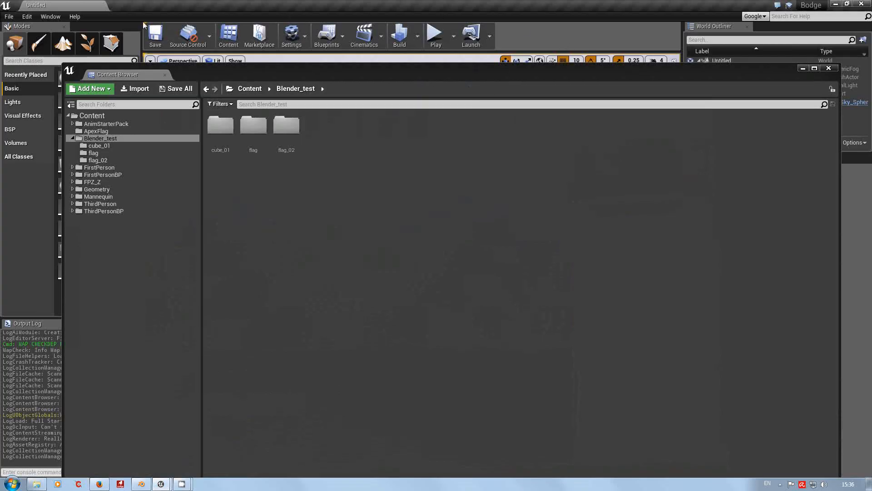
left_click(74, 16)
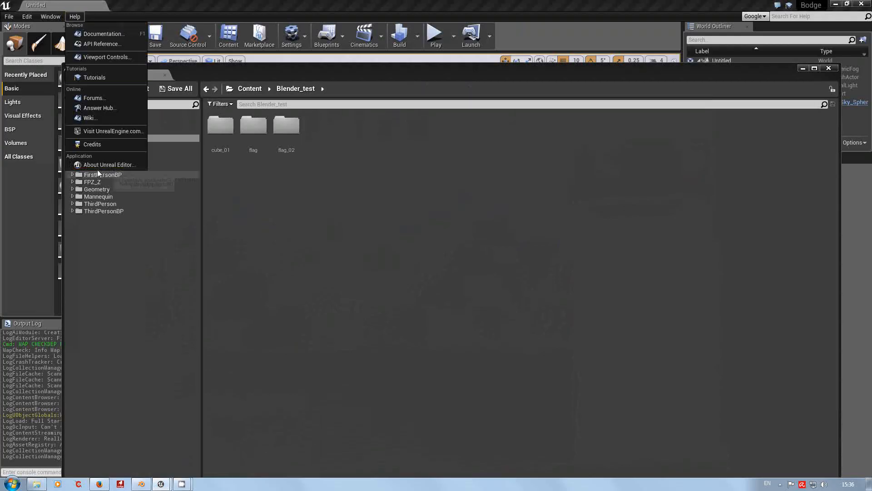
left_click(110, 165)
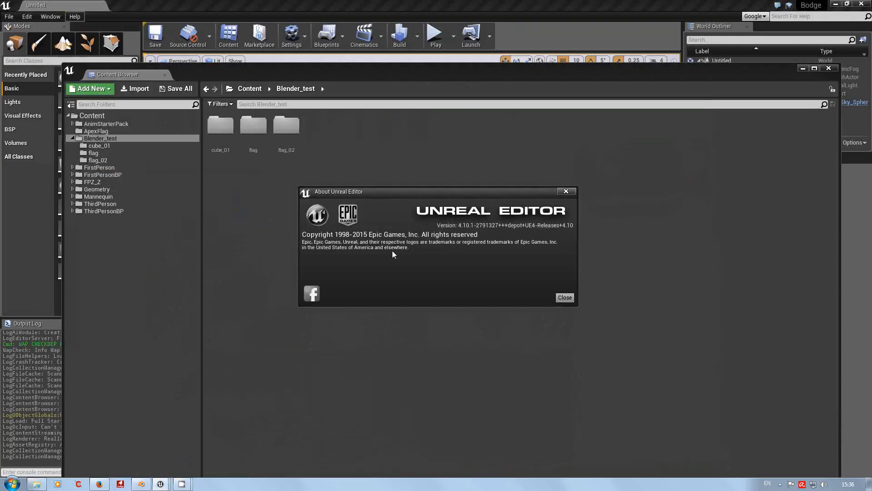
mouse_move(562, 235)
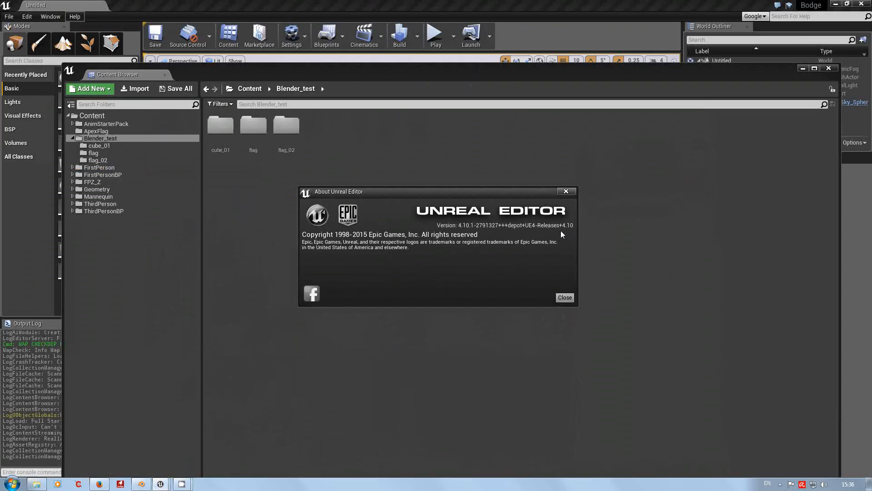
mouse_move(464, 230)
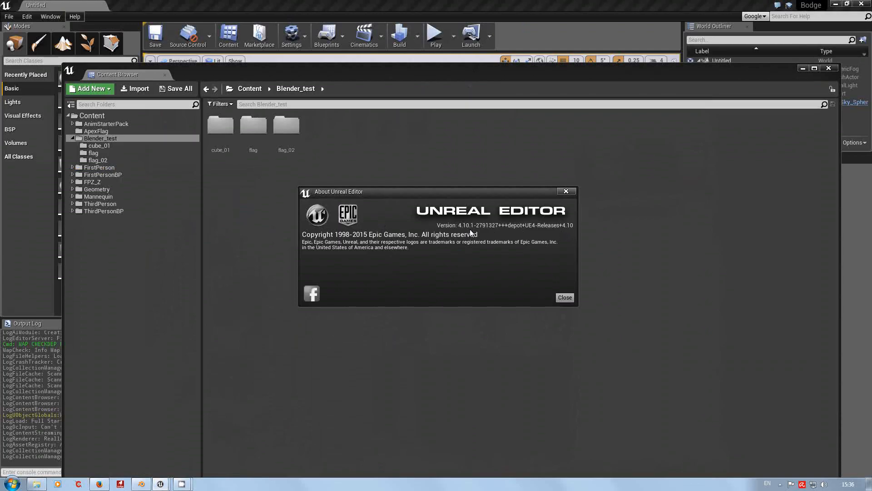
mouse_move(612, 258)
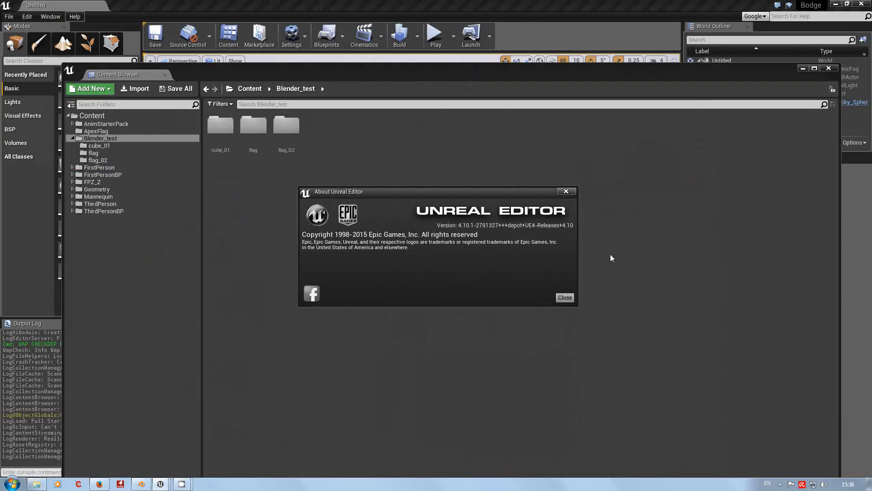
mouse_move(644, 190)
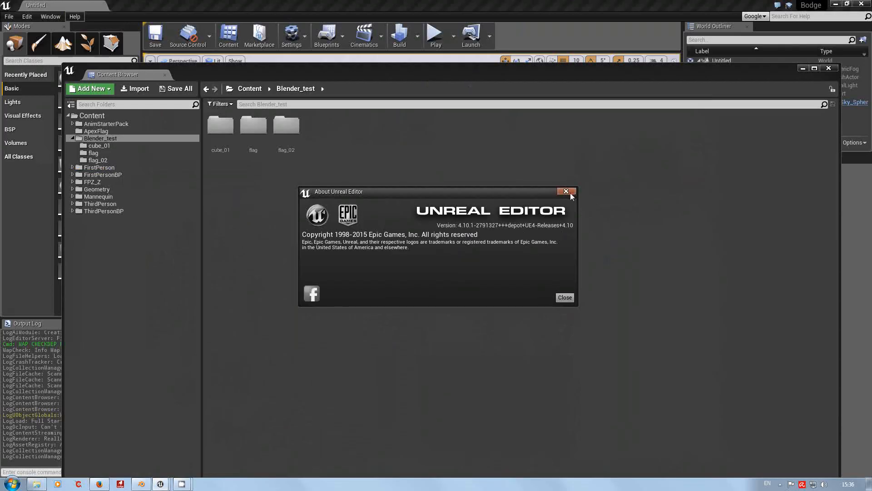
left_click(566, 192)
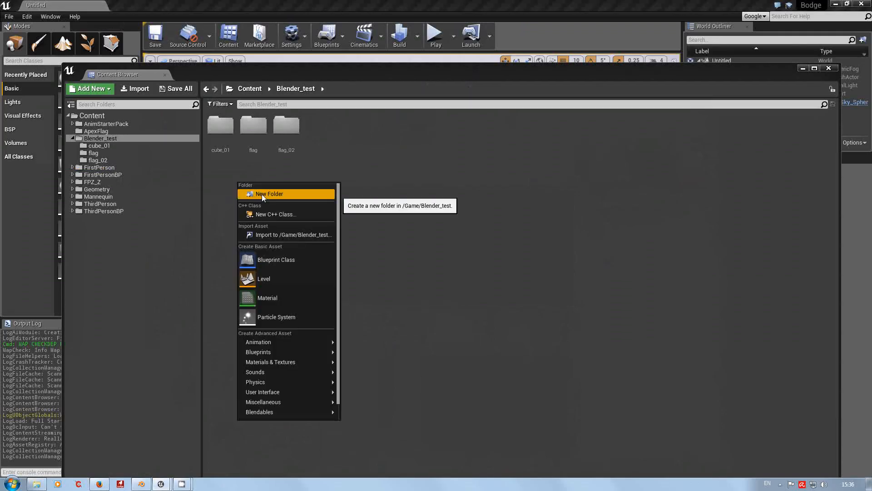
Step: Create a new folder named cube_02 inside Blender_test and enter it
left_click(269, 194)
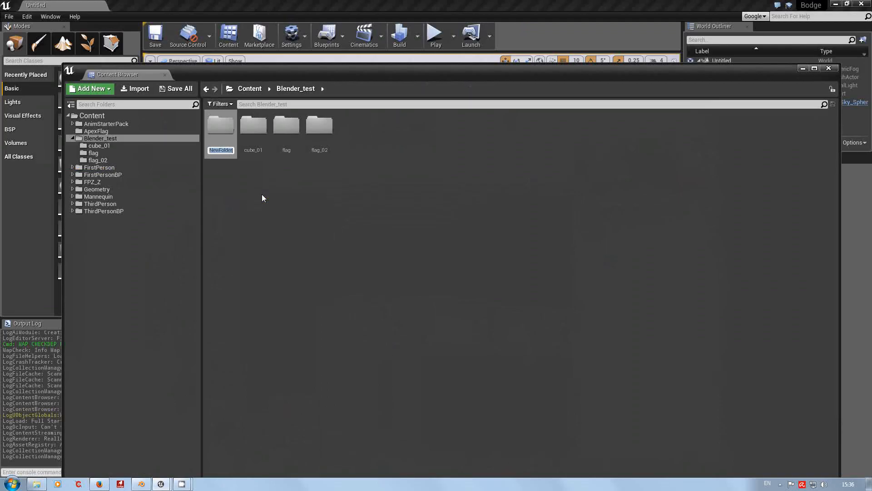
type("cube_0")
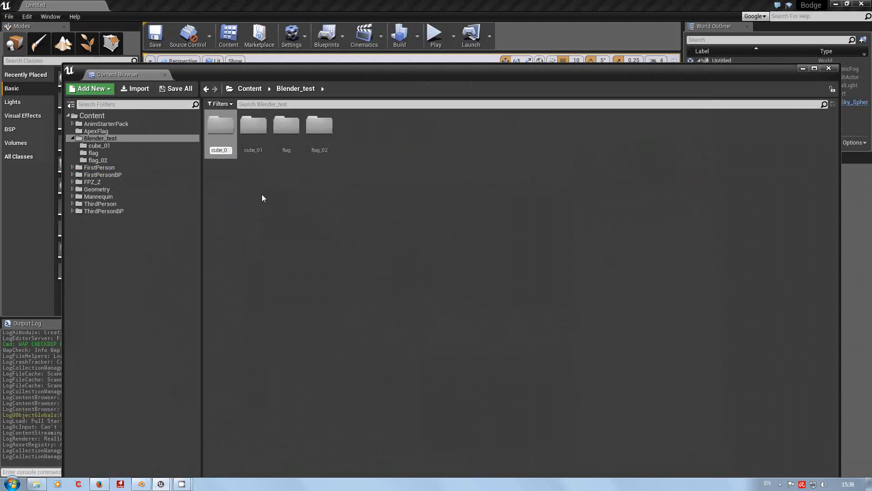
type("cube_02")
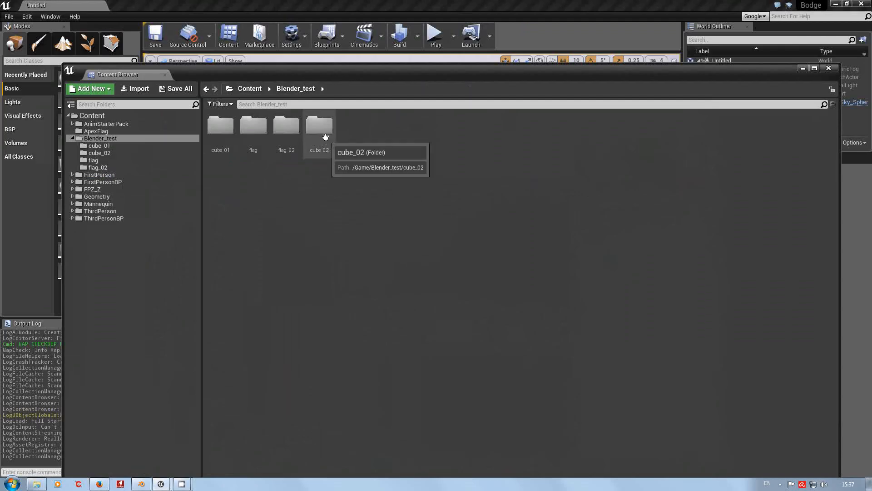
double_click(319, 125)
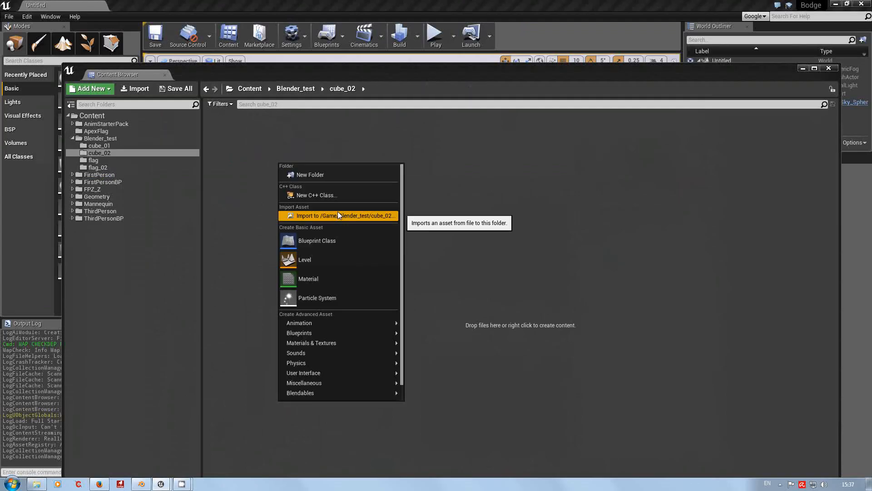
Step: Import cube_02.fbx from Test_Content into the folder as a static mesh with default settings
left_click(345, 216)
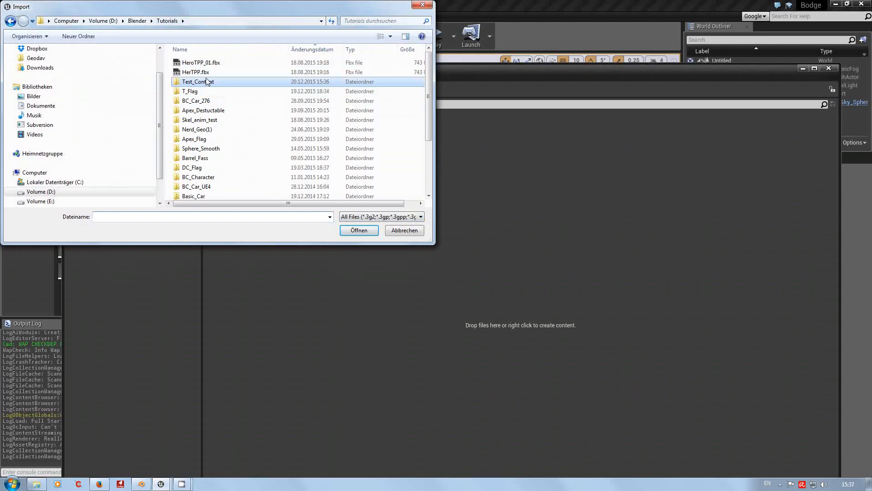
double_click(198, 81)
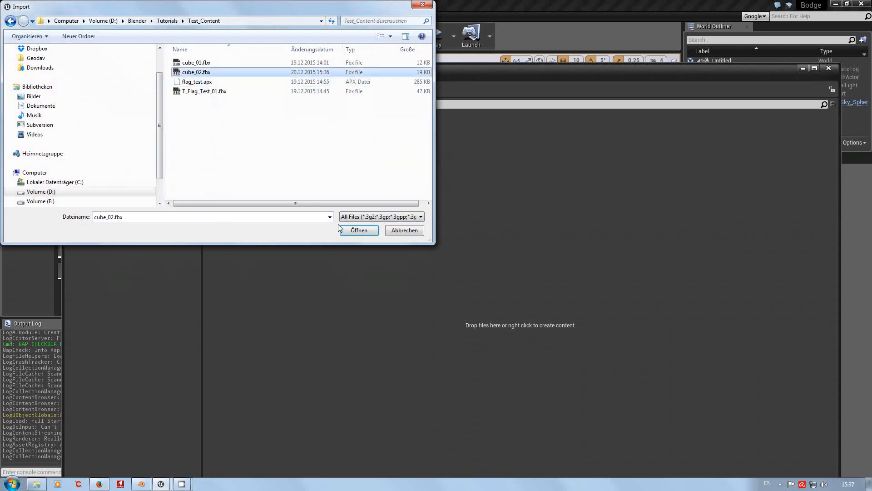
left_click(358, 230)
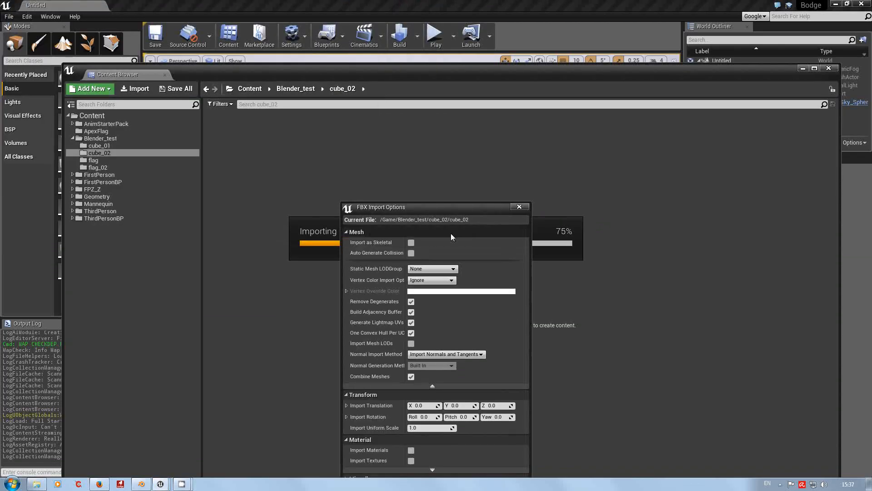
left_click_drag(381, 208, 362, 134)
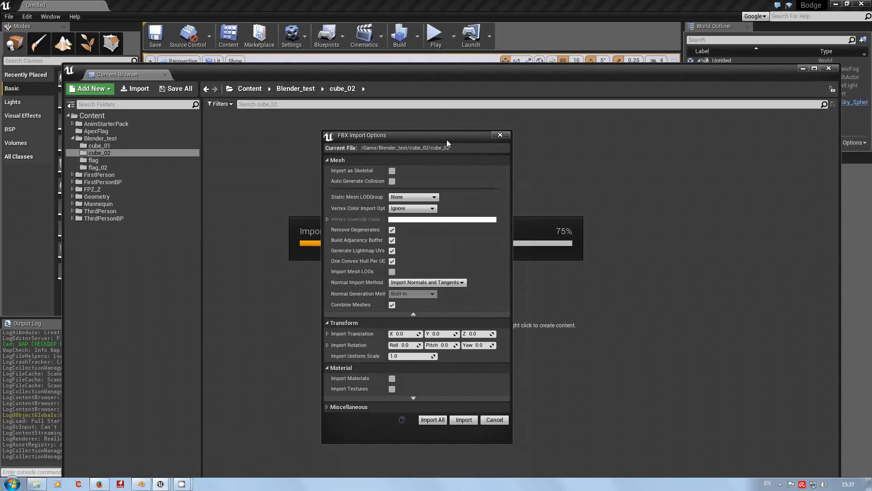
mouse_move(434, 419)
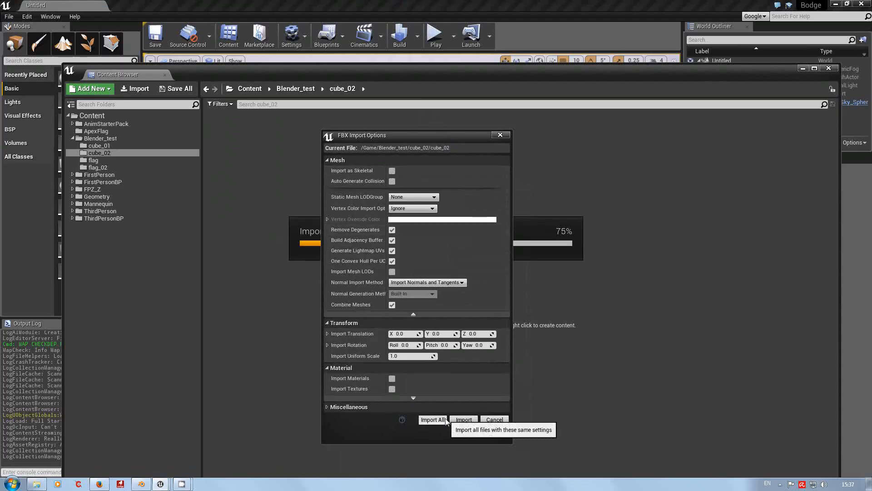
mouse_move(477, 387)
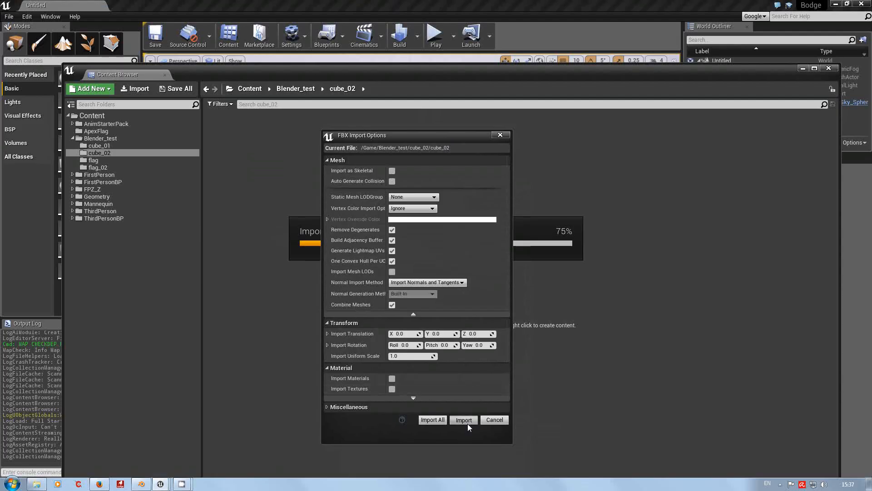
left_click(463, 420)
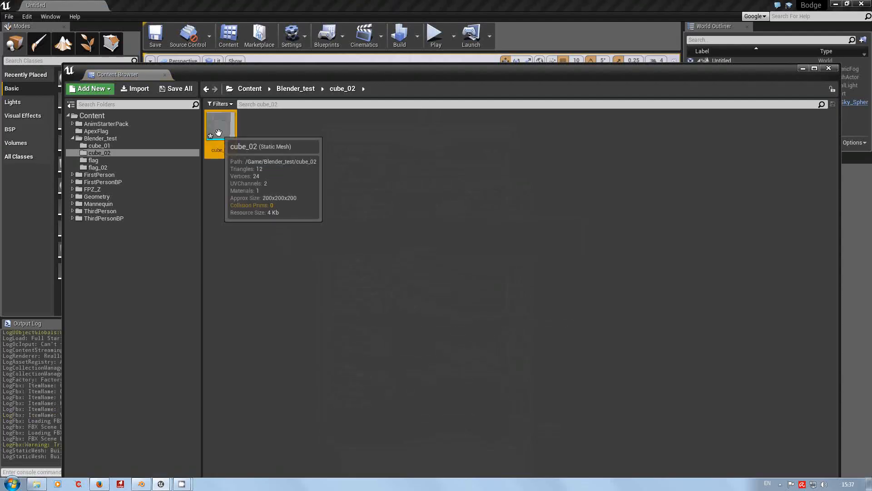
Step: Assign uvwlayout_Mat from the cube_01 folder to Element 0 of the cube_02 mesh
double_click(220, 125)
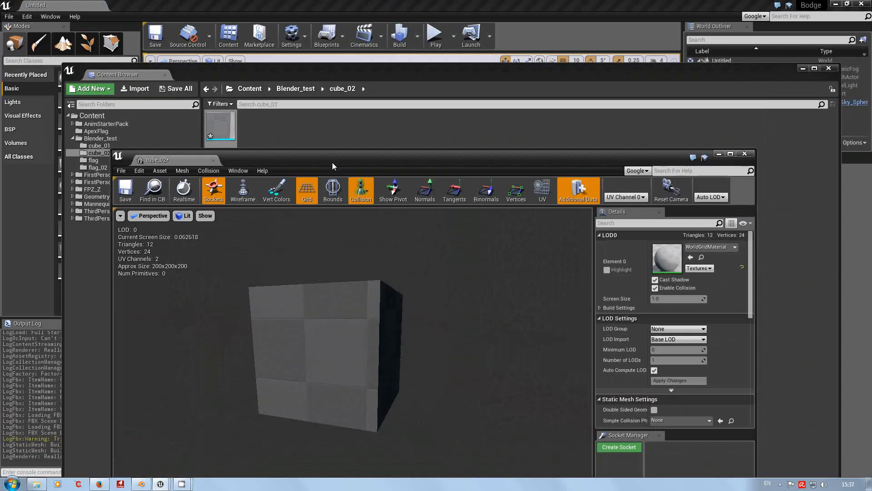
left_click(745, 154)
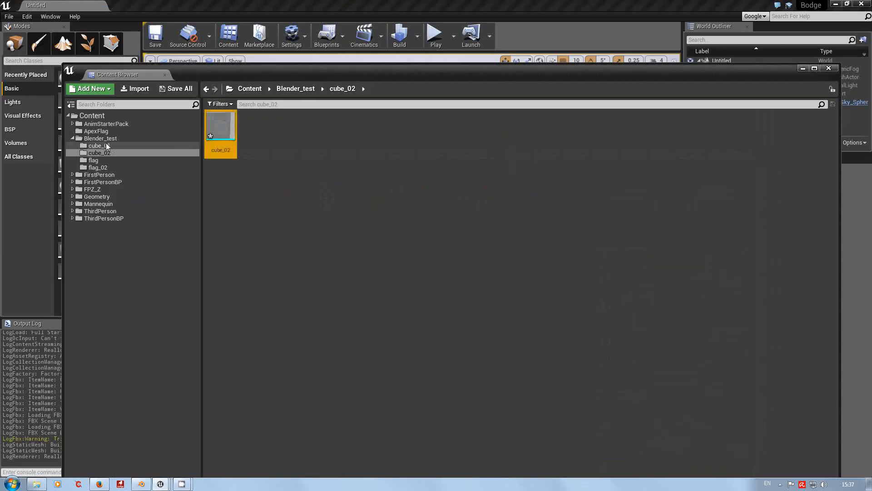
left_click(98, 146)
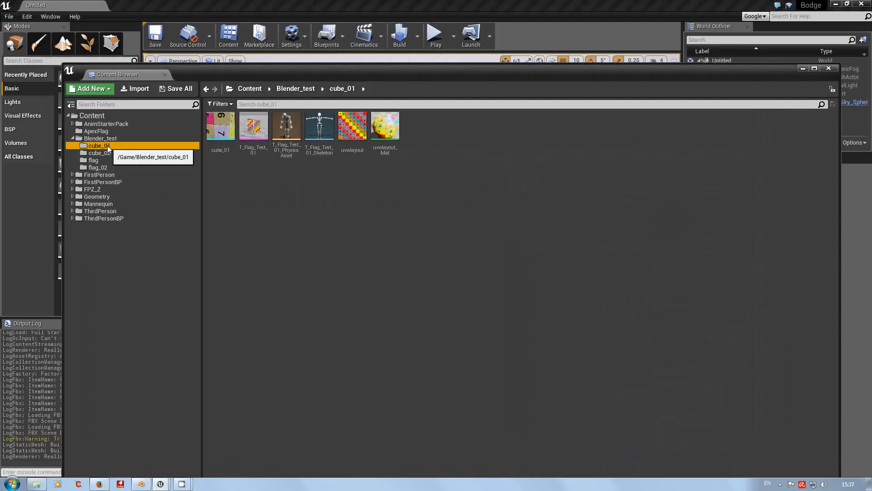
mouse_move(385, 125)
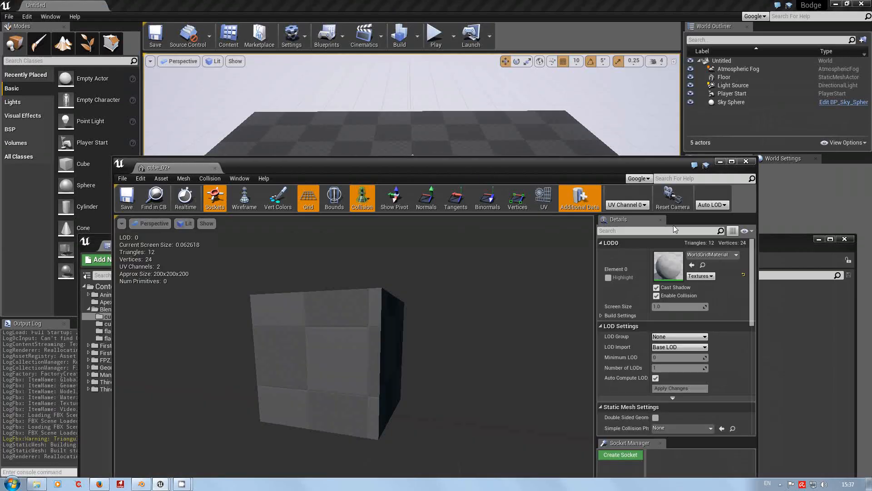
mouse_move(692, 265)
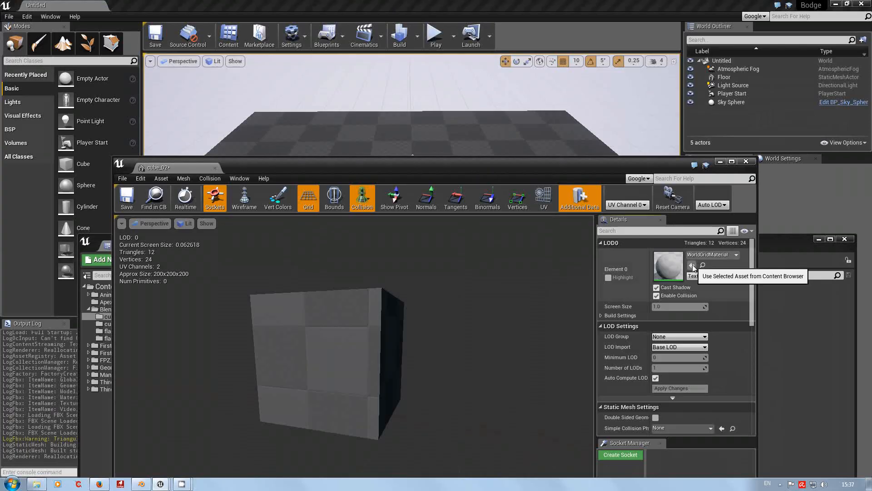
left_click(692, 265)
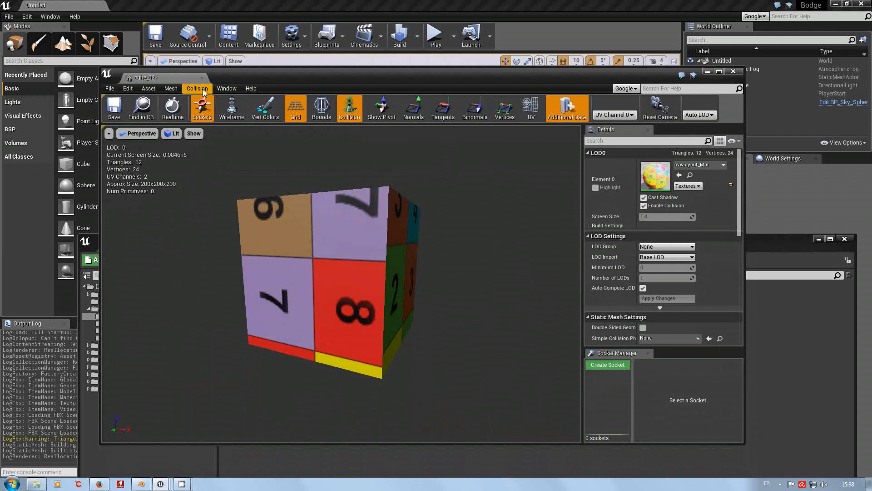
Step: Add a box simplified collision to the cube_02 mesh and close its editor
left_click(197, 88)
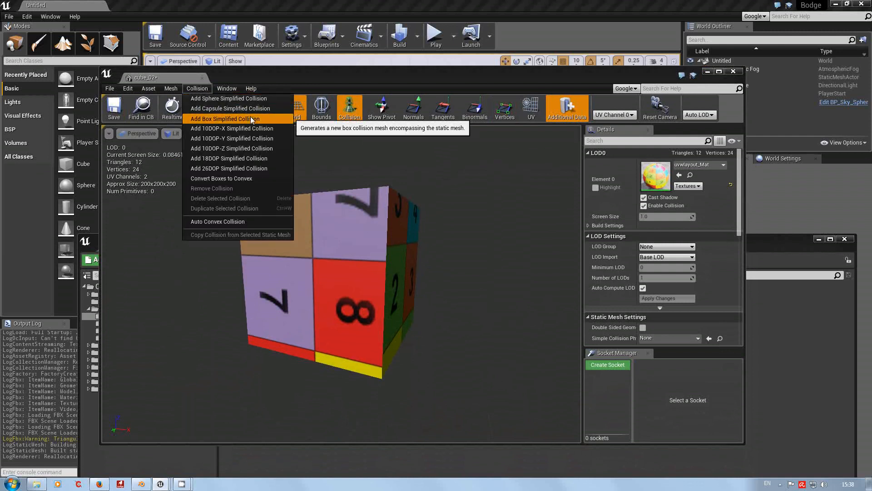
left_click(227, 118)
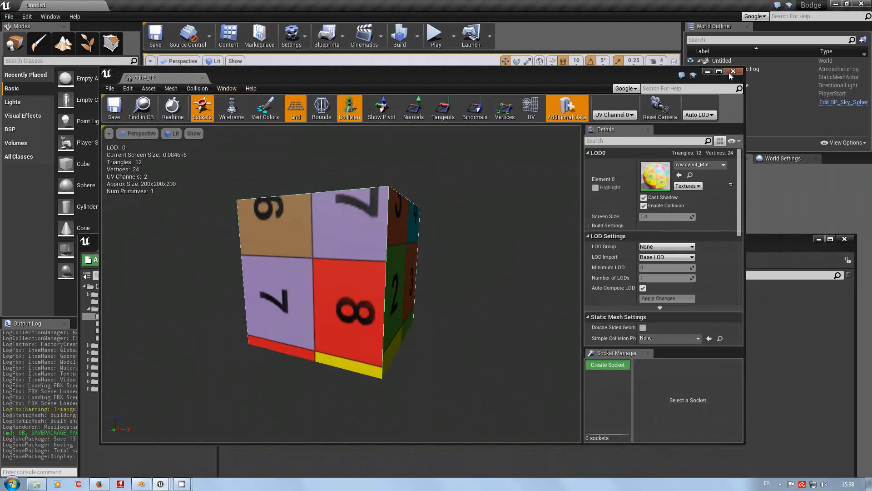
left_click(733, 71)
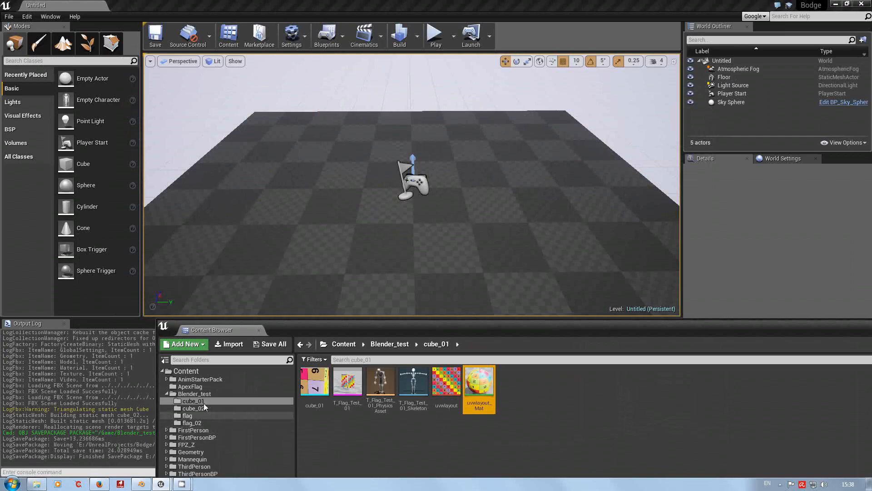
Step: Drag the cube_02 static mesh into the level and select it
left_click(193, 408)
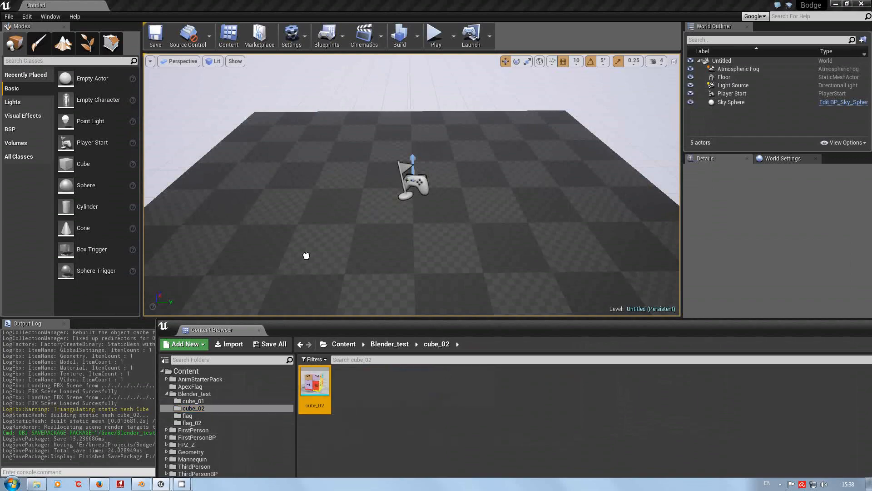
left_click_drag(314, 380, 312, 187)
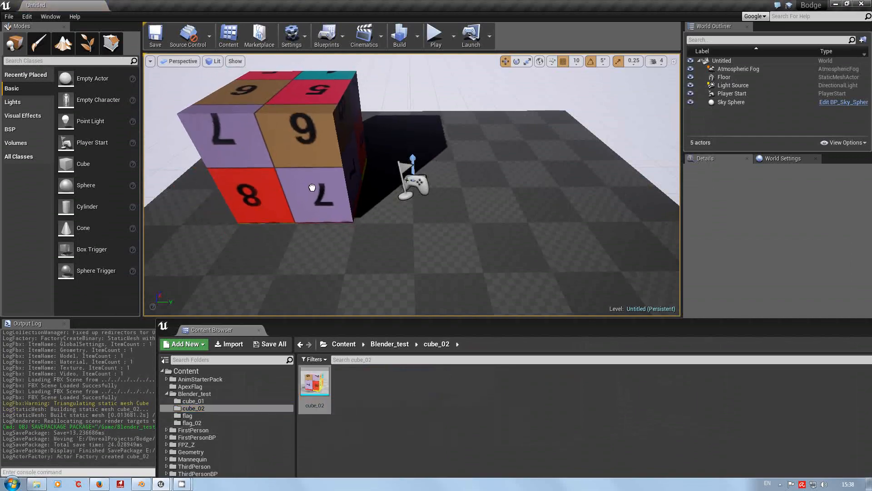
left_click(311, 186)
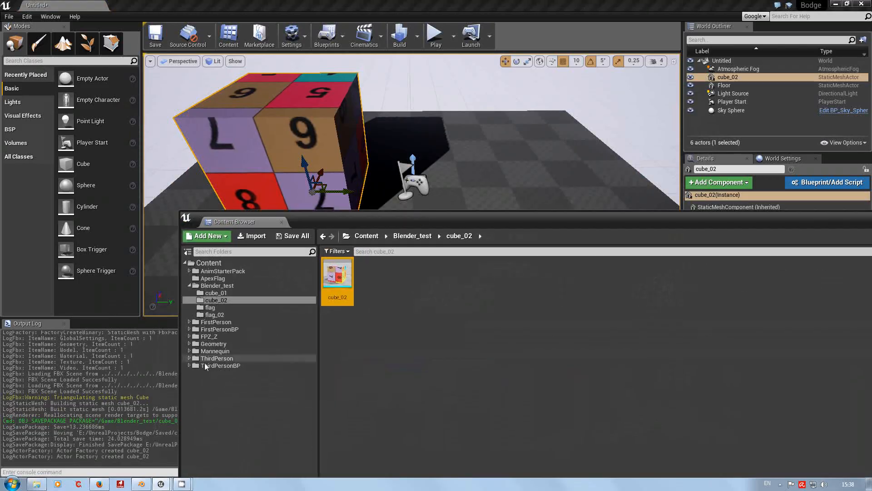
Step: Place SK_Mannequin from Mannequin > Character > Mesh beside the cube for scale comparison
left_click(189, 358)
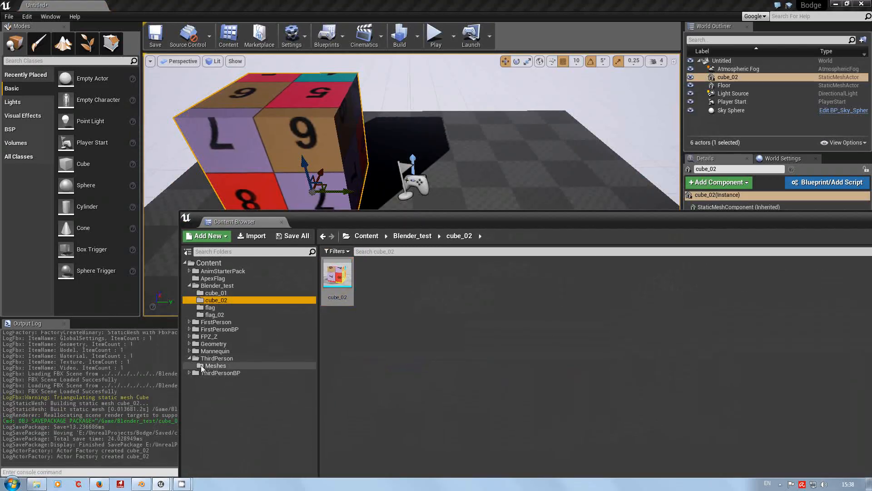
left_click(215, 365)
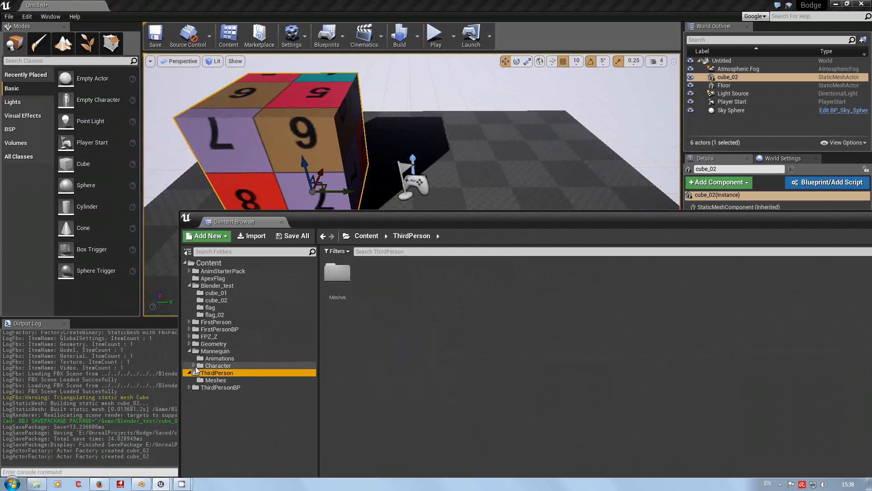
left_click(216, 380)
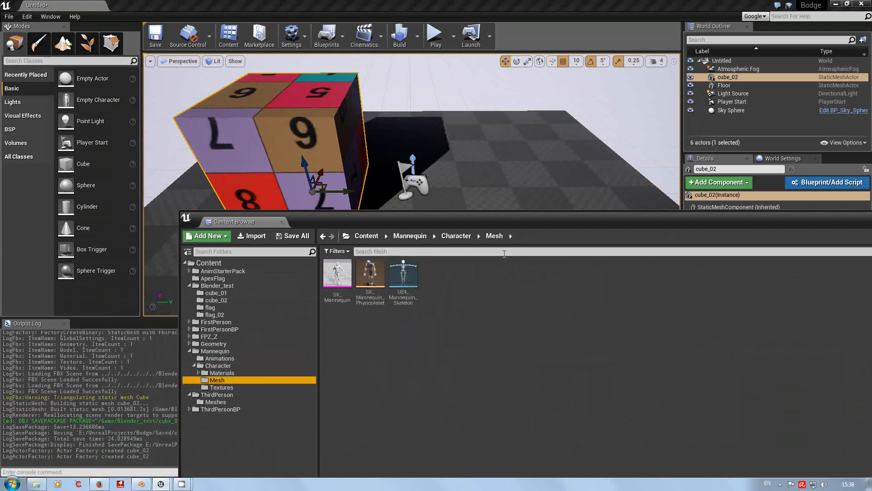
mouse_move(519, 227)
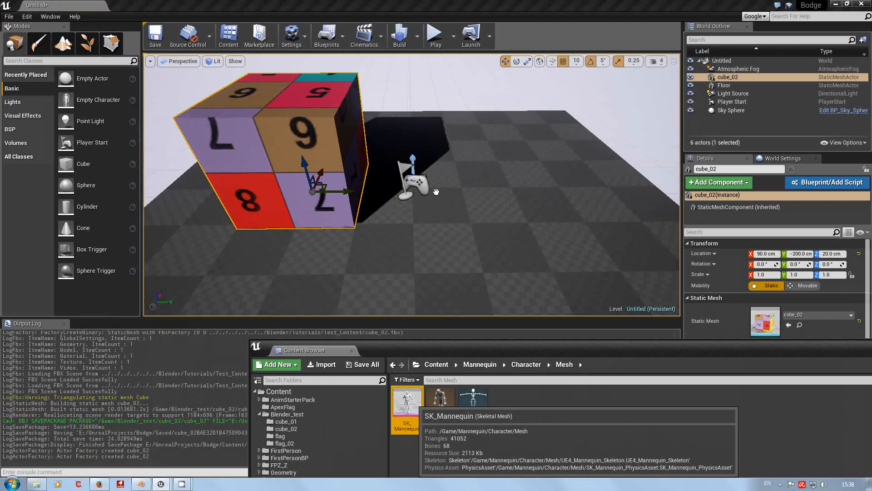
left_click_drag(407, 403, 456, 162)
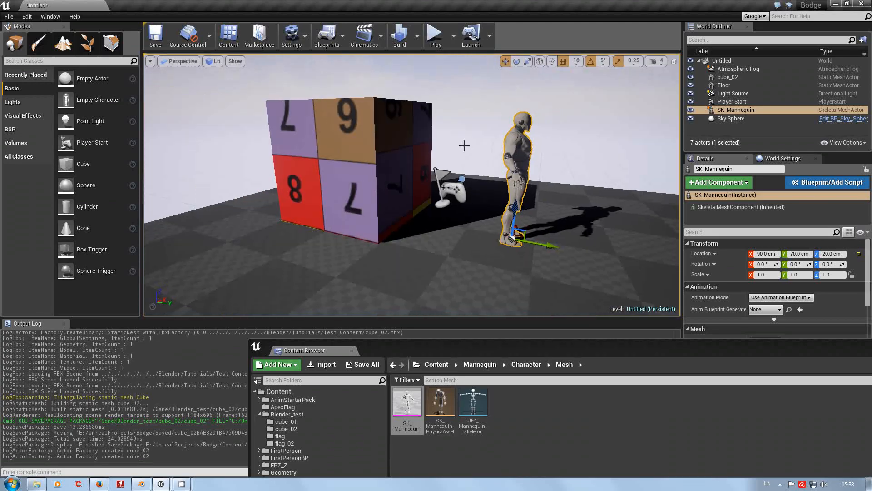
mouse_move(573, 213)
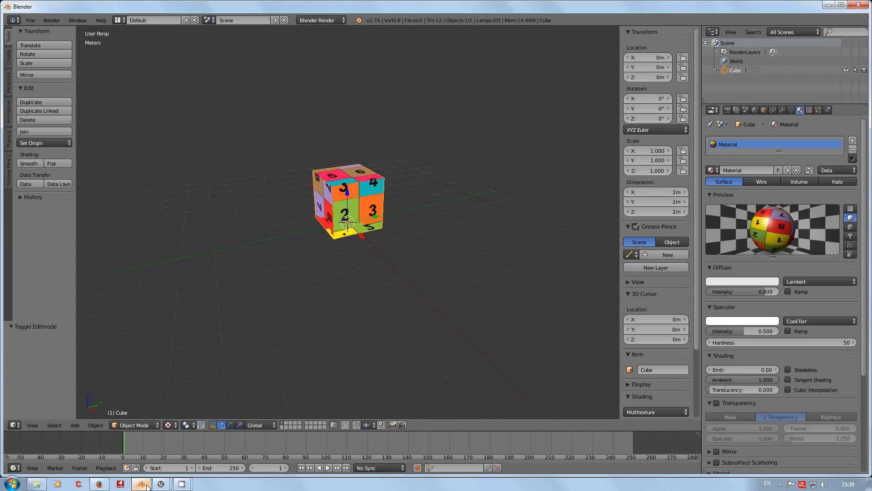
mouse_move(419, 253)
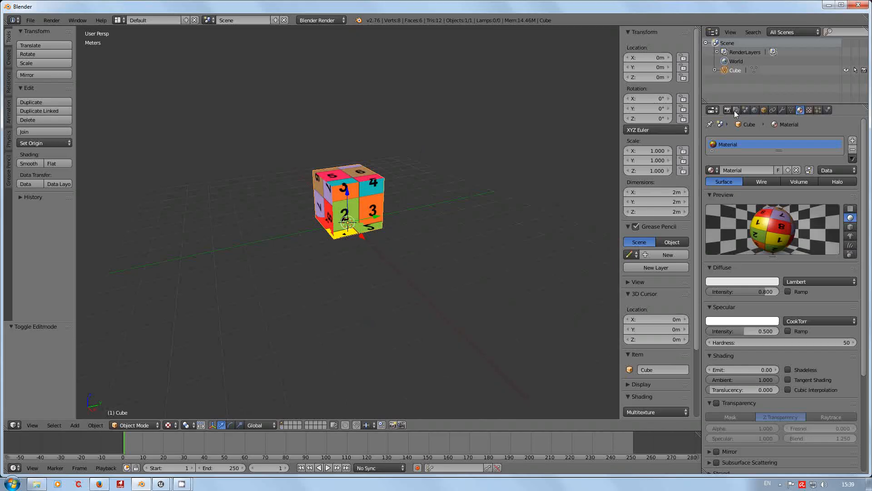
Step: Show the Scene properties Units panel with Metric units at scale 0.010
left_click(736, 110)
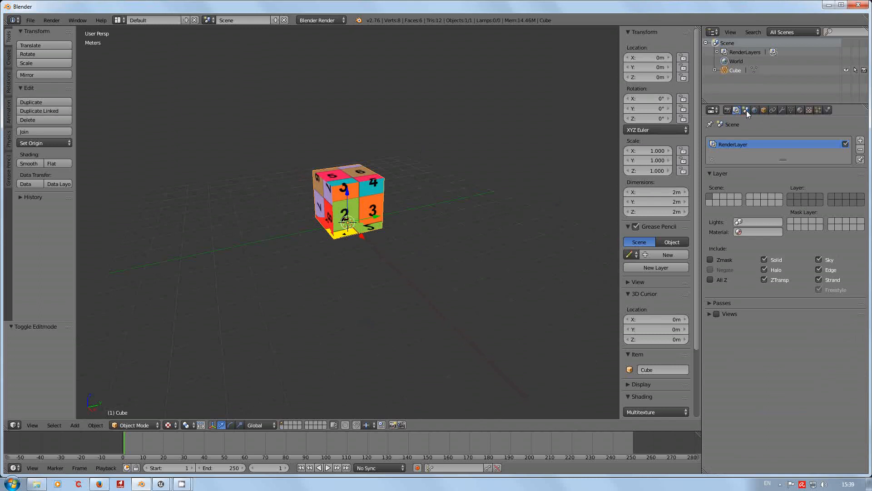
left_click(747, 110)
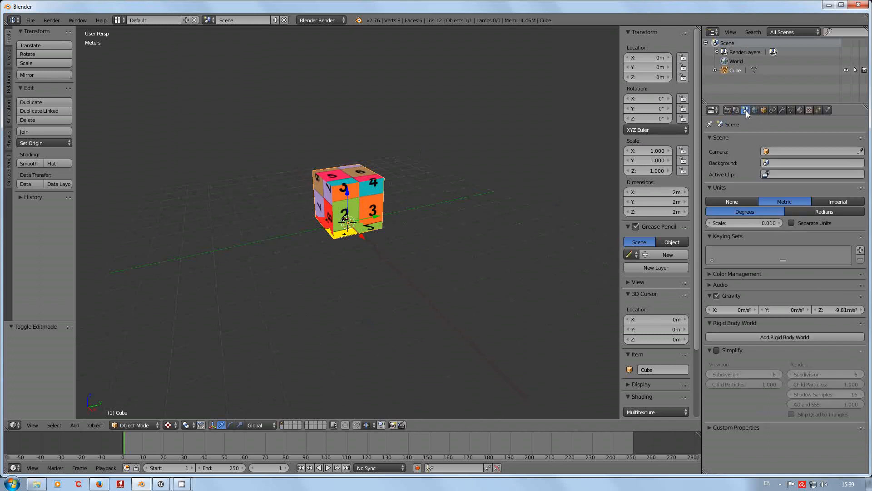
mouse_move(747, 110)
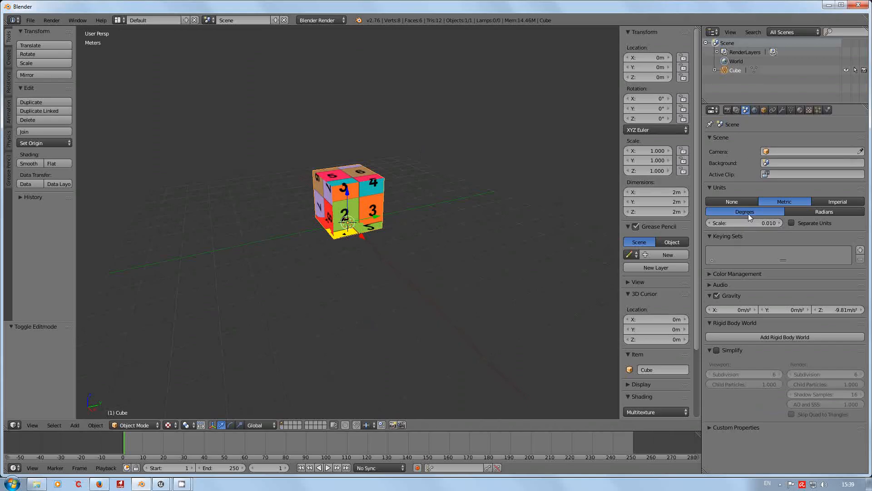
mouse_move(745, 211)
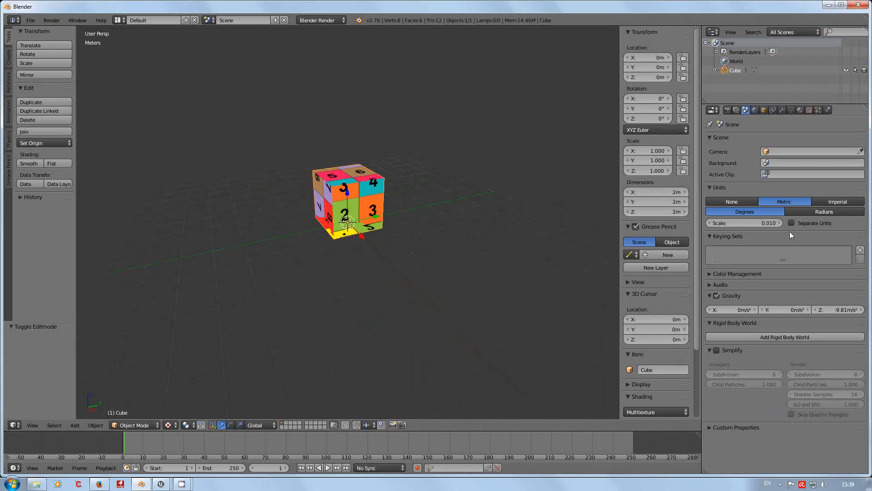
mouse_move(812, 247)
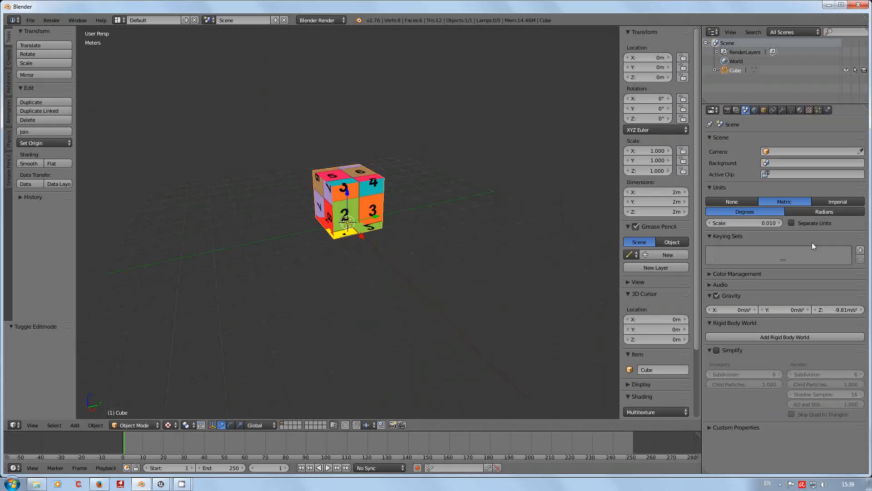
mouse_move(764, 237)
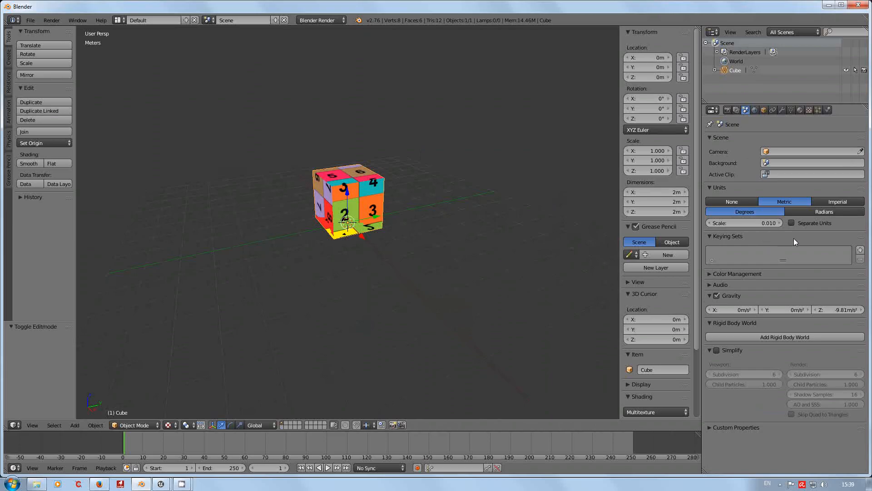
mouse_move(822, 223)
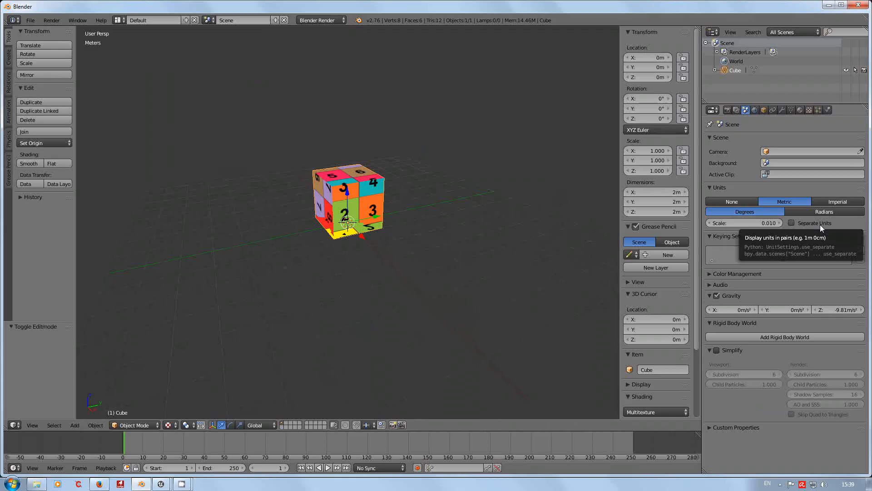
mouse_move(789, 255)
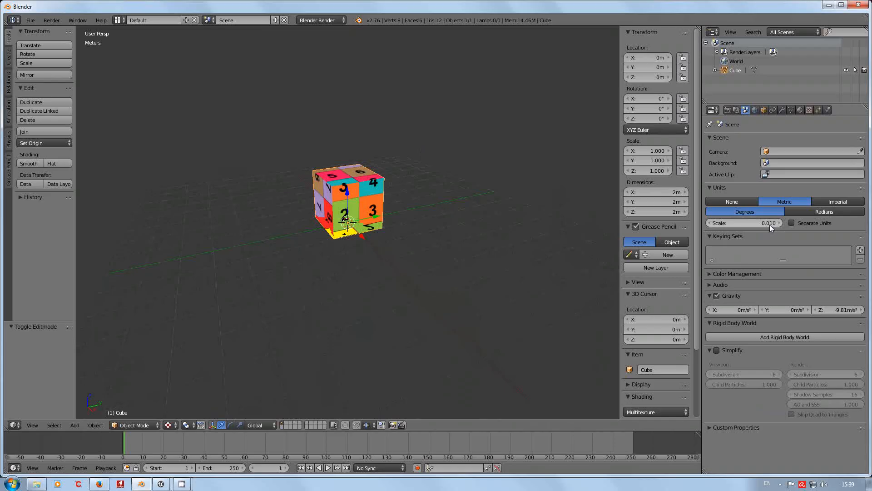
mouse_move(771, 222)
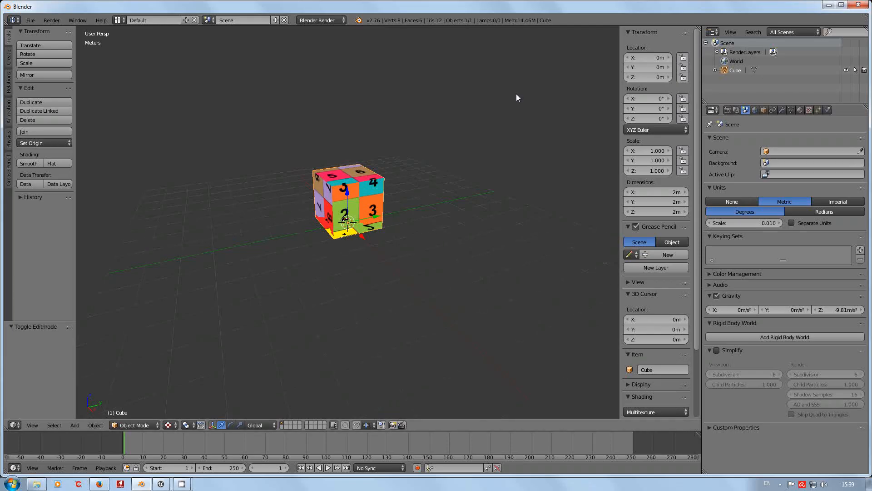
mouse_move(524, 177)
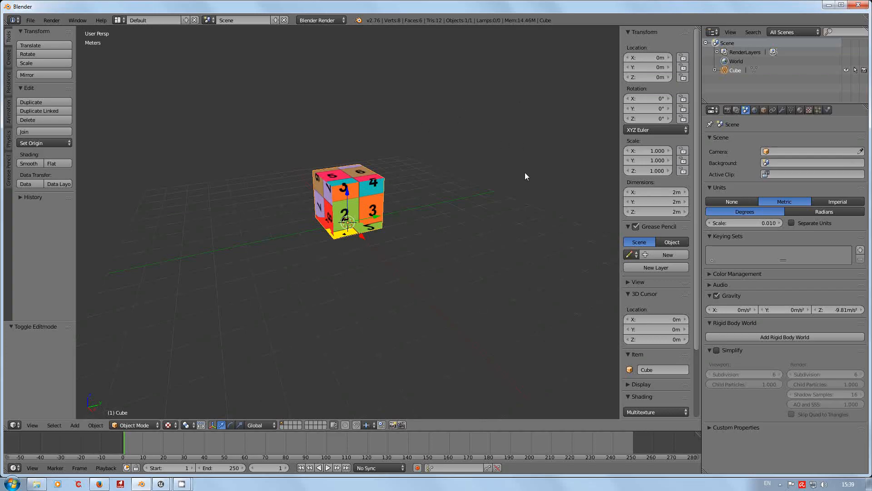
left_click_drag(348, 202, 285, 242)
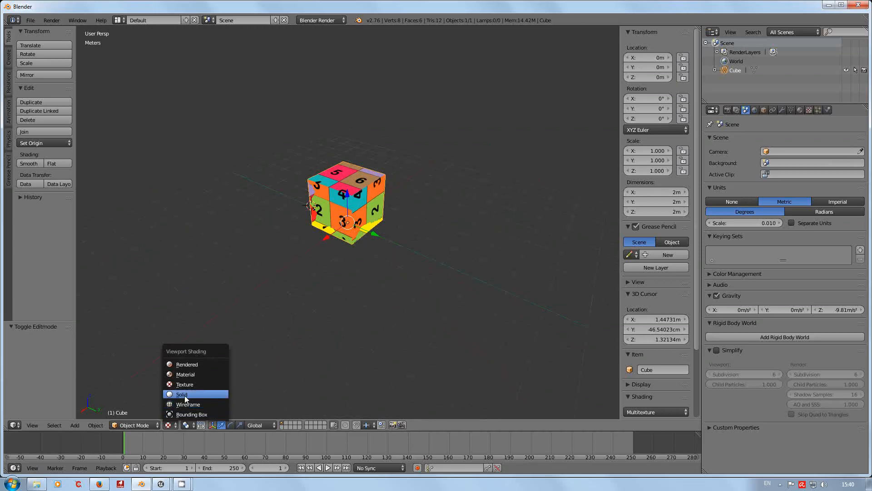
Step: Switch the viewport shading to Solid so the cube shows plain grey
left_click(182, 393)
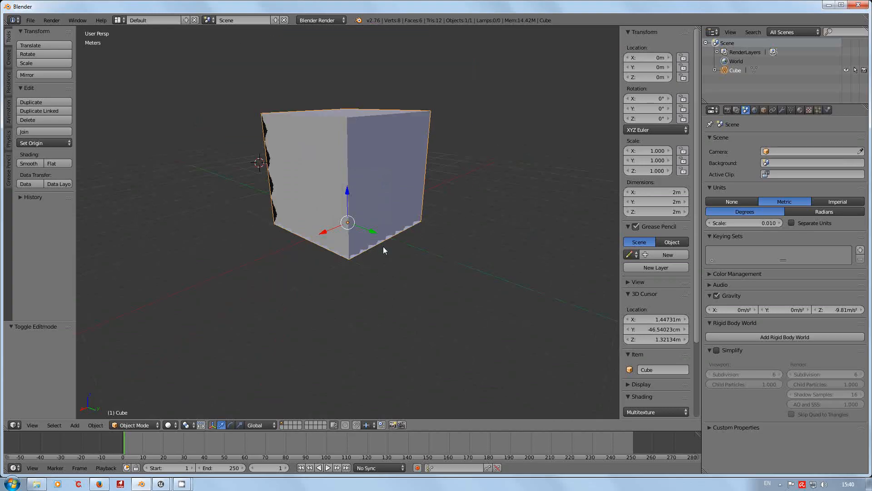
left_click_drag(383, 250, 517, 286)
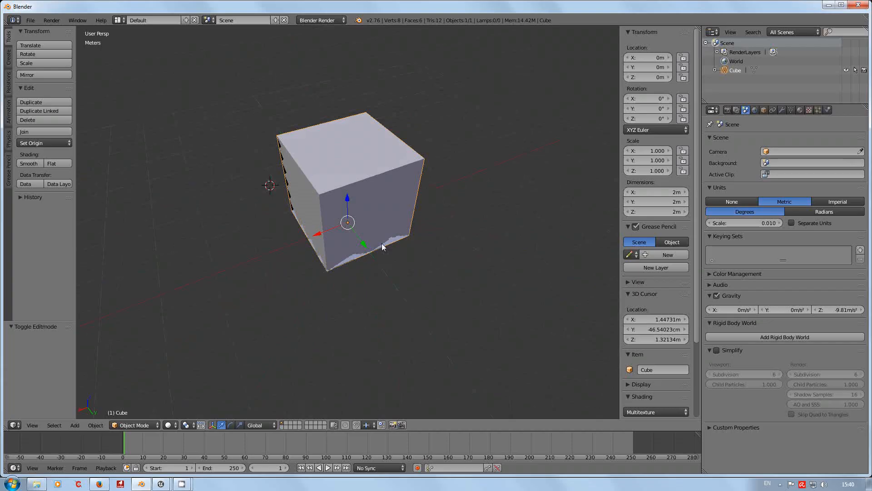
mouse_move(442, 201)
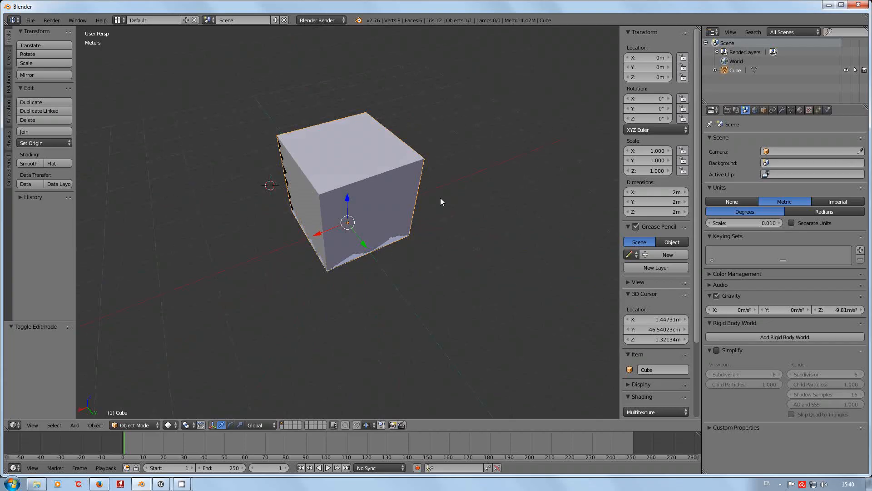
mouse_move(637, 398)
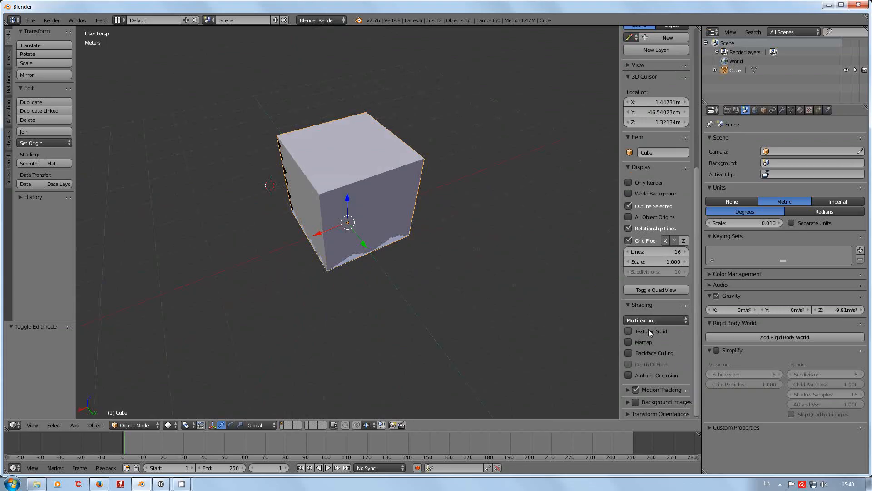
Step: Change the N-panel Material Mode from Multitexture to GLSL
left_click(656, 319)
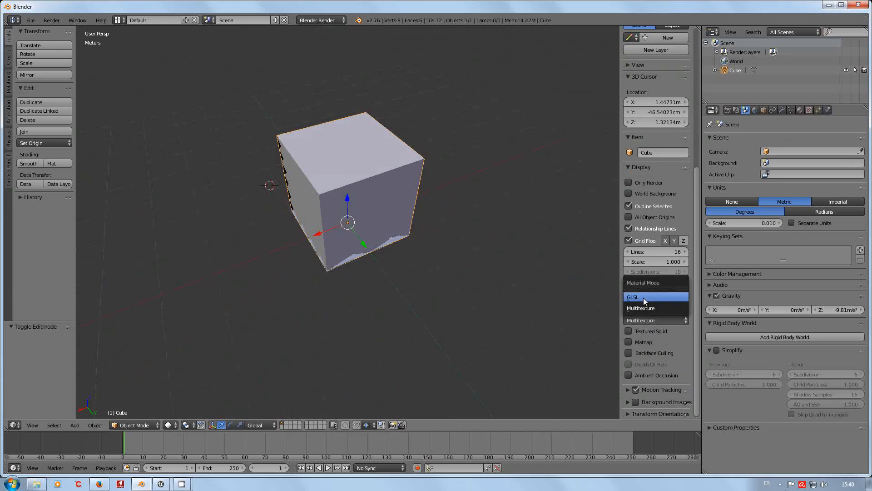
left_click(633, 296)
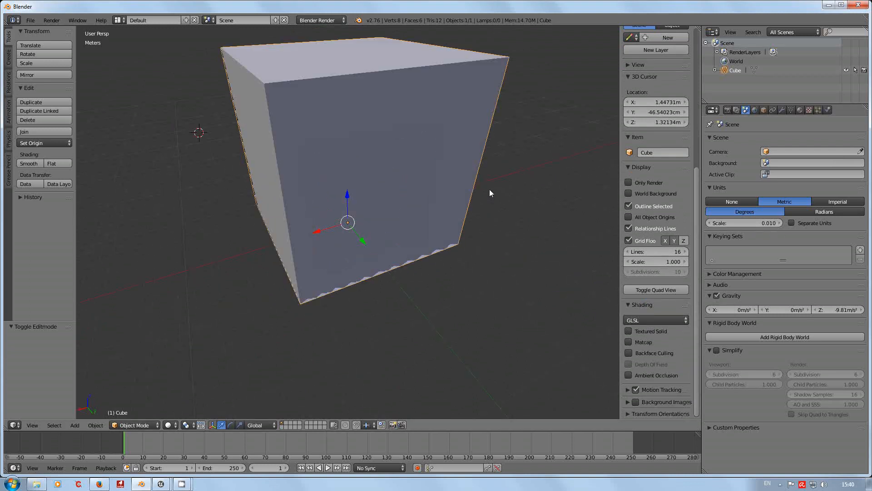
scroll("down", 3)
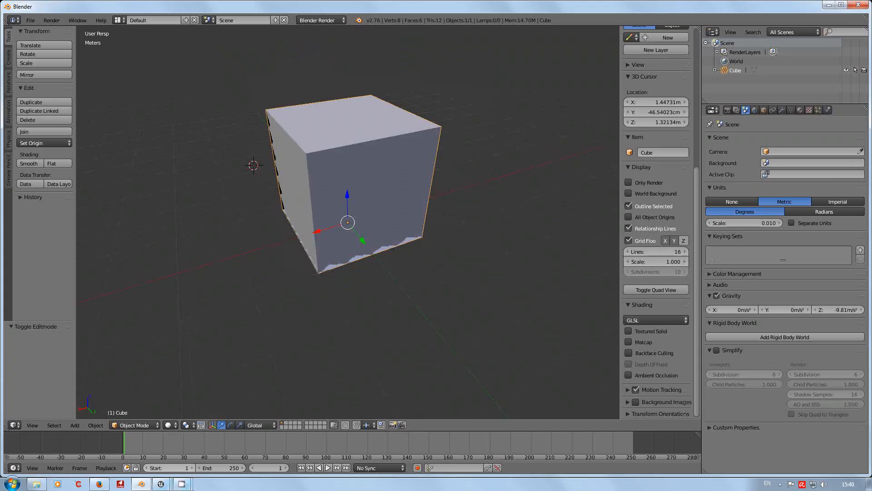